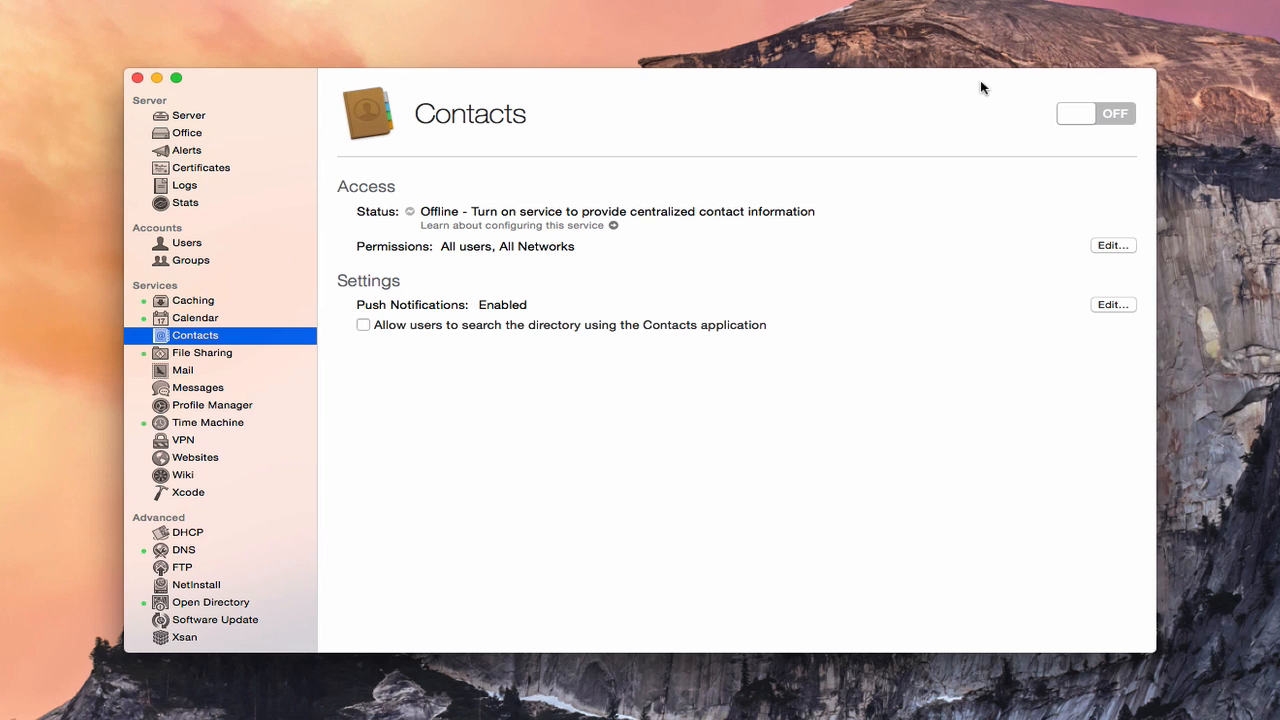
mouse_move(892, 156)
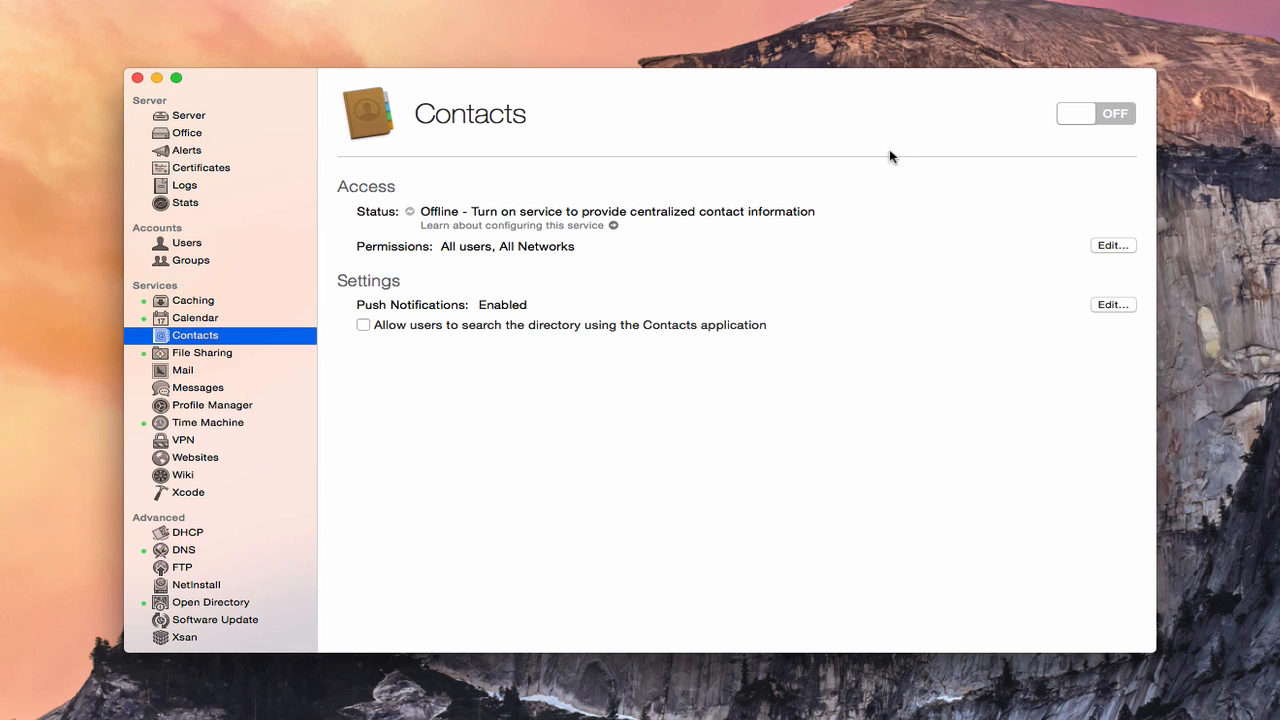
mouse_move(568, 234)
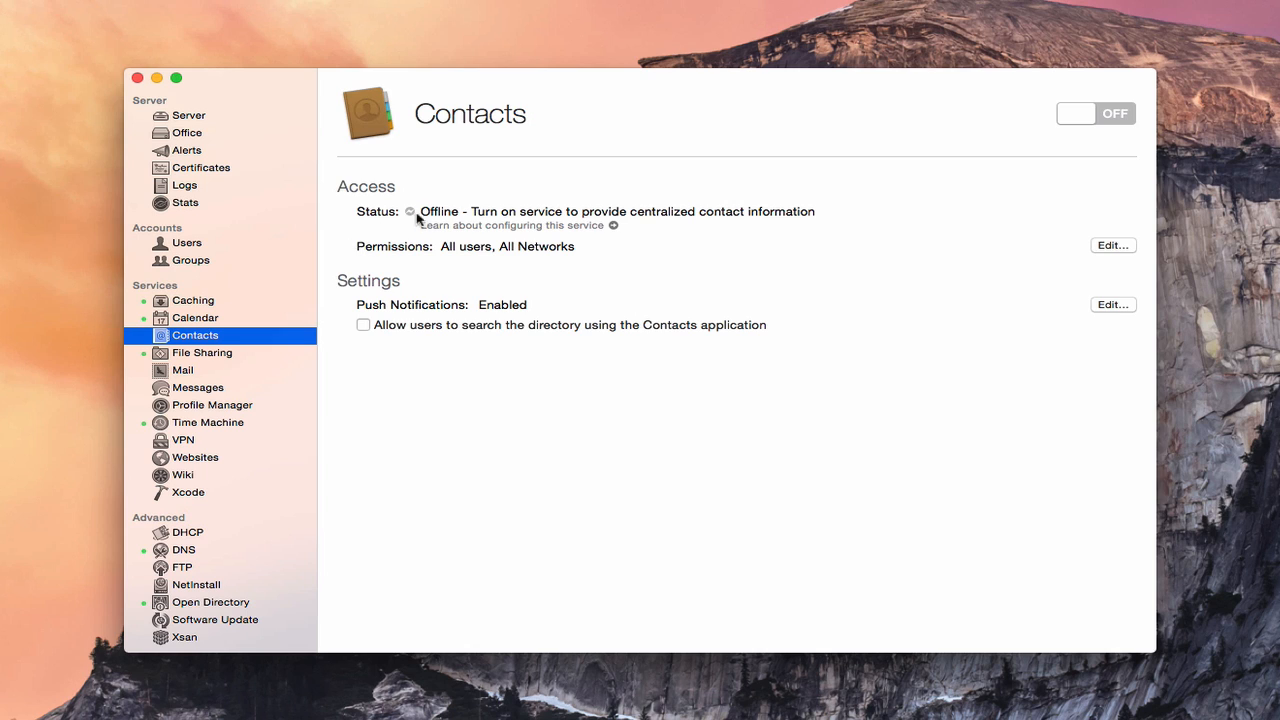
mouse_move(408, 222)
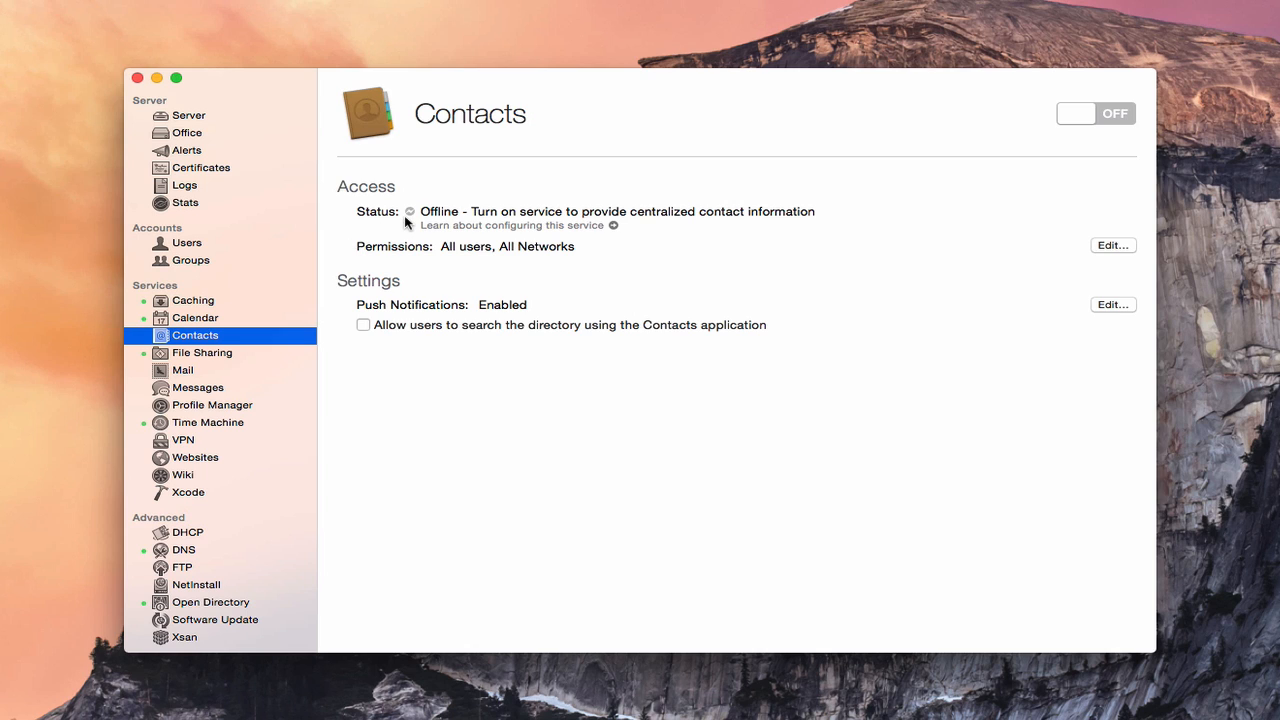
mouse_move(382, 198)
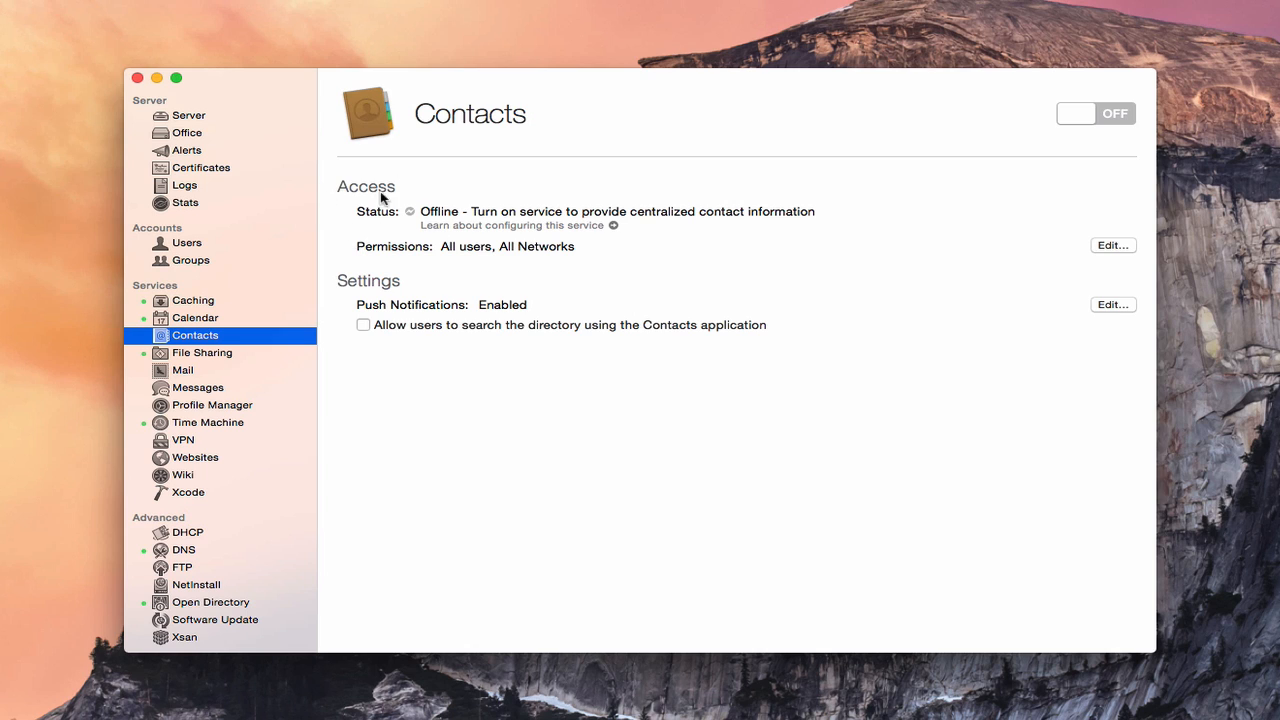
mouse_move(398, 192)
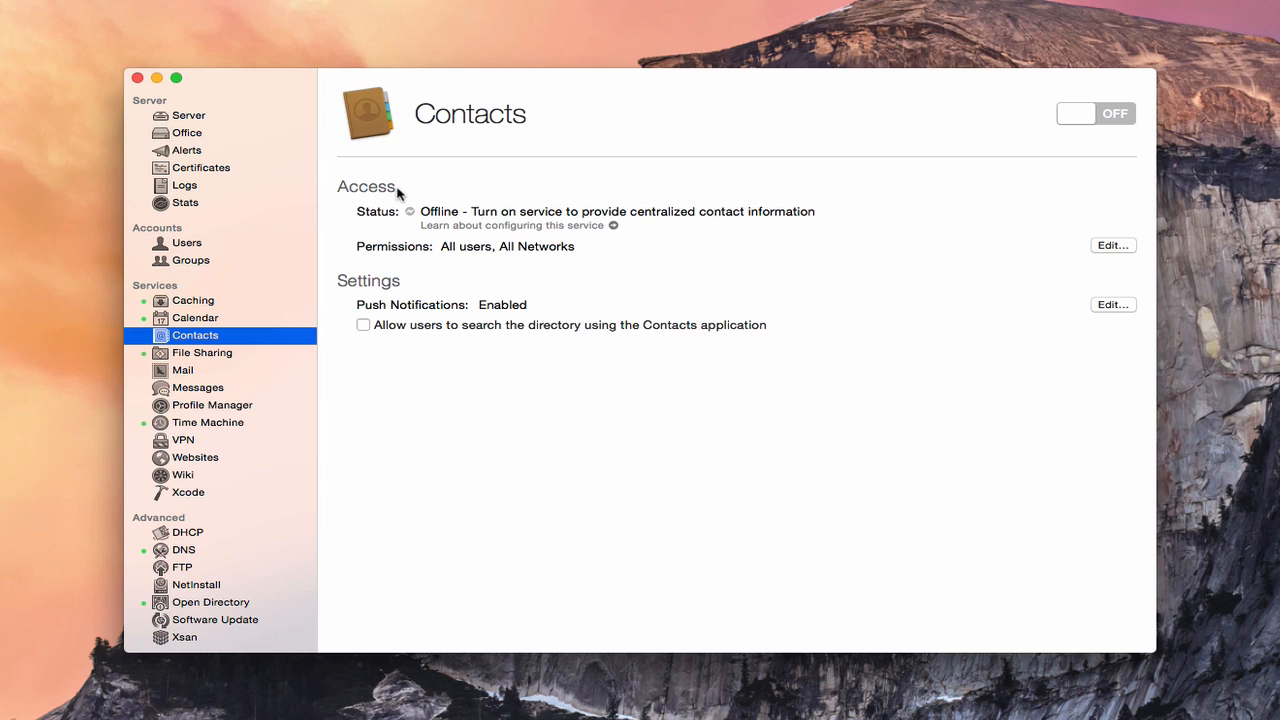
mouse_move(396, 220)
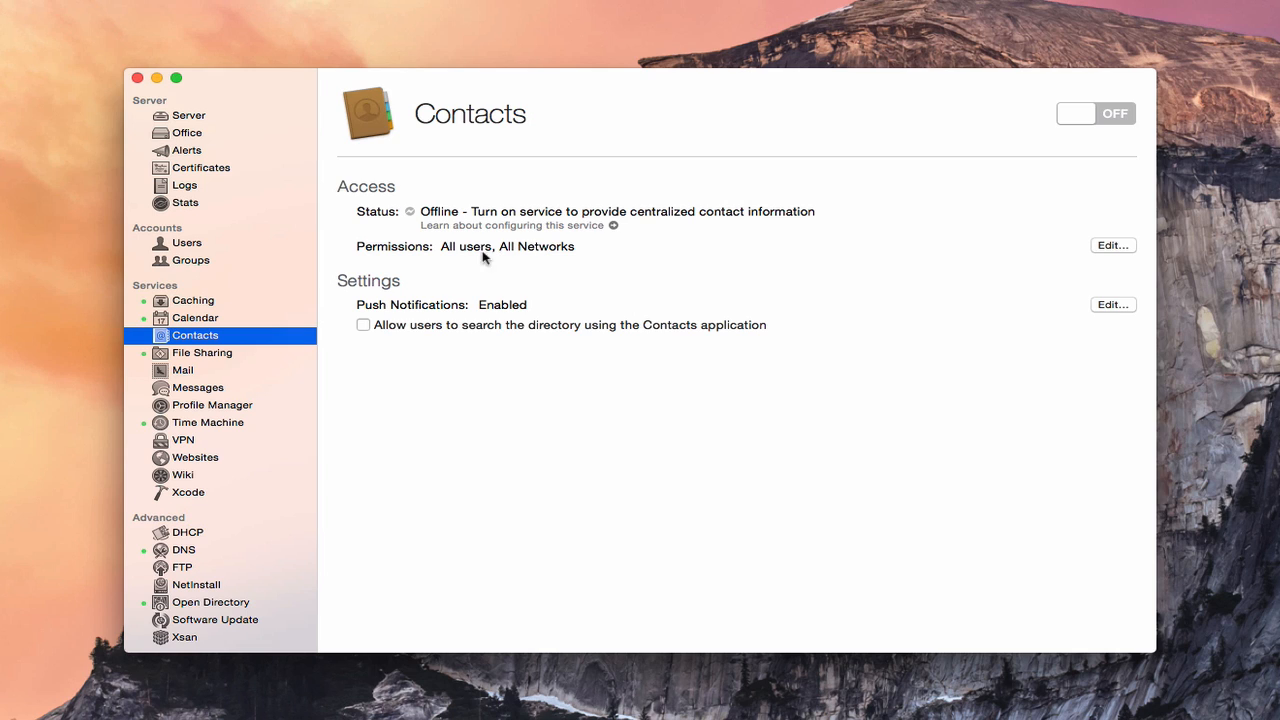
mouse_move(1120, 212)
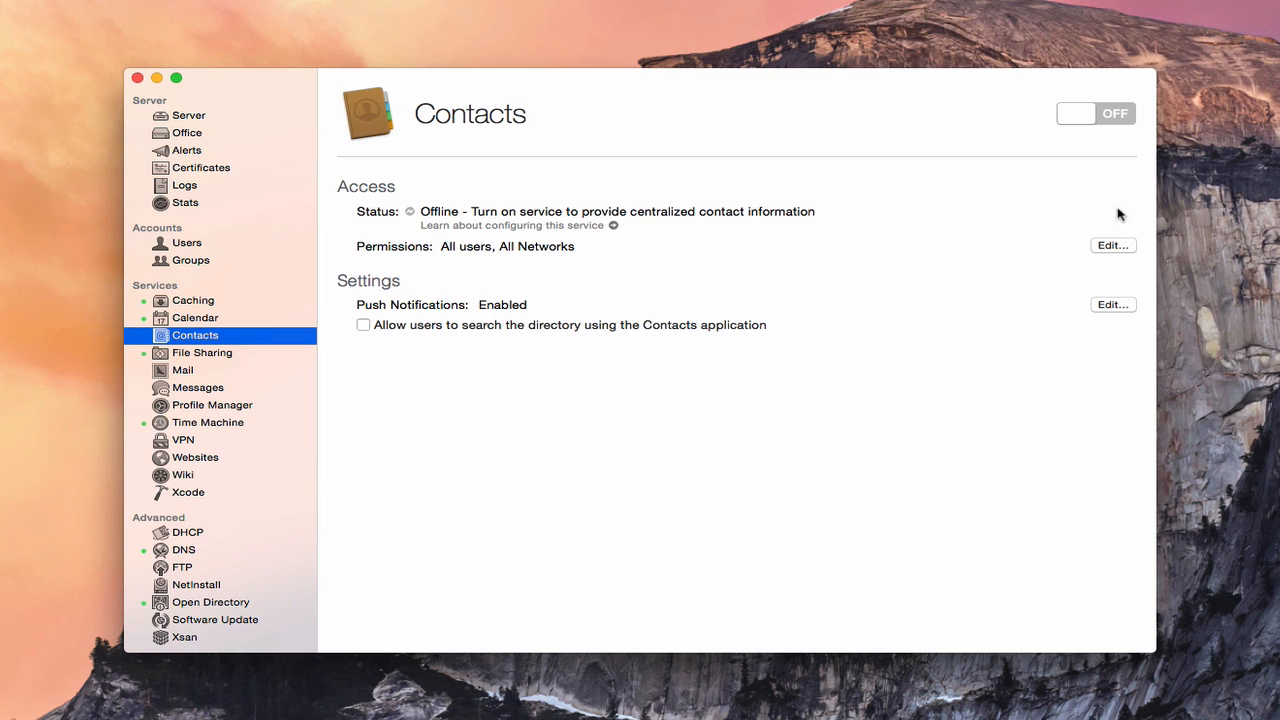
- Review Contacts permissions, keeping connections allowed from all users and all networks
left_click(1112, 244)
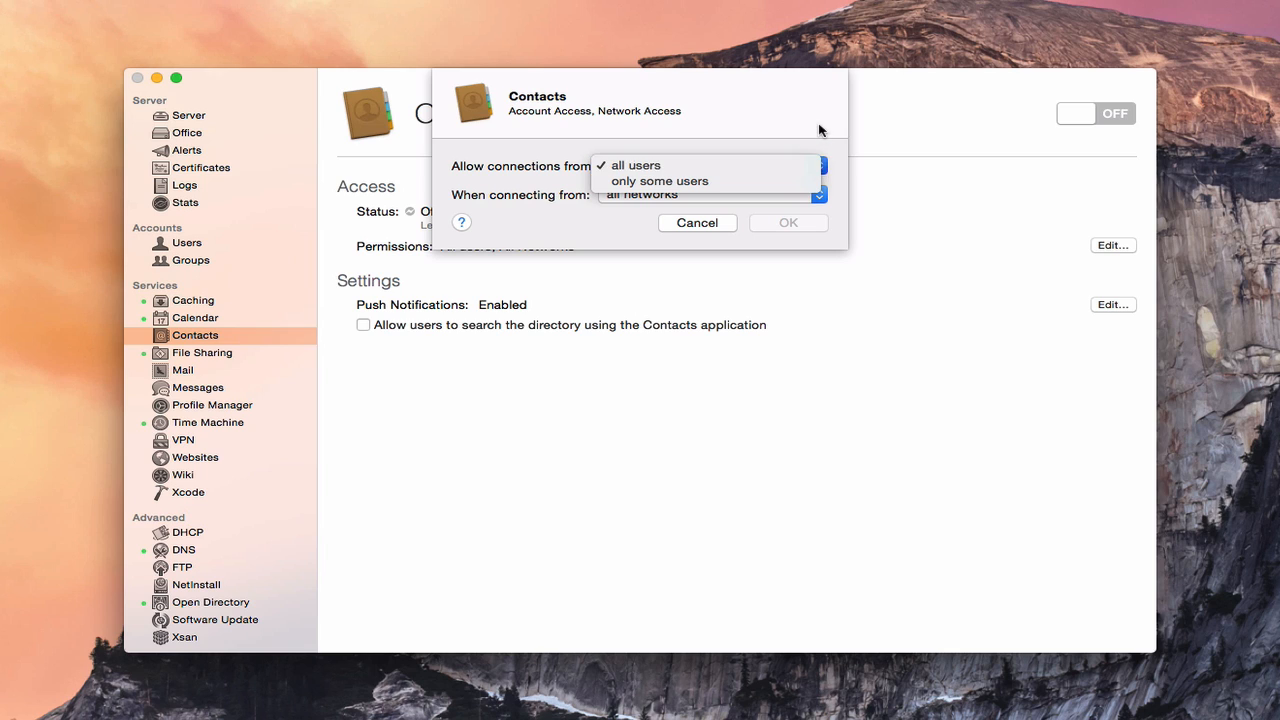
left_click(710, 194)
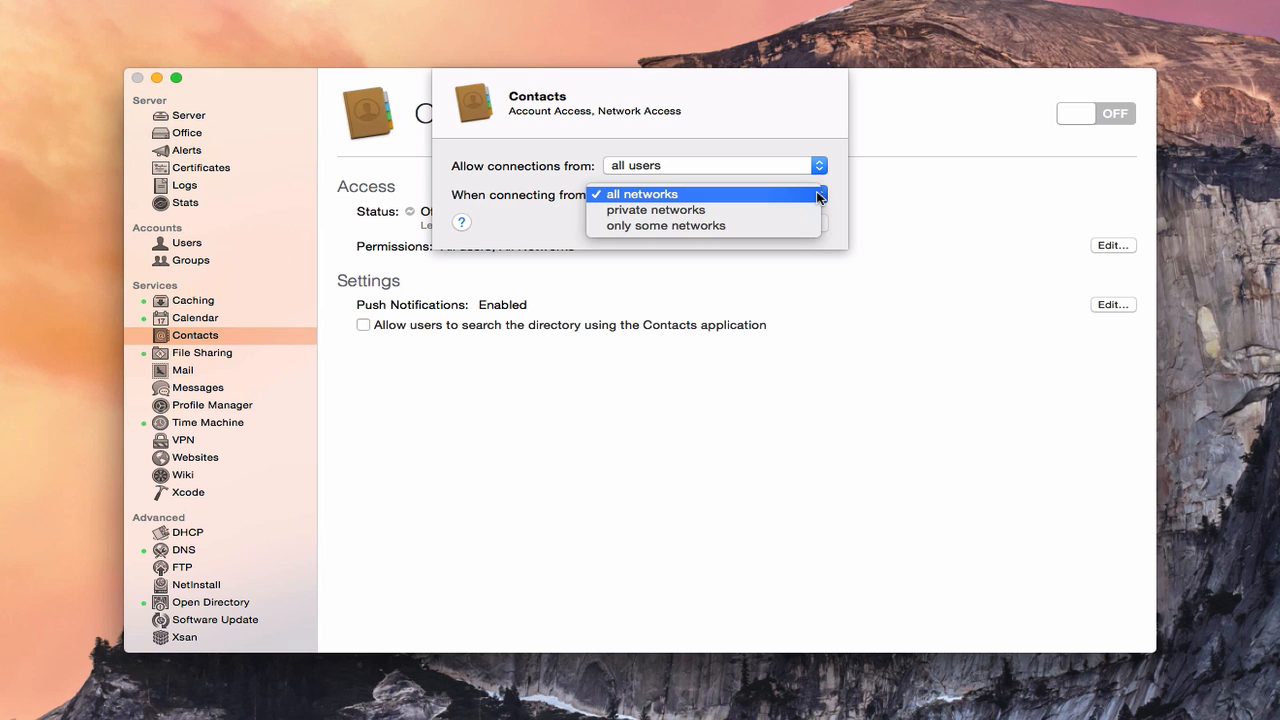
left_click(640, 194)
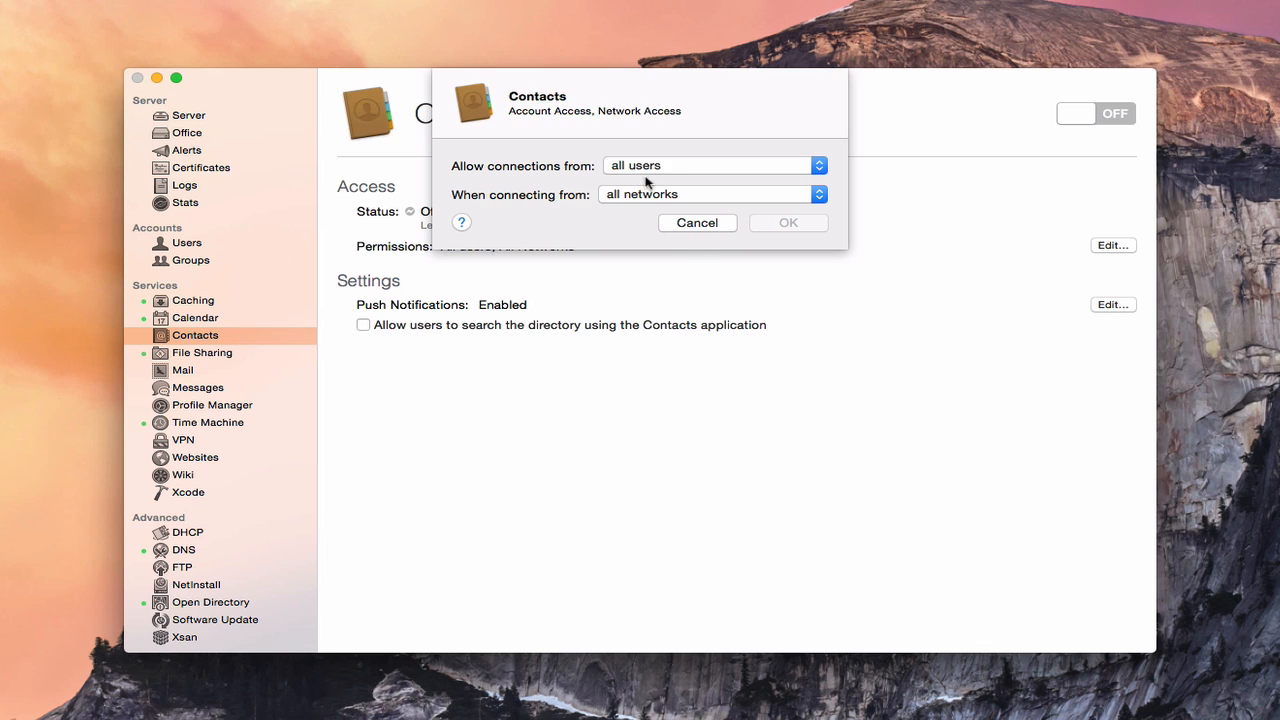
left_click(696, 222)
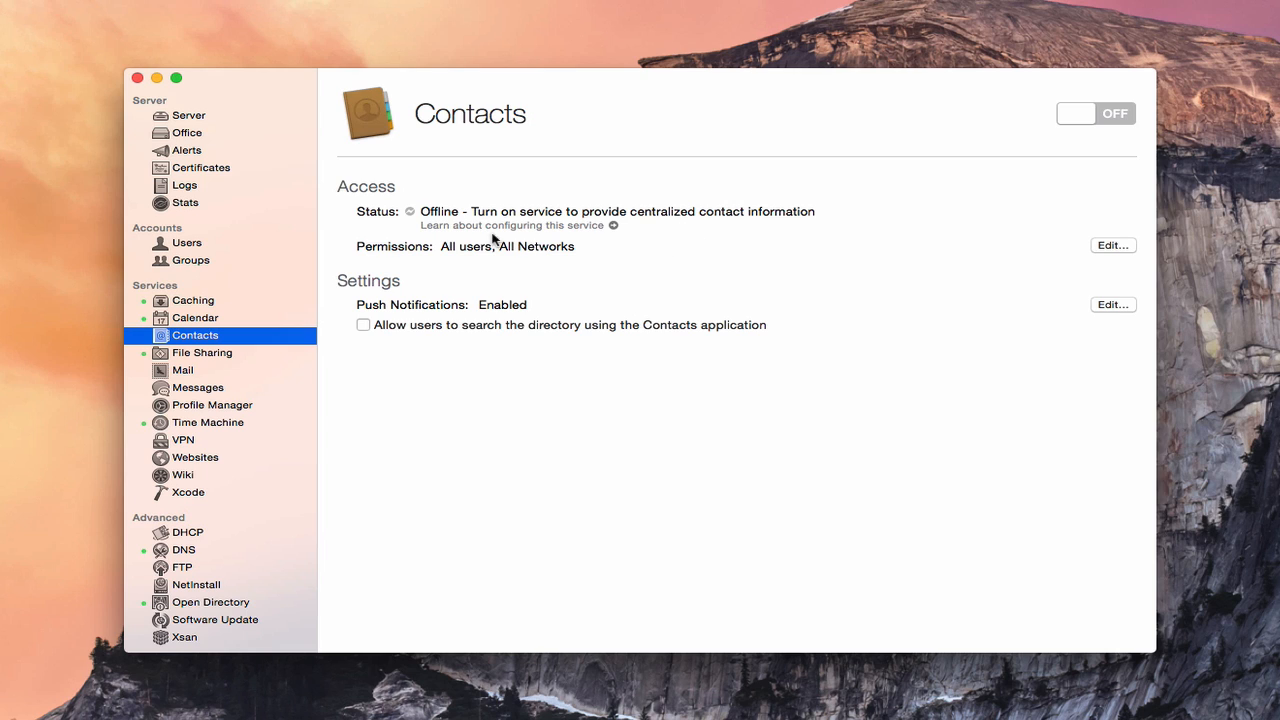
mouse_move(476, 254)
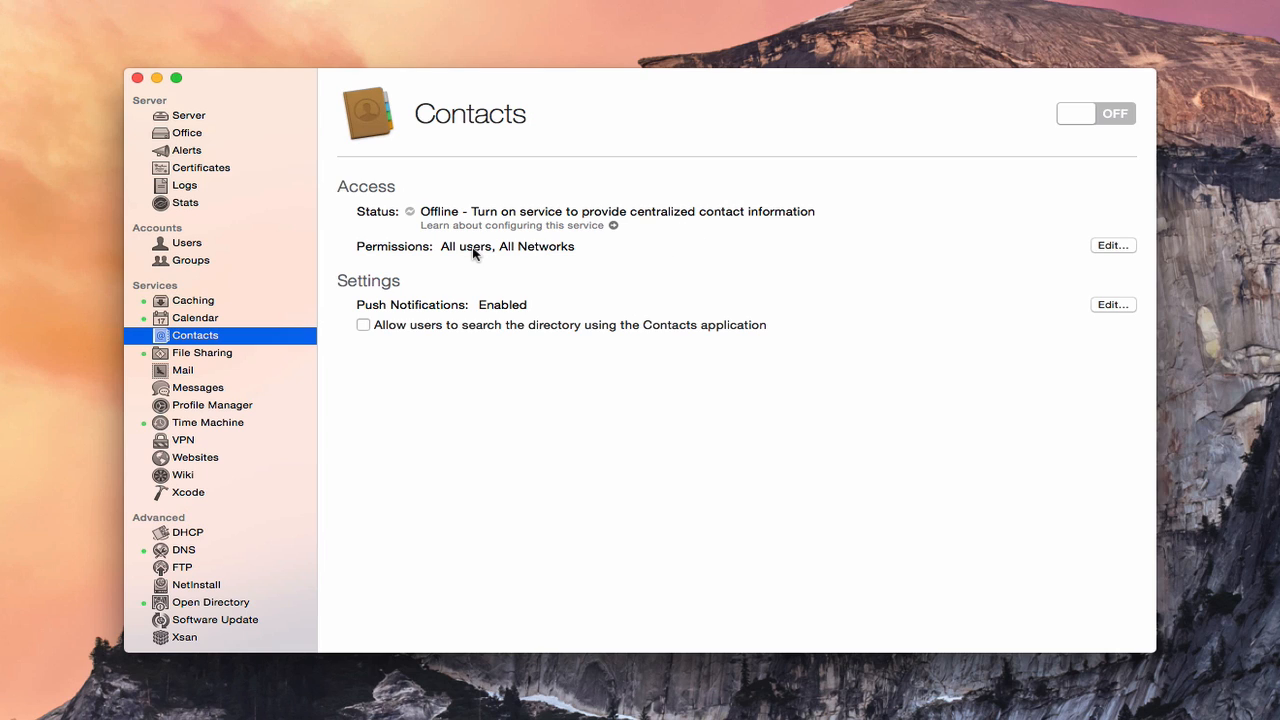
mouse_move(384, 288)
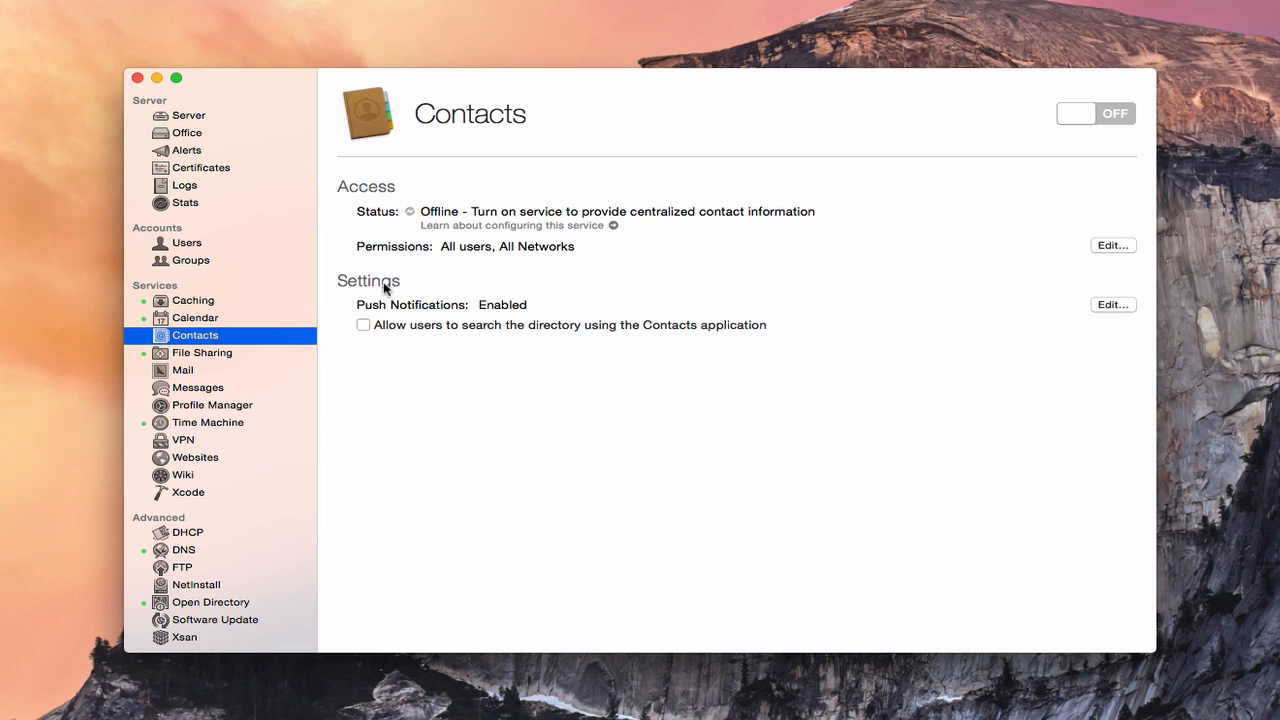
mouse_move(450, 324)
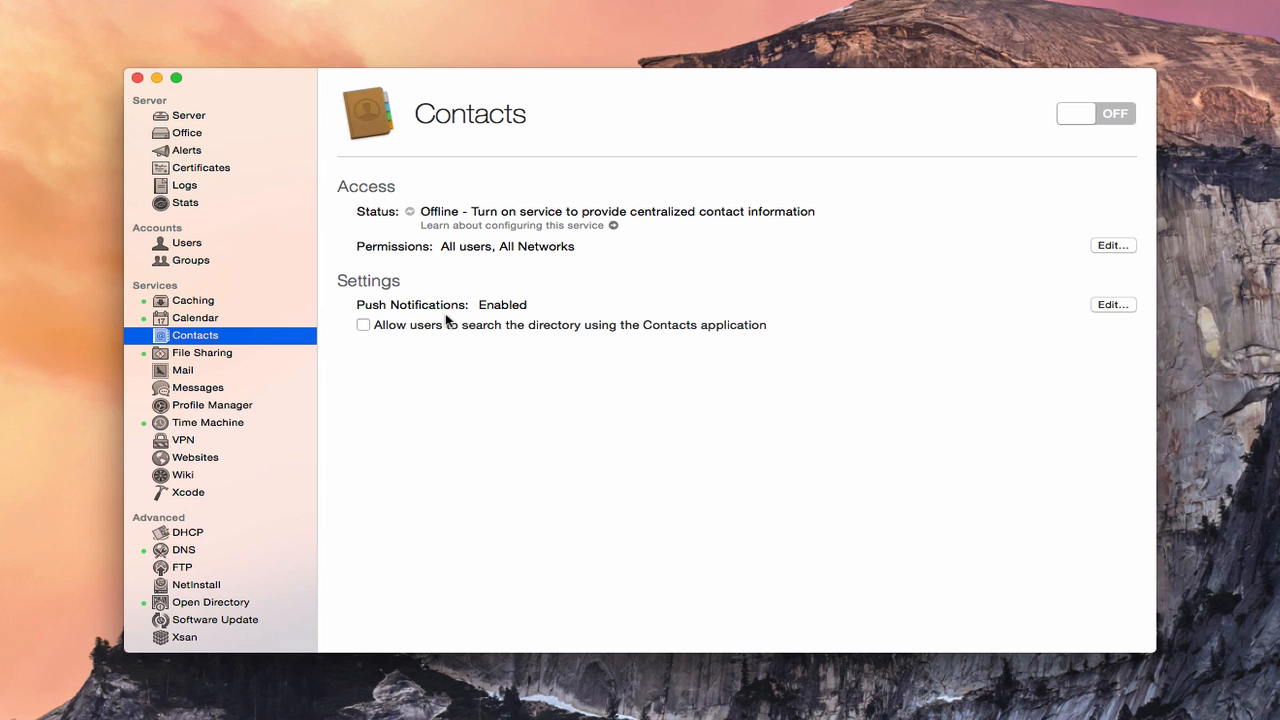
mouse_move(208, 318)
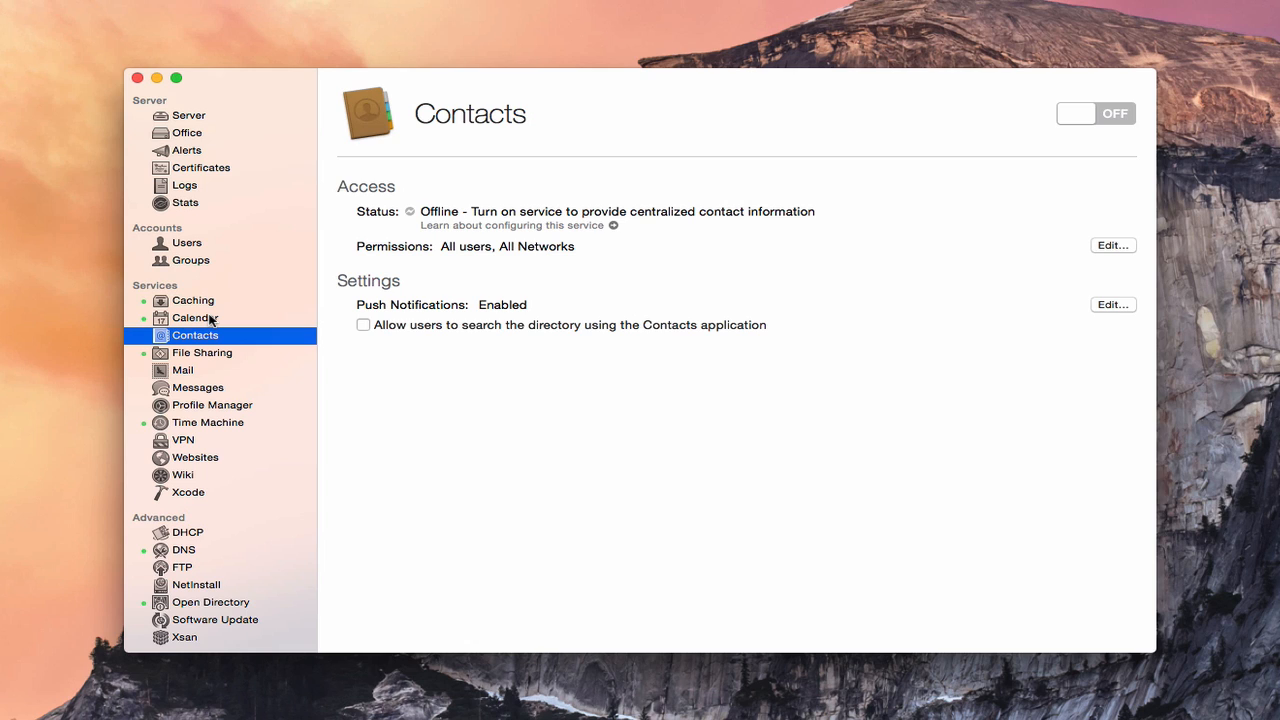
mouse_move(1084, 308)
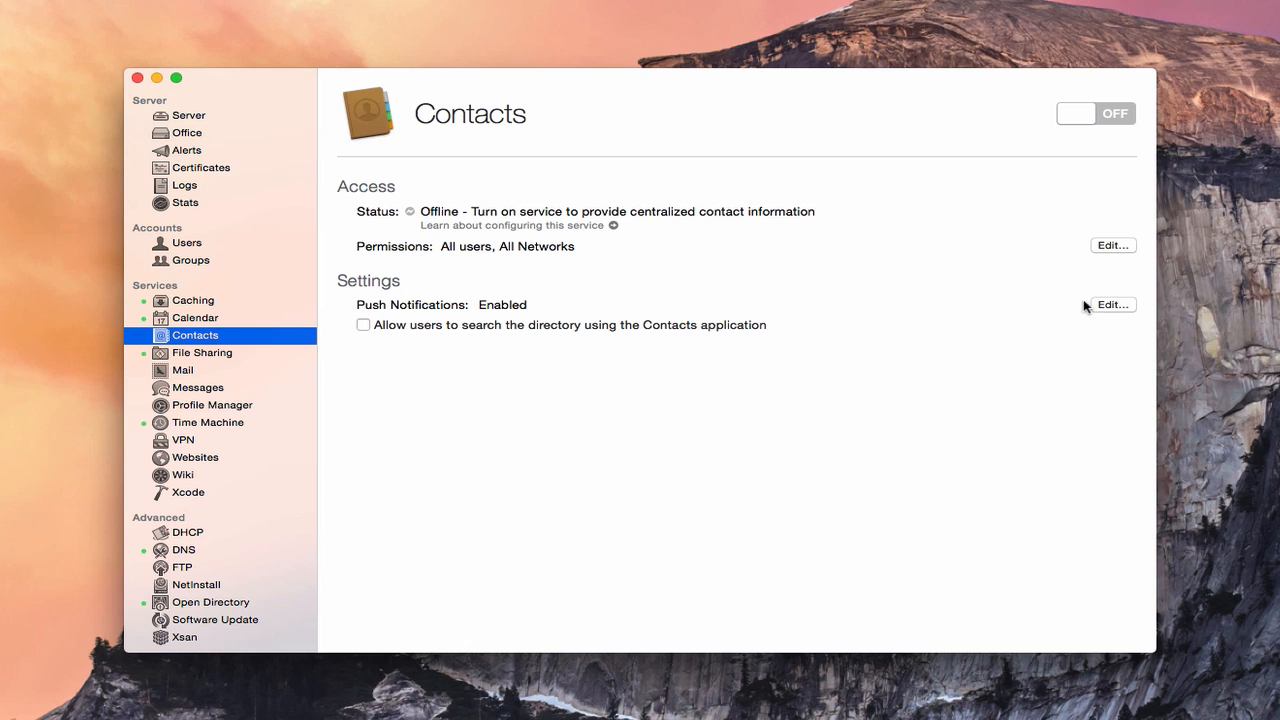
- Review the push notification certificate, then allow directory searches from the Contacts application
left_click(1112, 304)
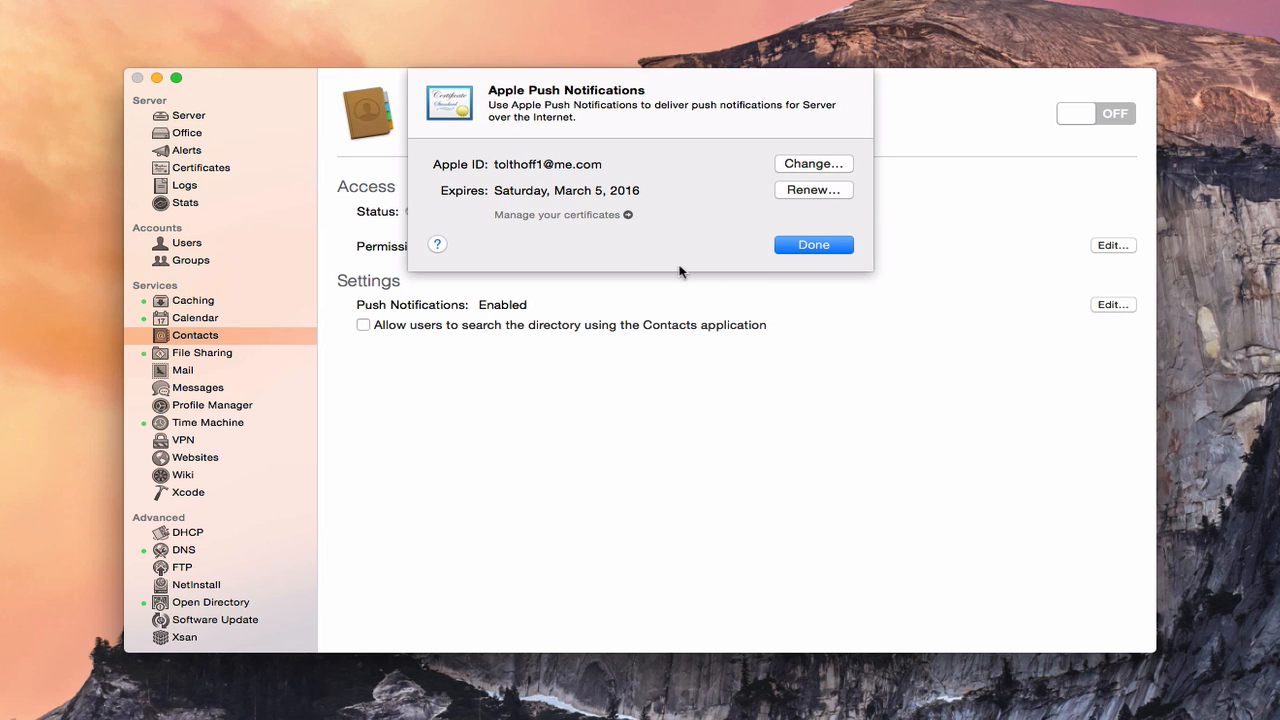
mouse_move(660, 144)
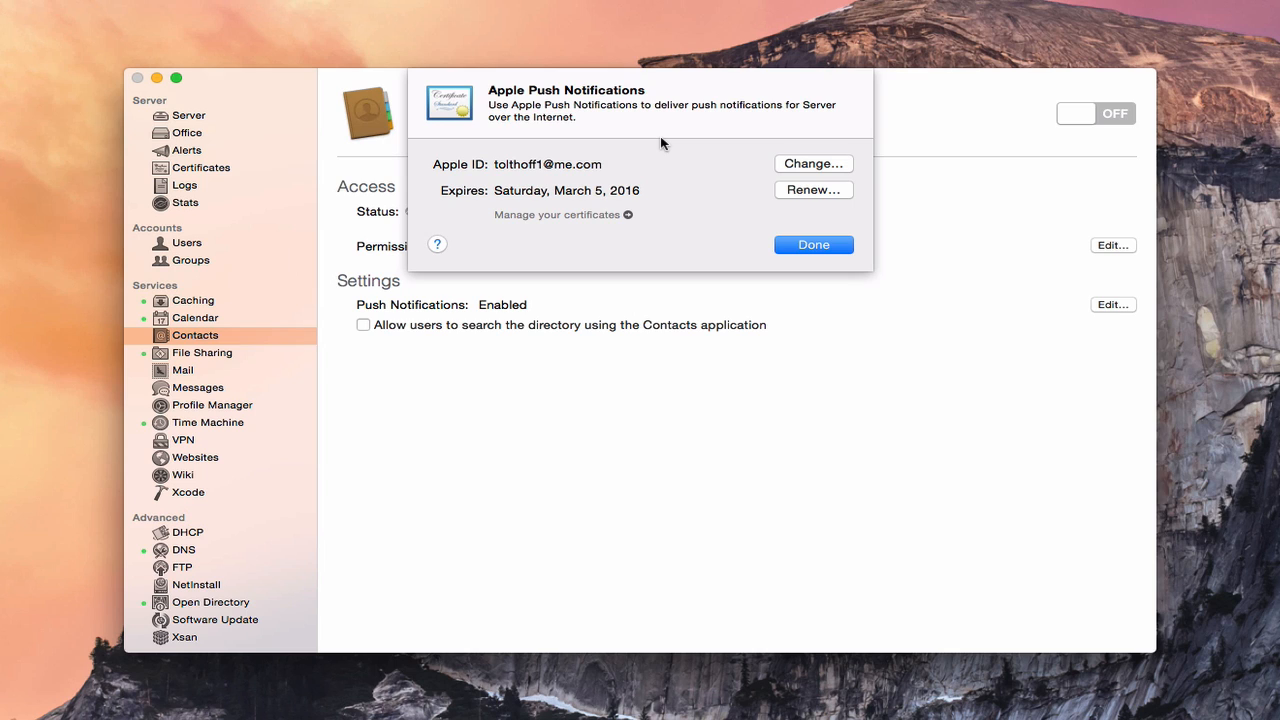
mouse_move(732, 104)
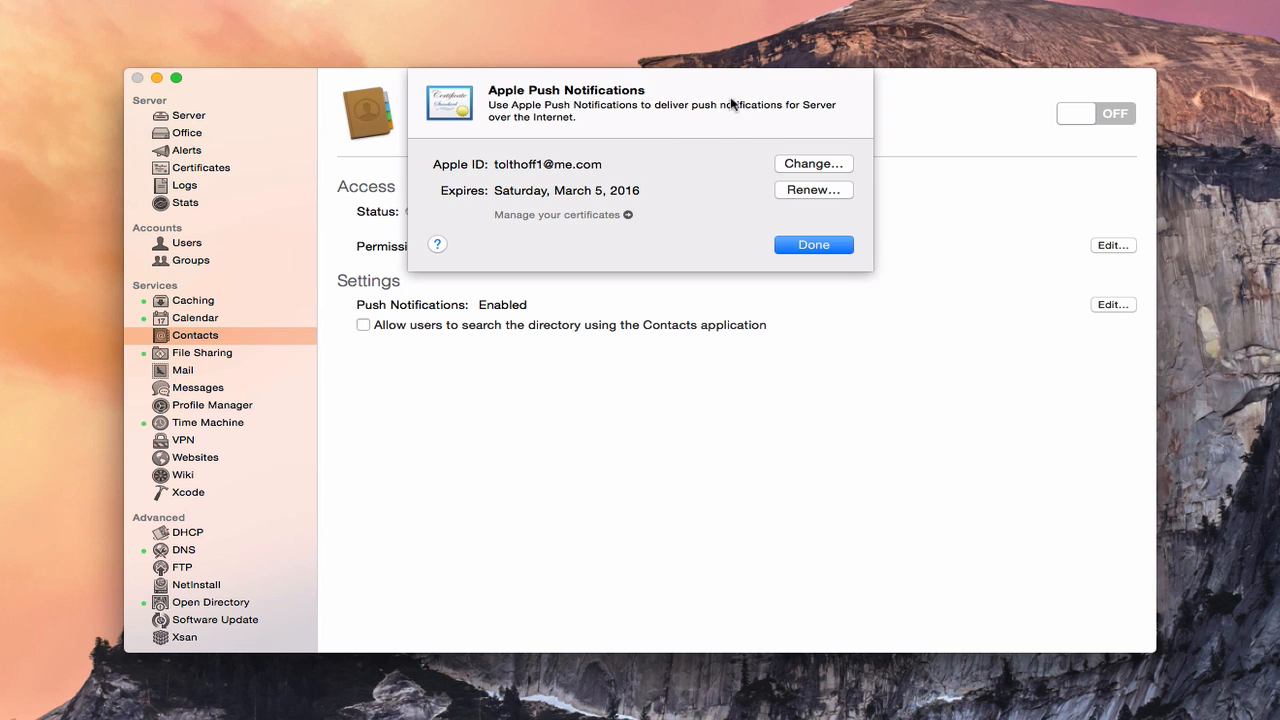
mouse_move(728, 168)
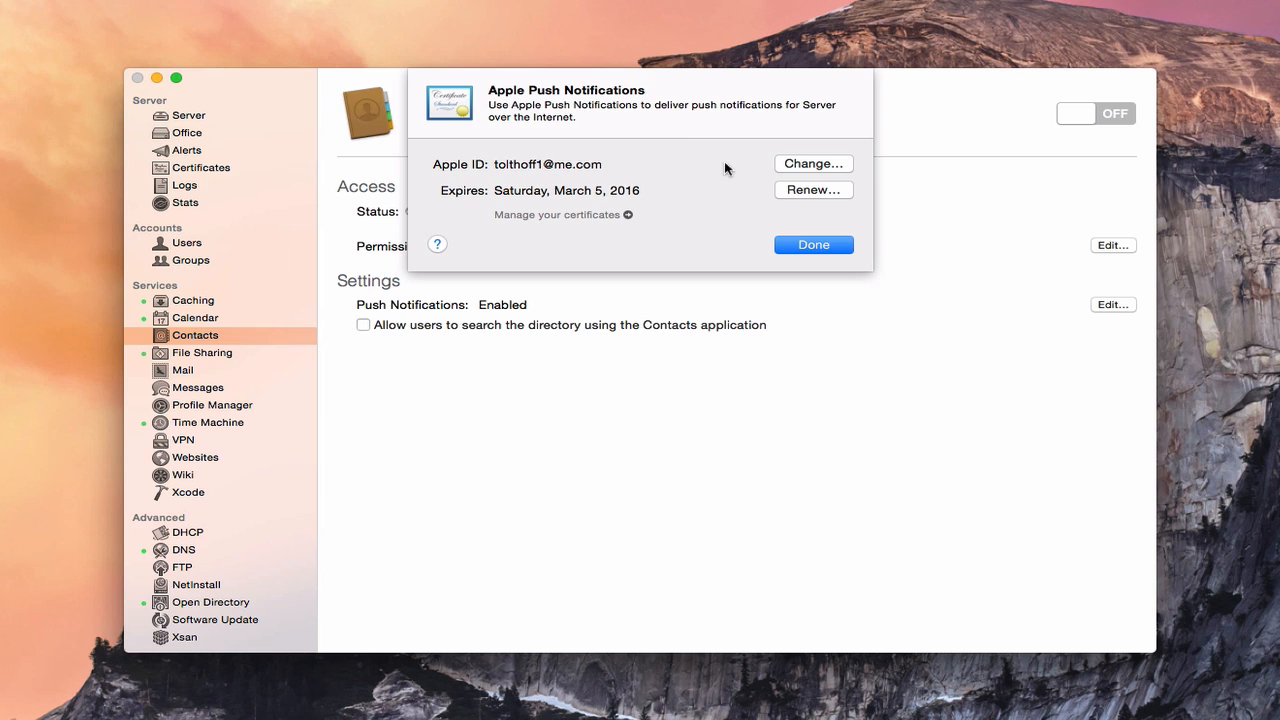
mouse_move(624, 204)
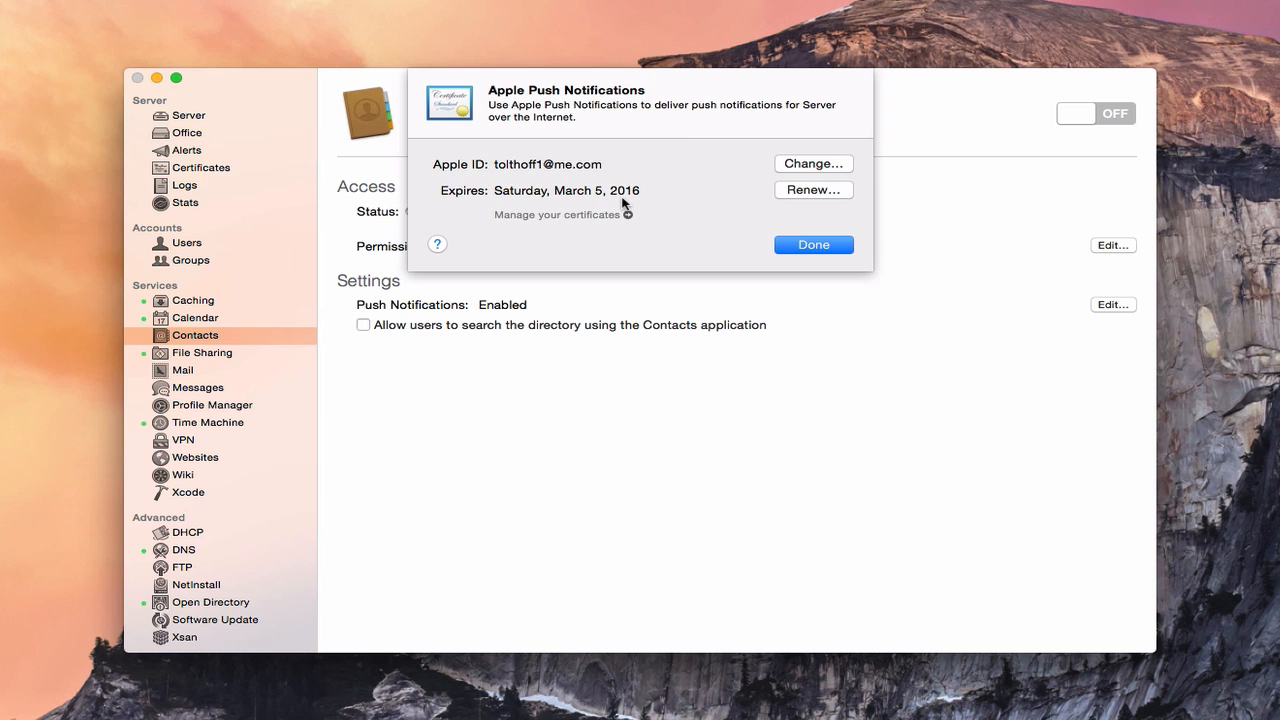
mouse_move(588, 200)
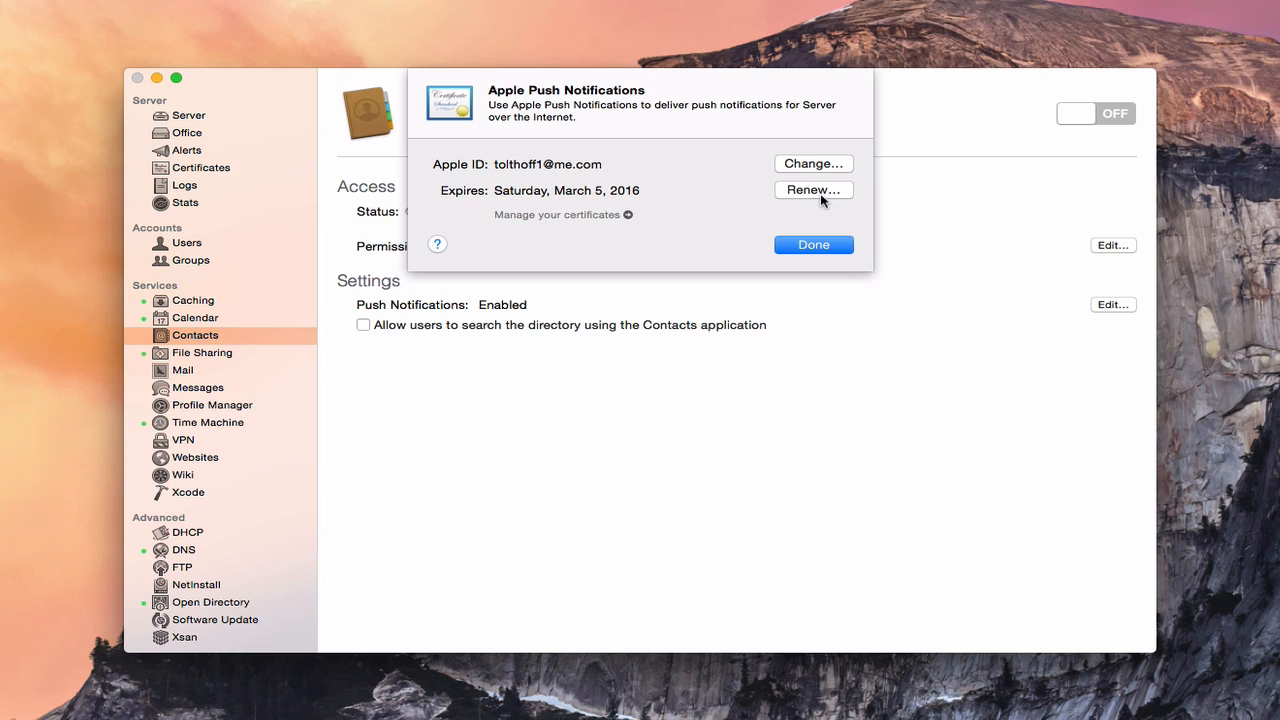
left_click(812, 244)
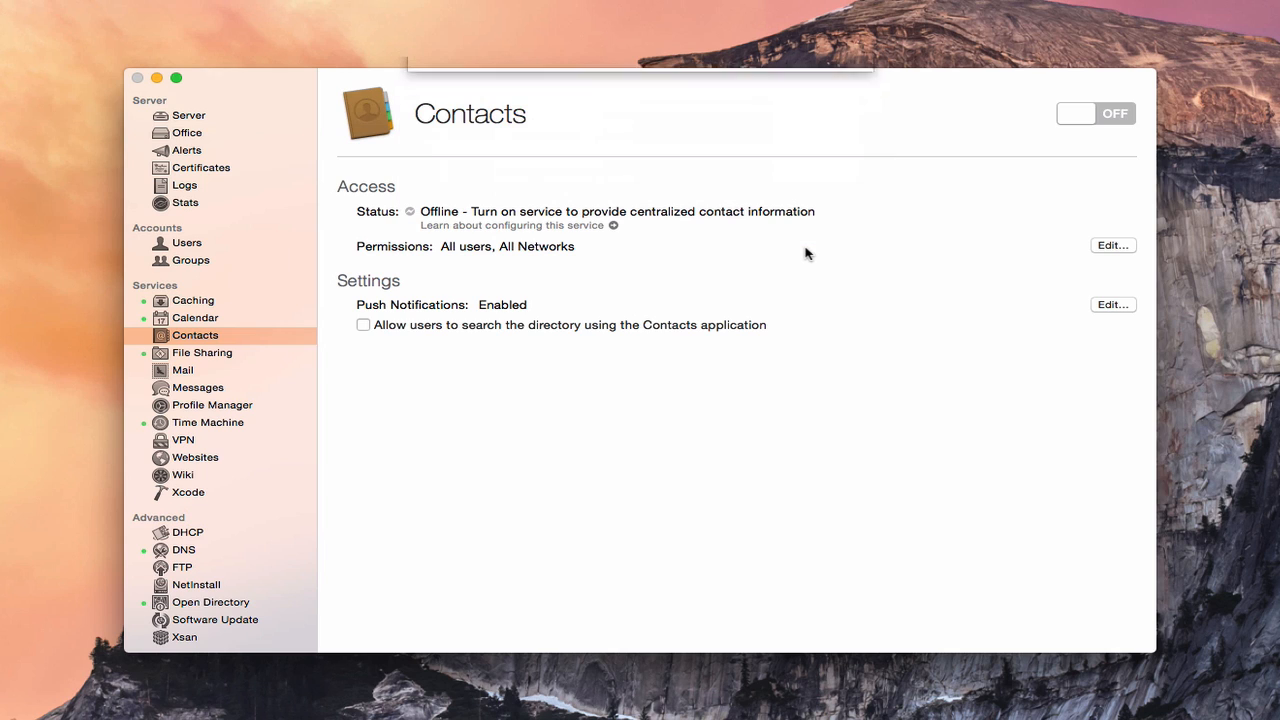
left_click(196, 336)
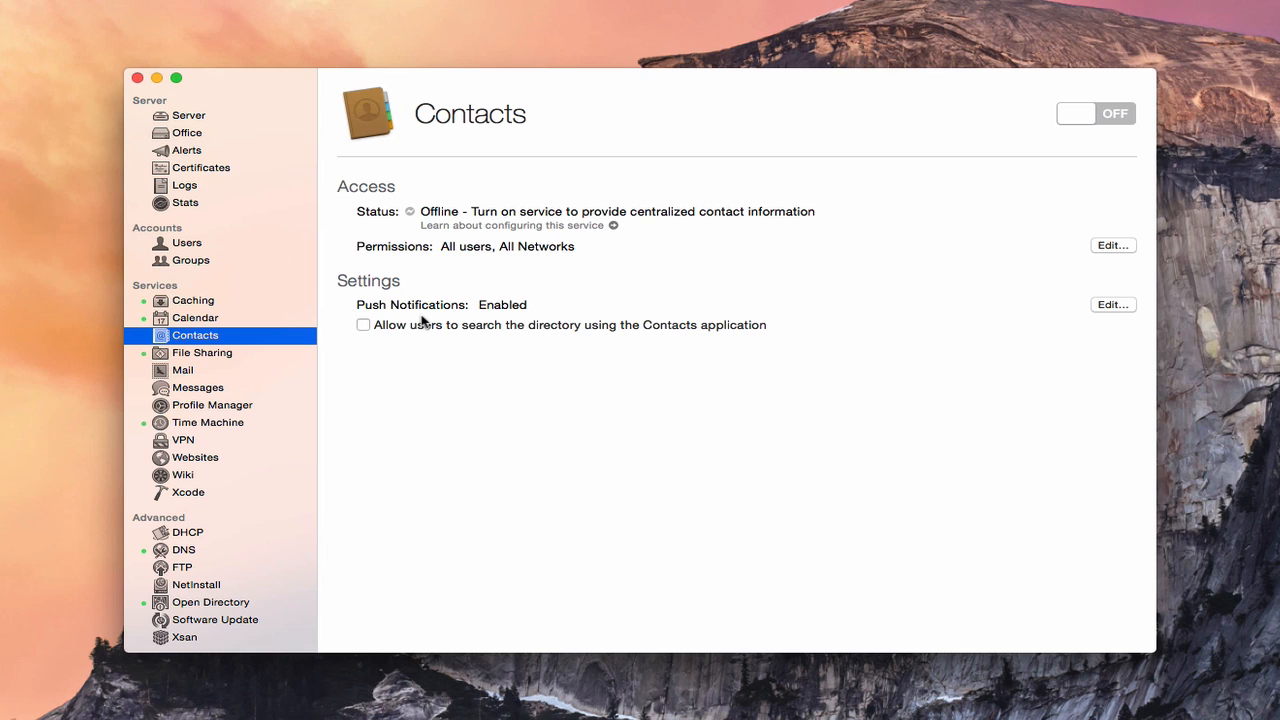
mouse_move(388, 356)
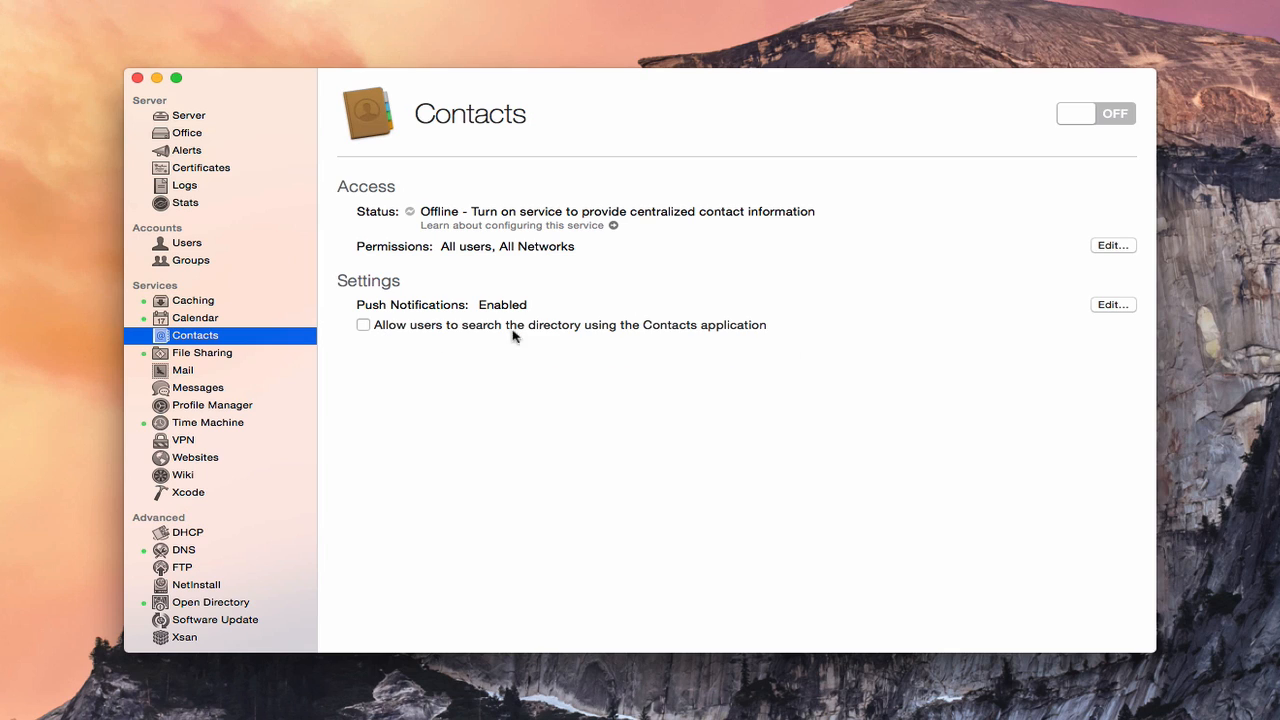
mouse_move(700, 336)
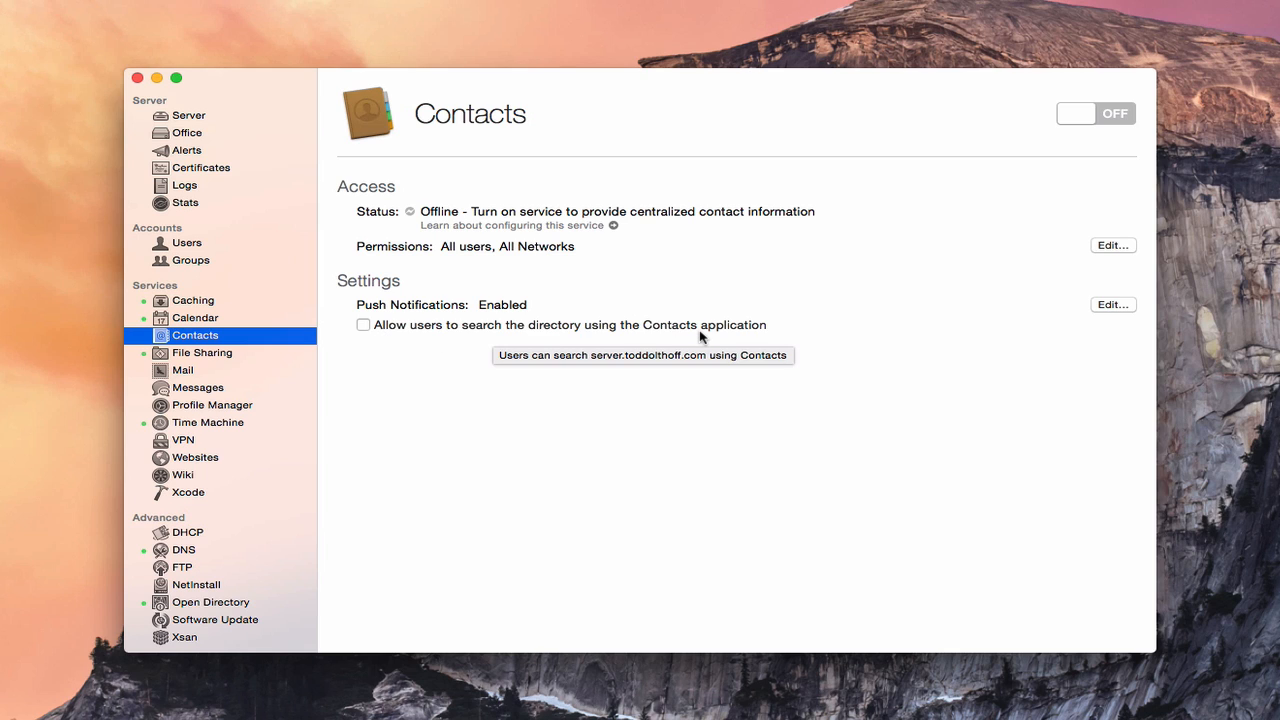
mouse_move(792, 280)
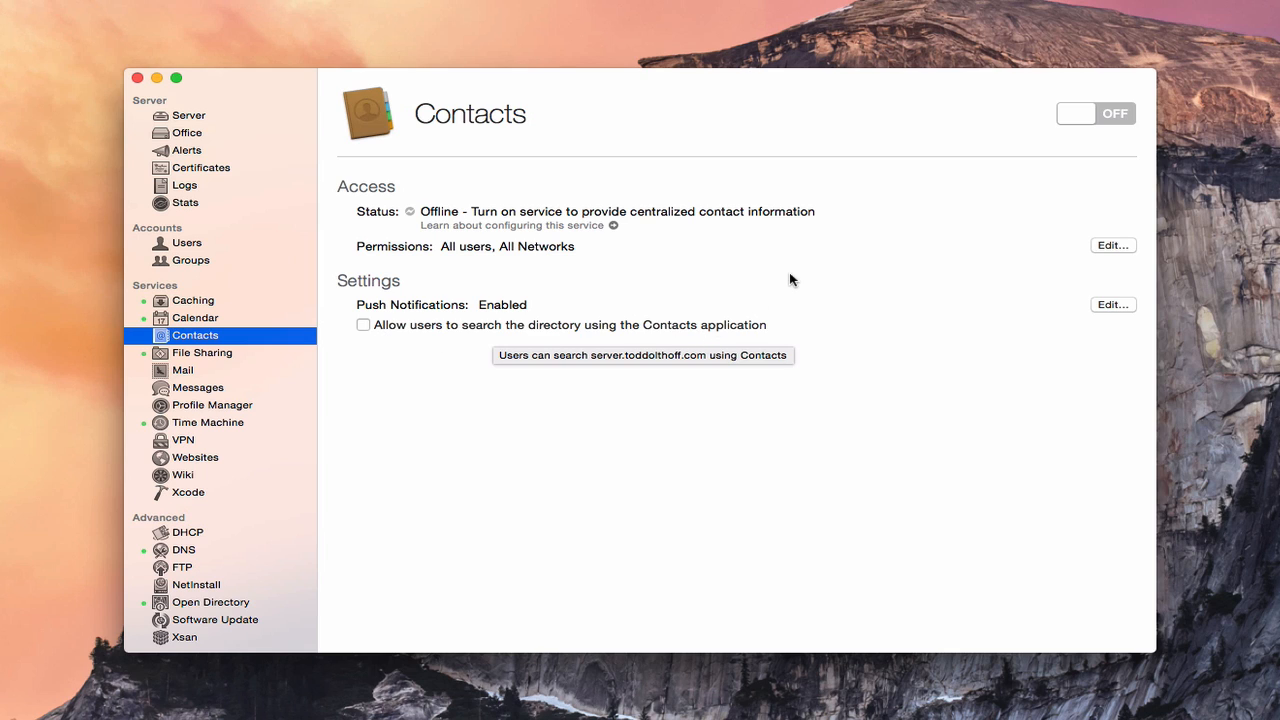
mouse_move(880, 240)
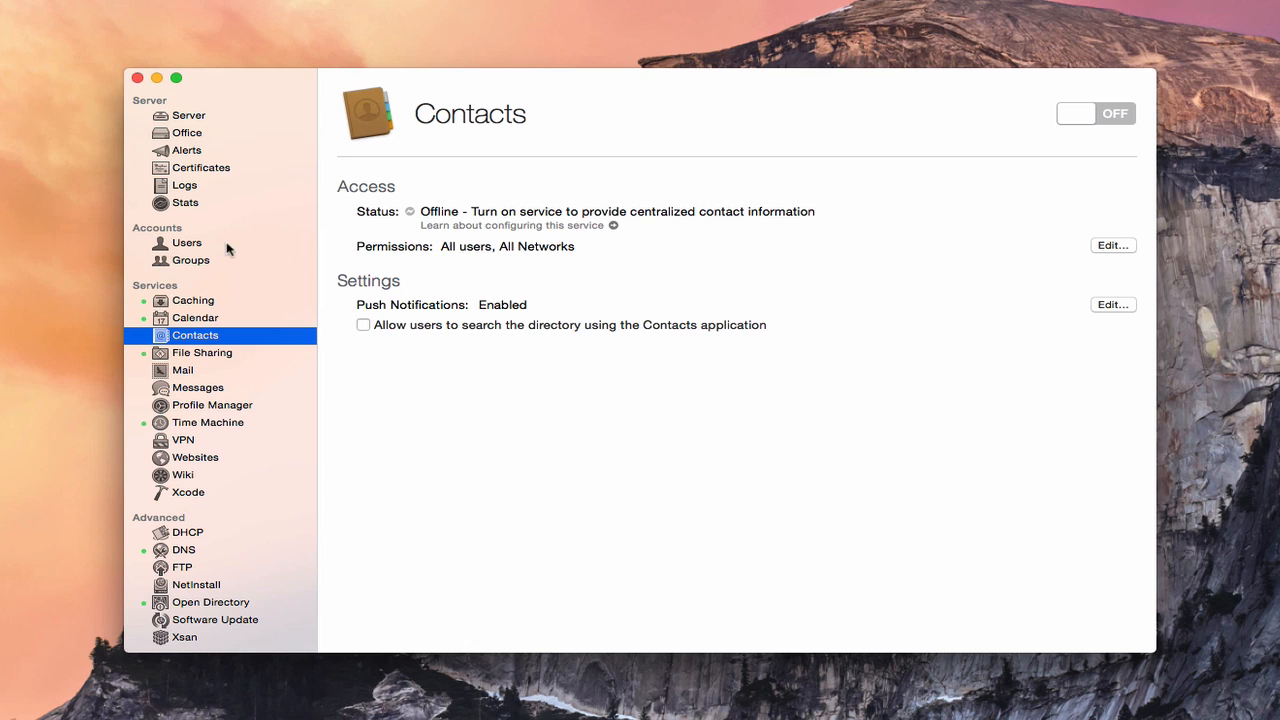
mouse_move(196, 244)
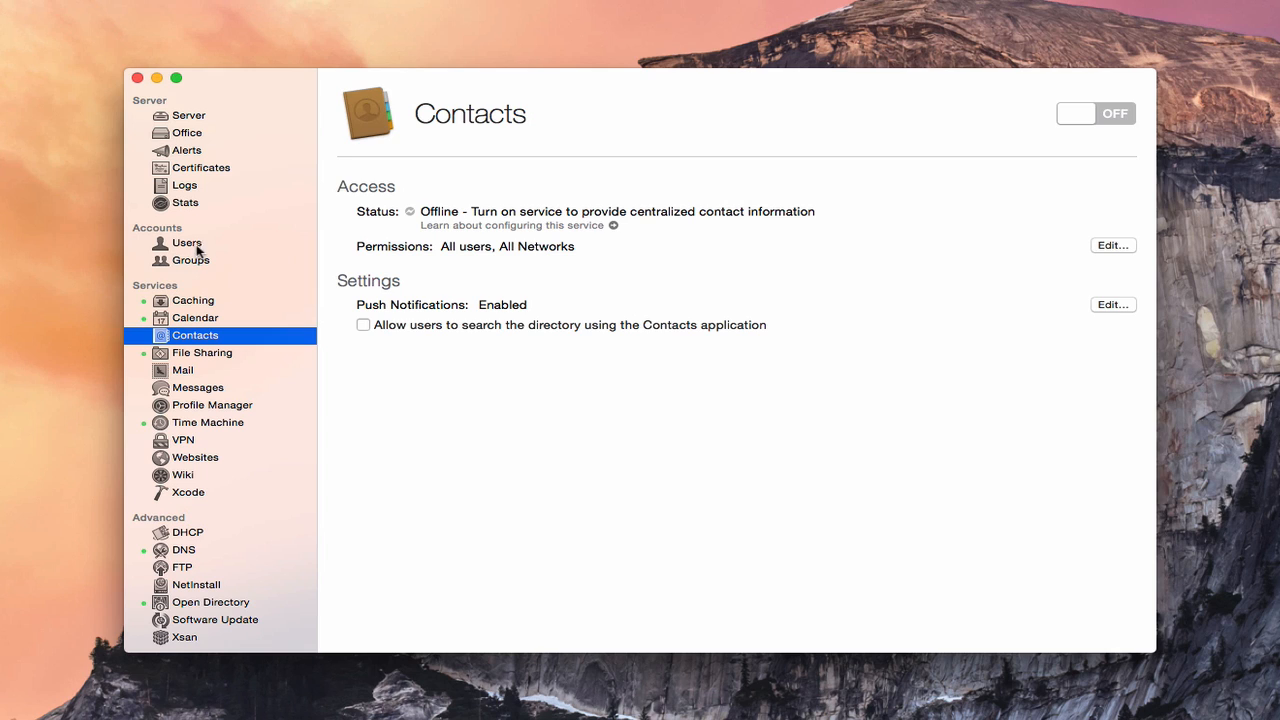
mouse_move(178, 248)
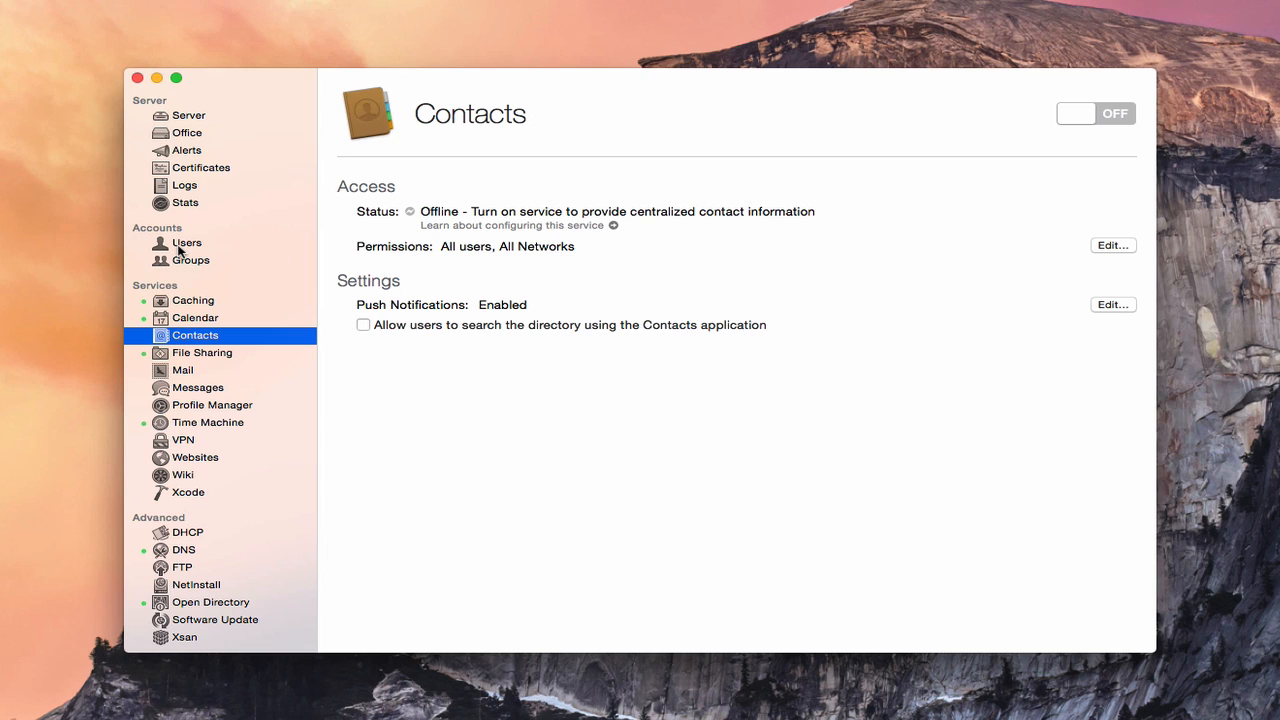
mouse_move(426, 352)
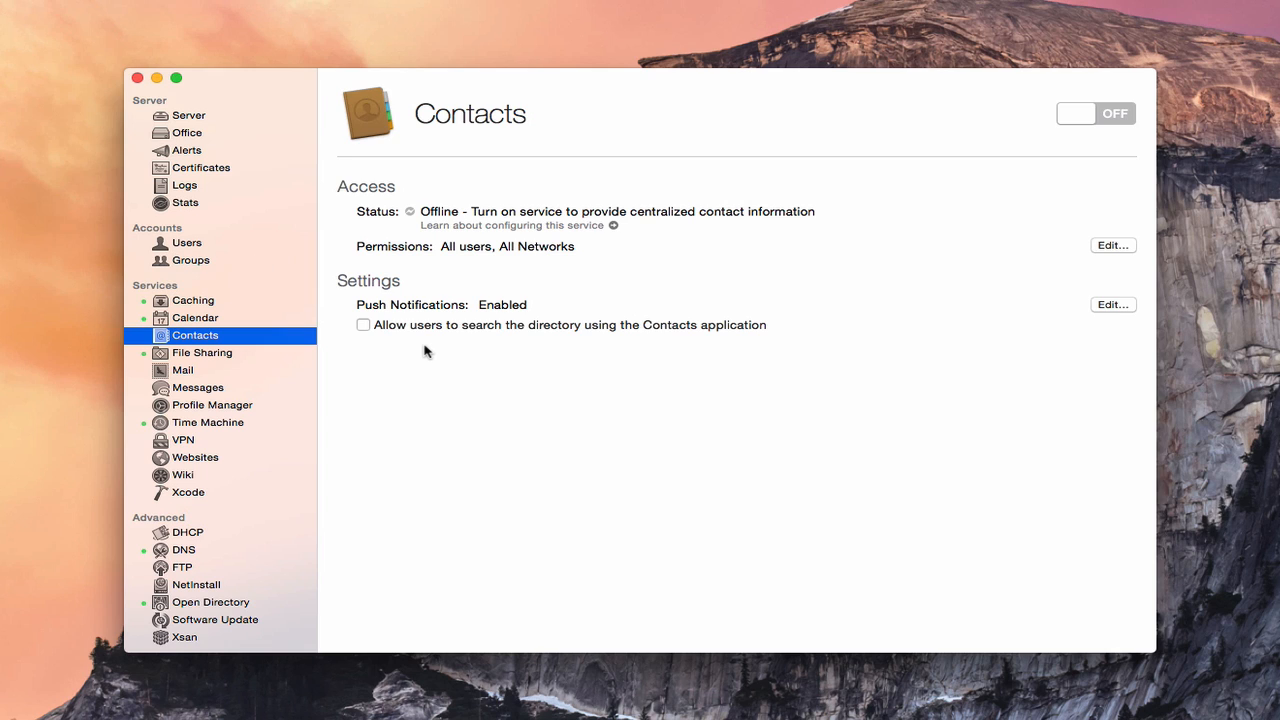
mouse_move(220, 276)
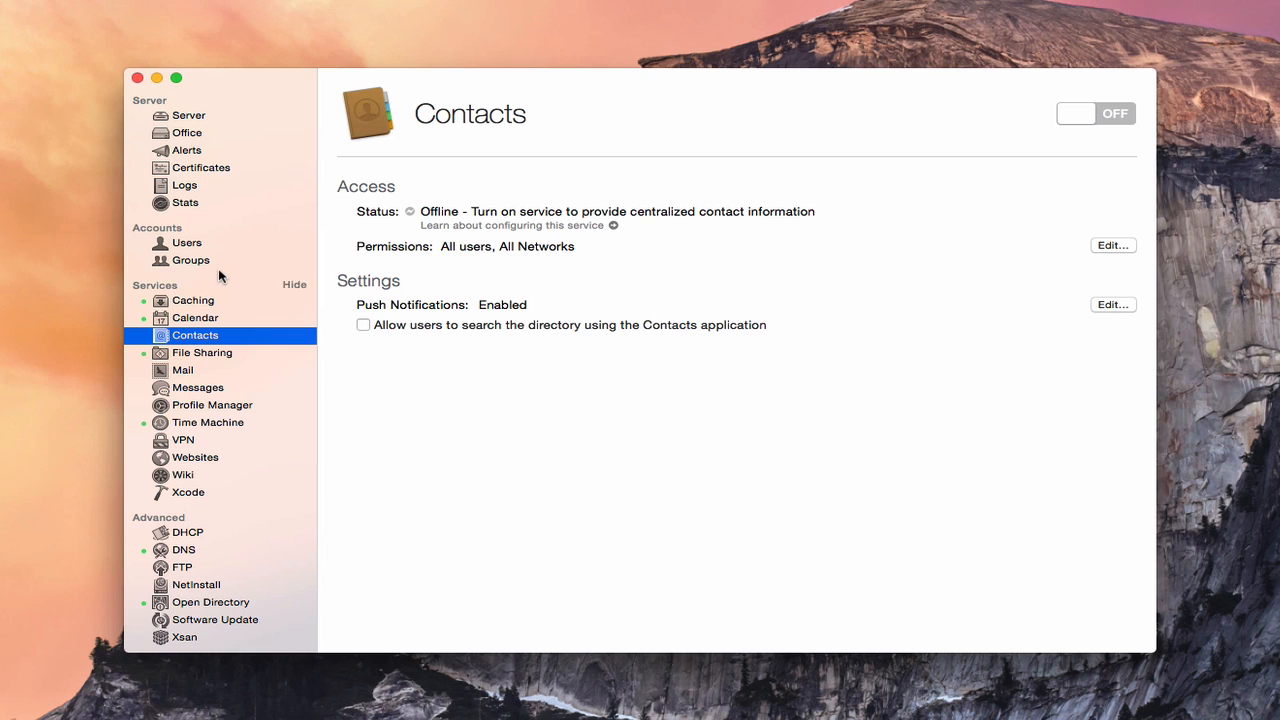
mouse_move(184, 244)
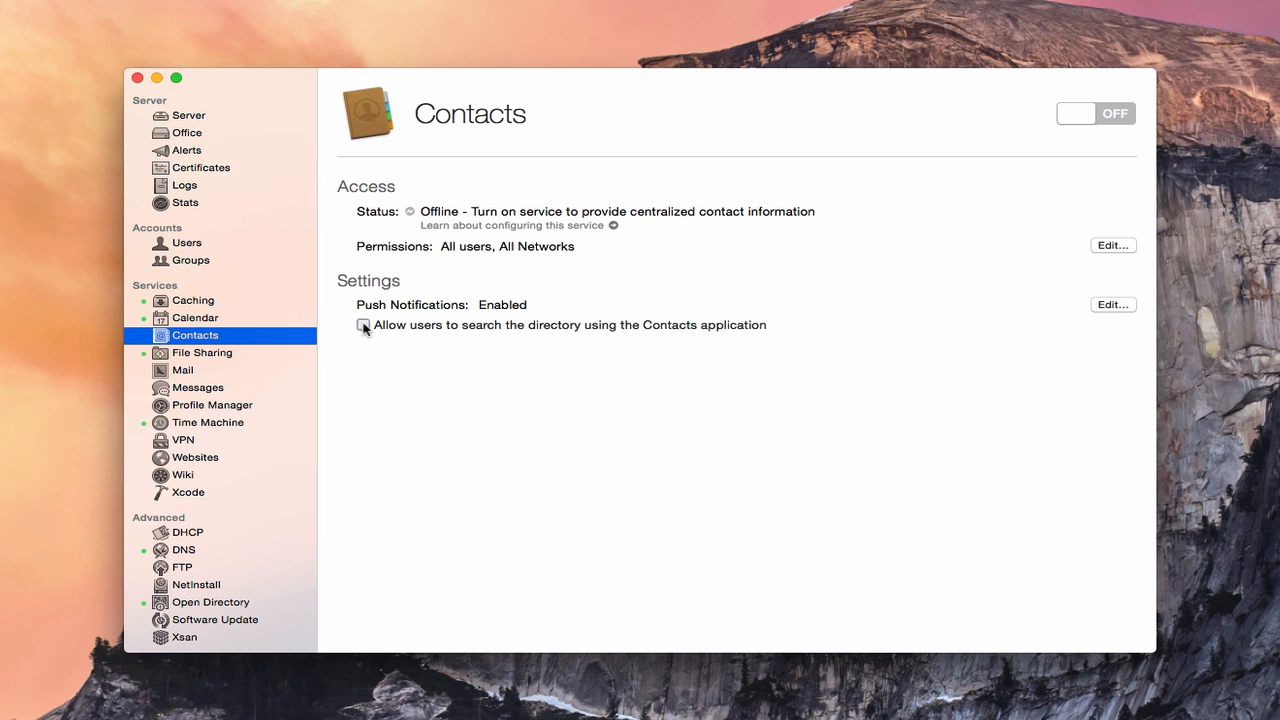
left_click(364, 324)
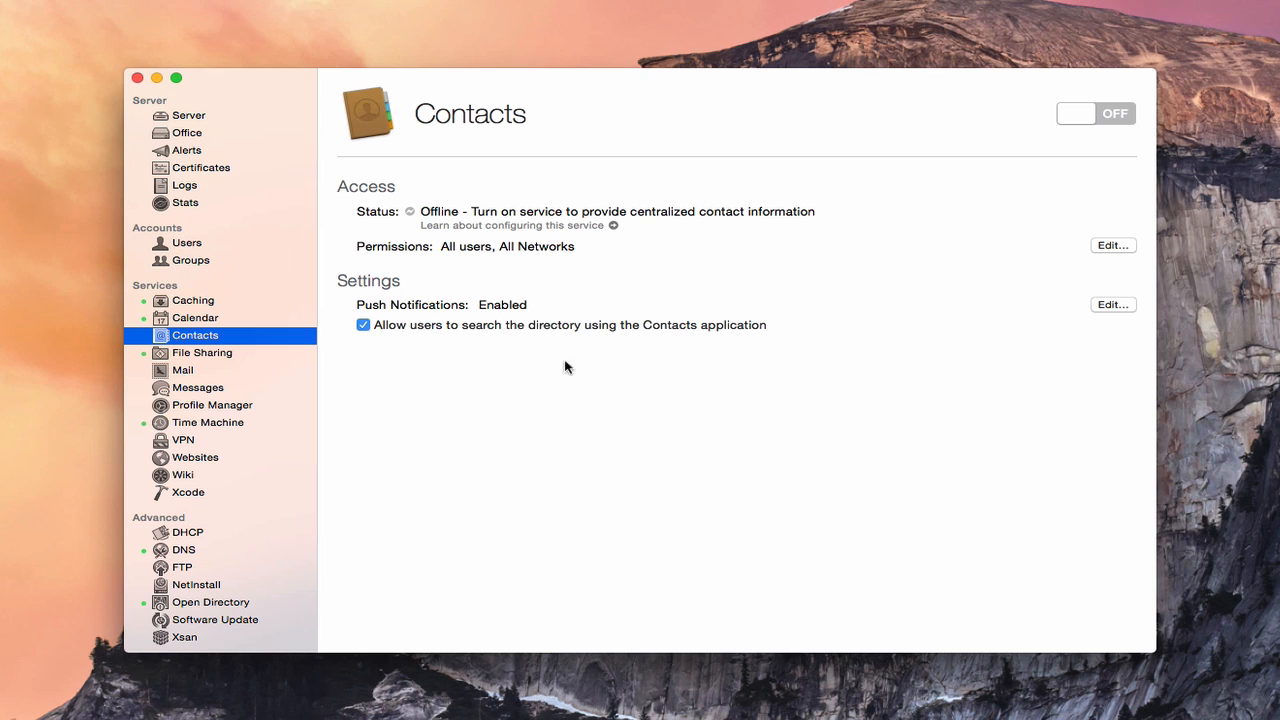
mouse_move(688, 344)
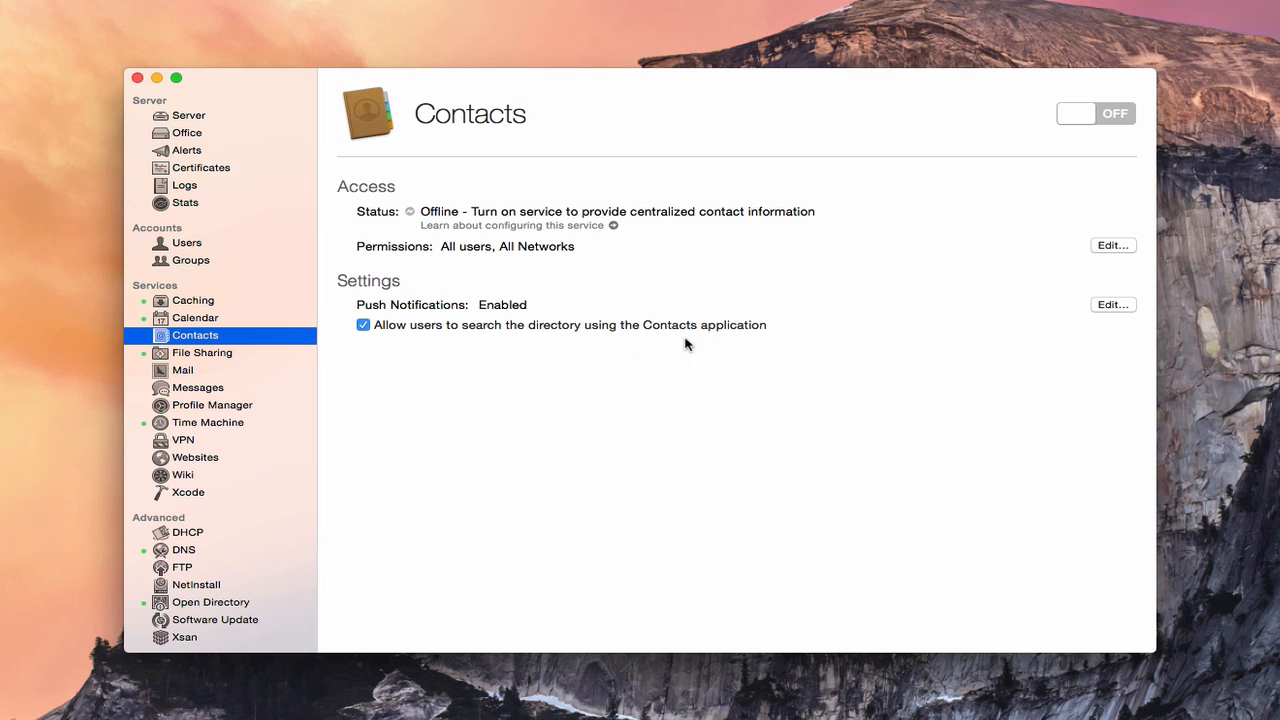
mouse_move(664, 348)
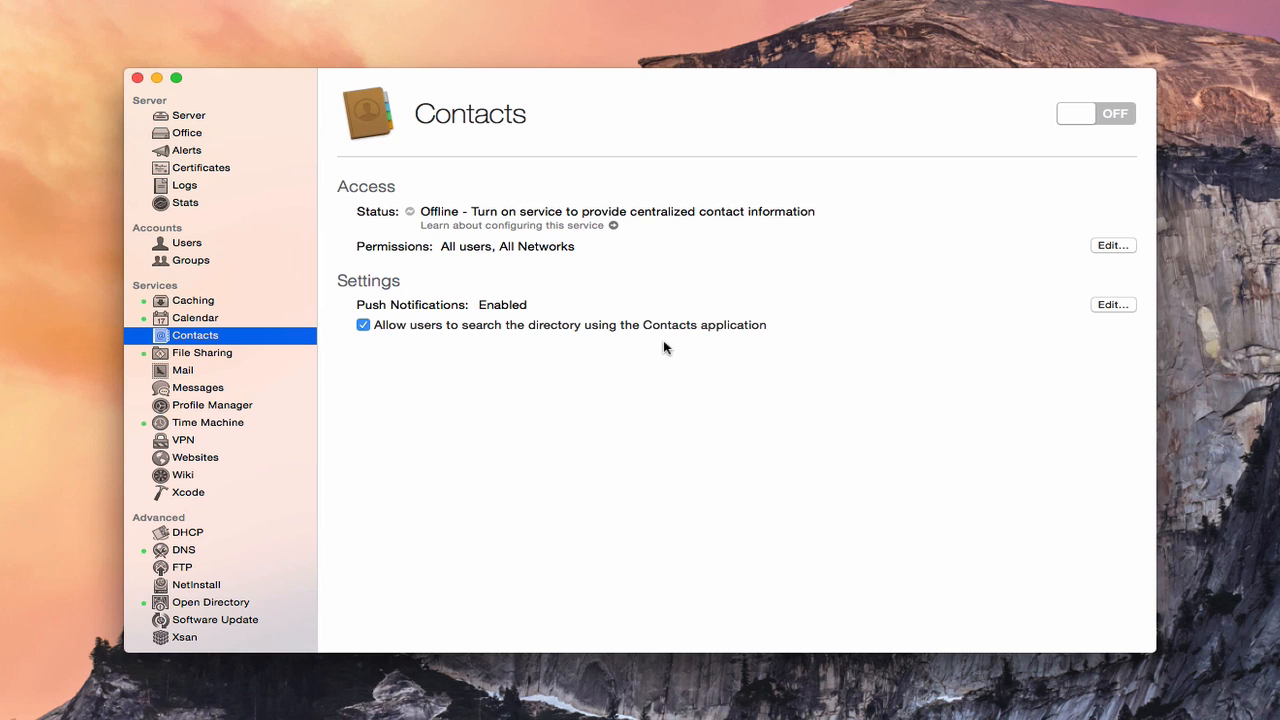
mouse_move(144, 244)
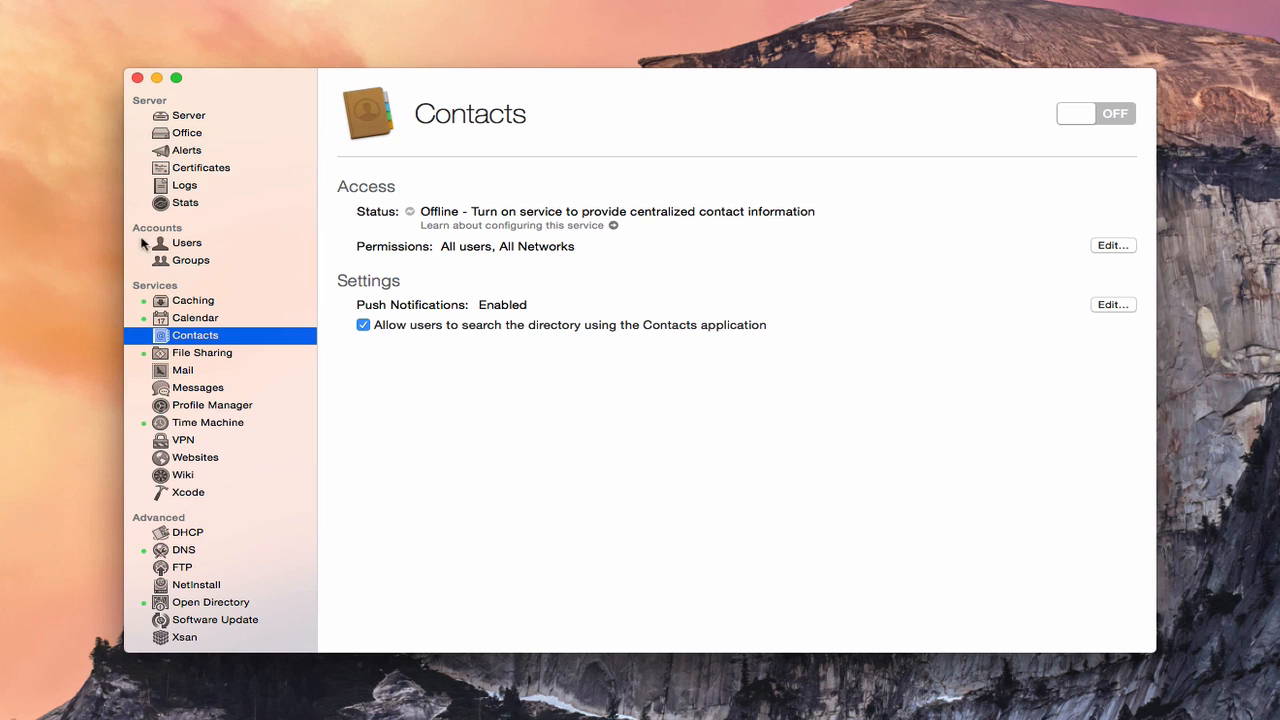
mouse_move(206, 248)
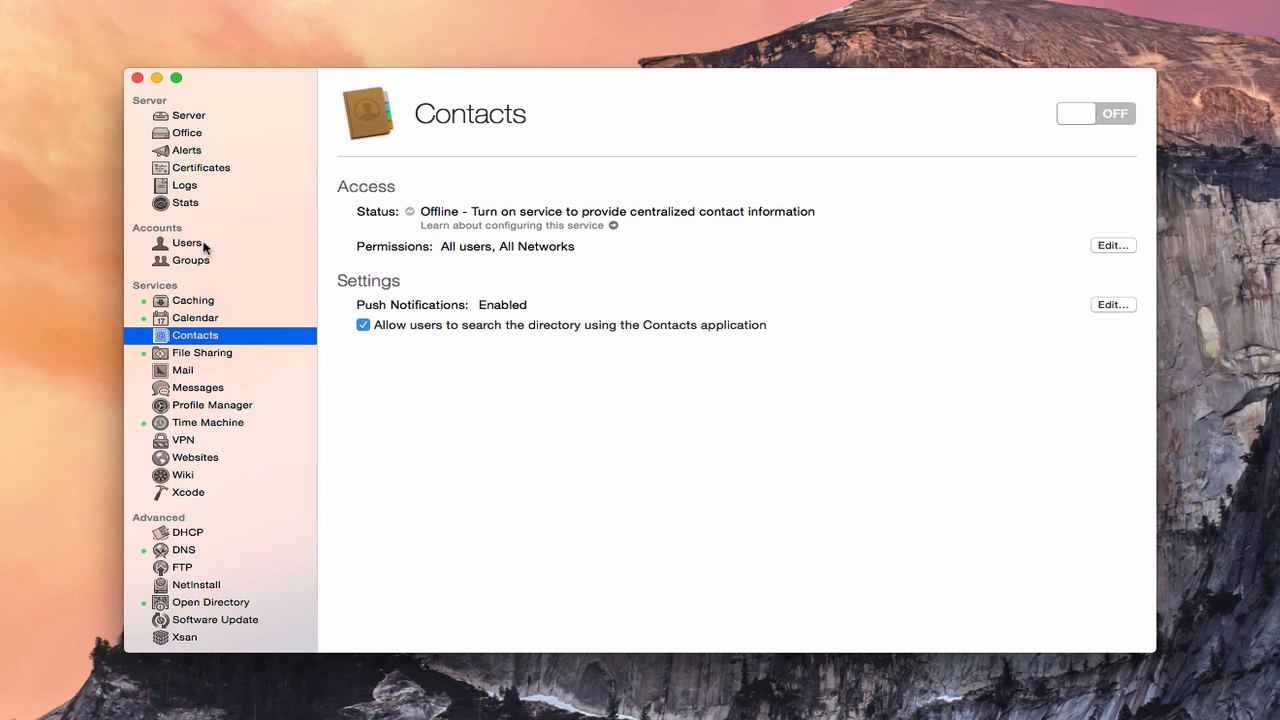
mouse_move(344, 340)
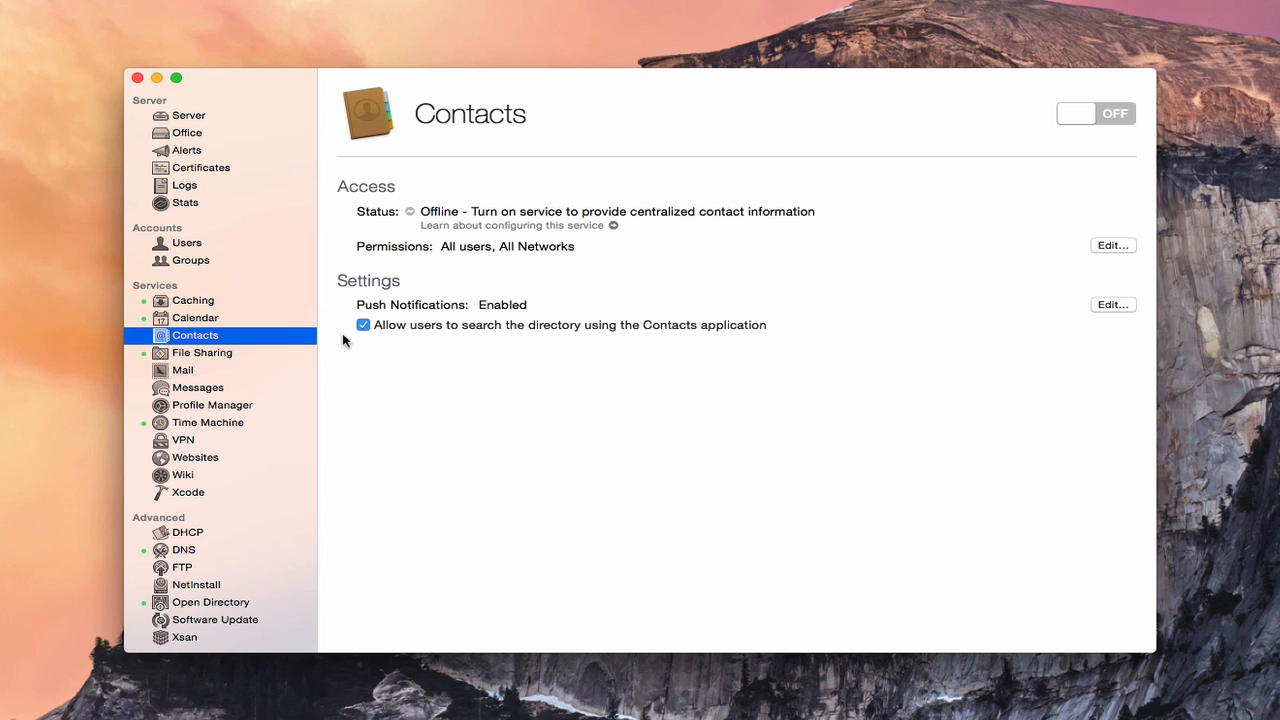
mouse_move(300, 556)
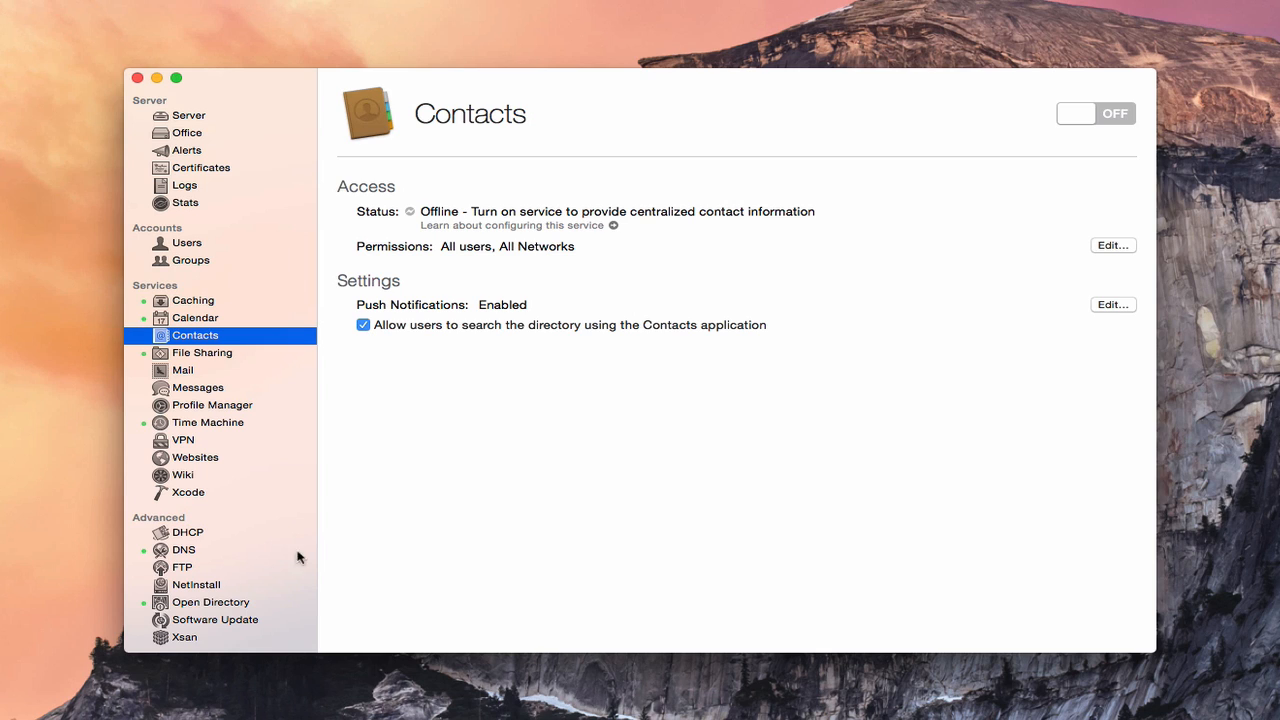
mouse_move(1104, 178)
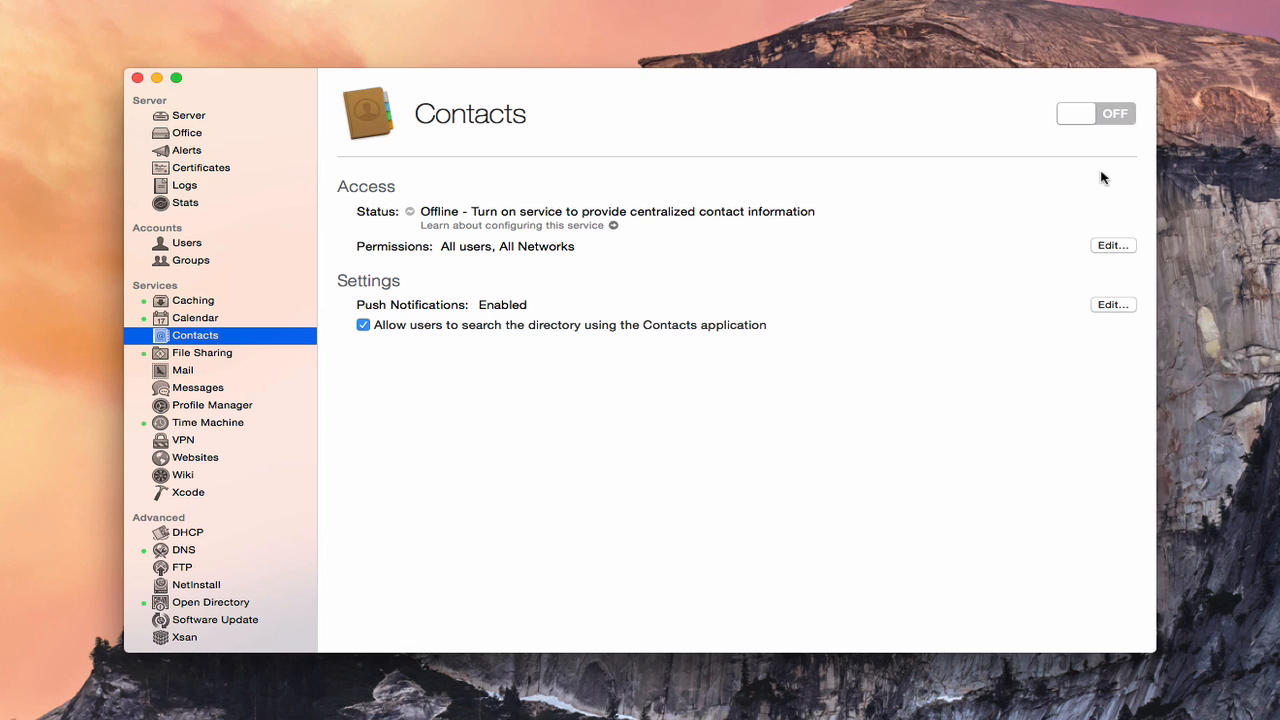
- Turn the Contacts service ON and choose Don't Allow for Internet access
left_click(1096, 112)
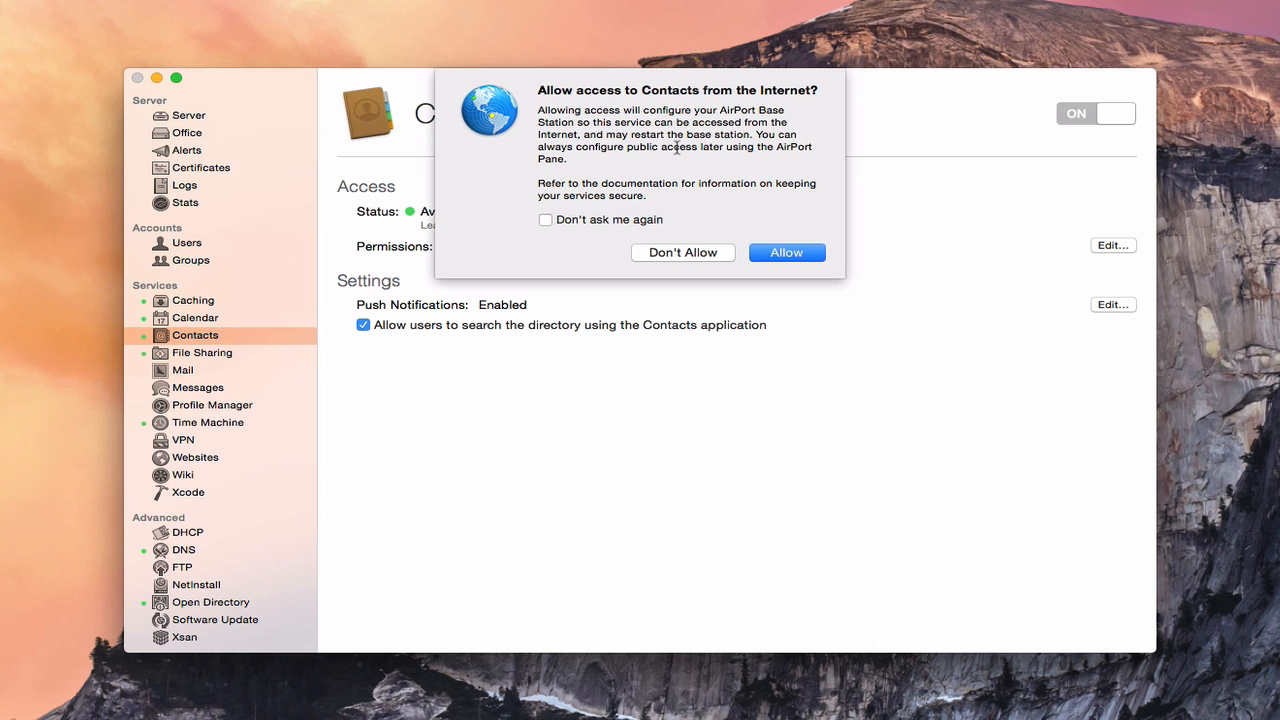
left_click(786, 252)
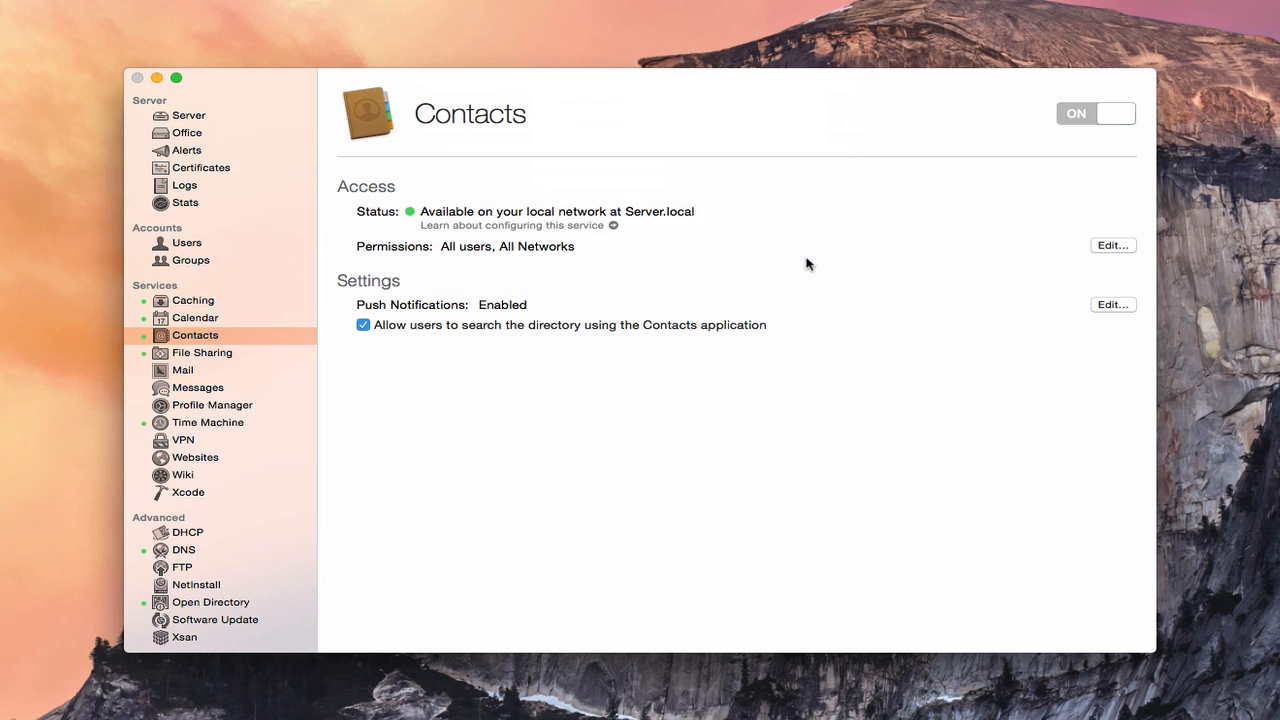
left_click(196, 336)
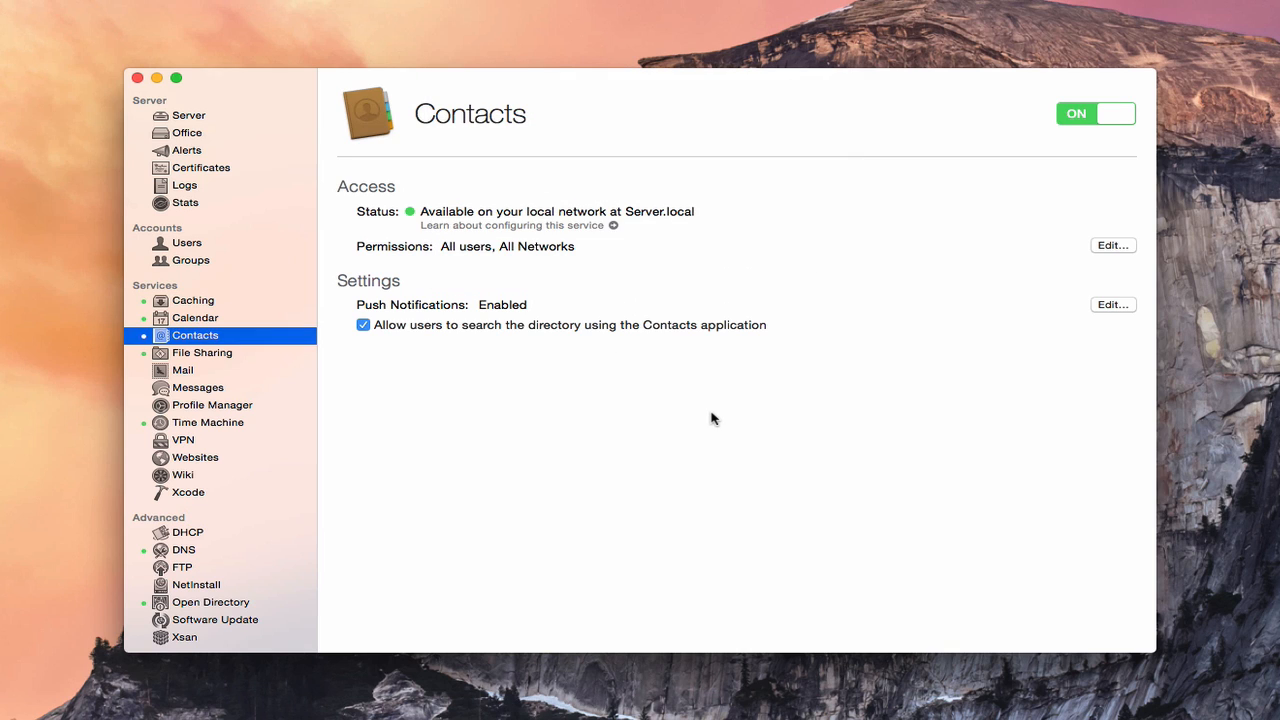
mouse_move(270, 360)
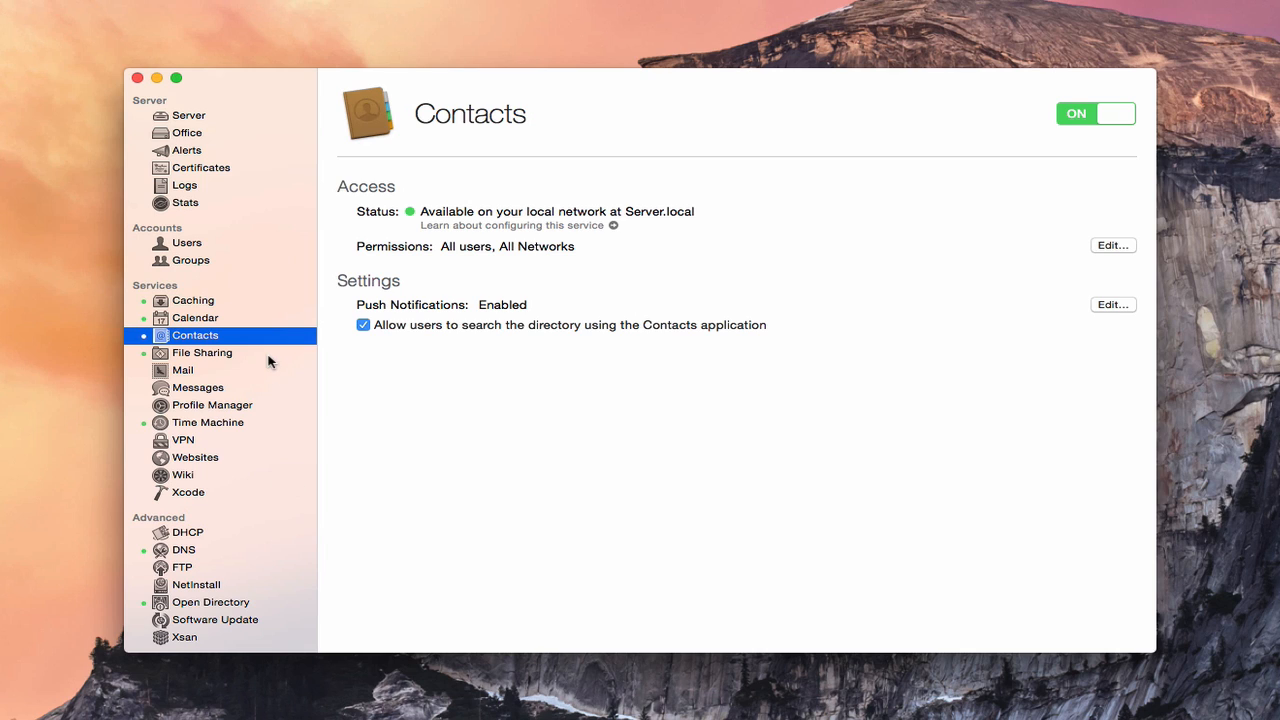
mouse_move(182, 350)
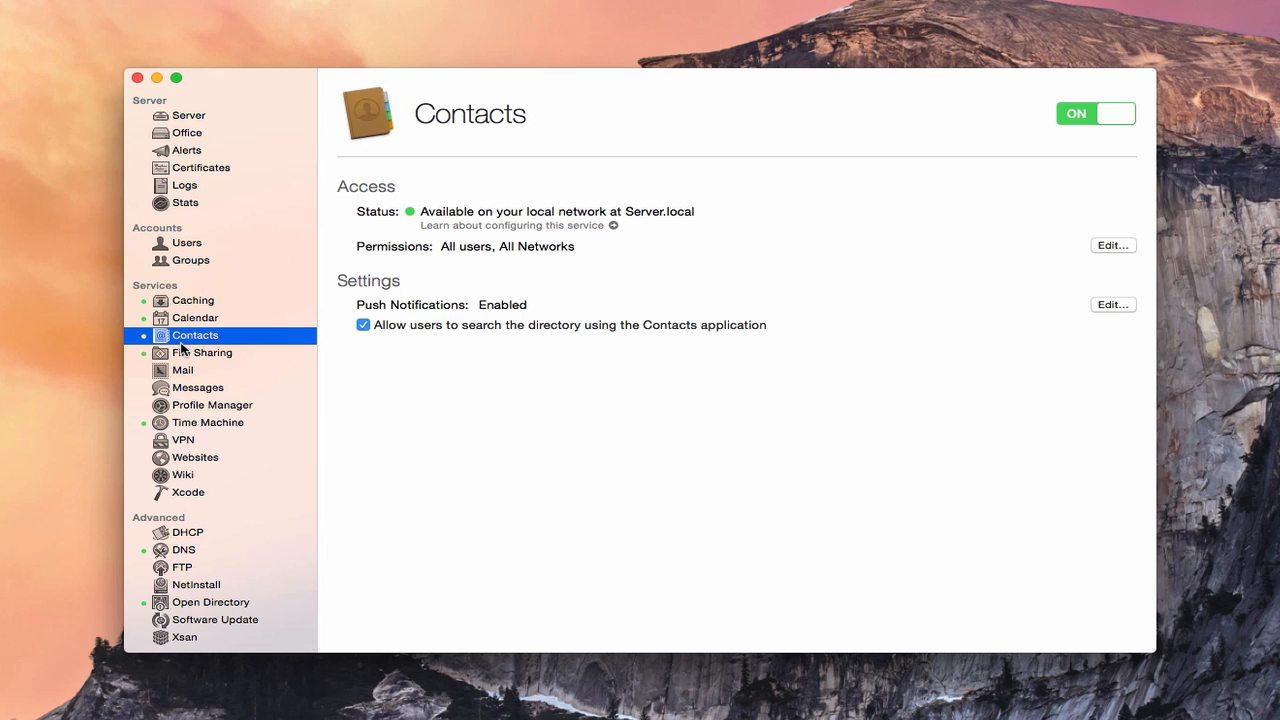
mouse_move(692, 390)
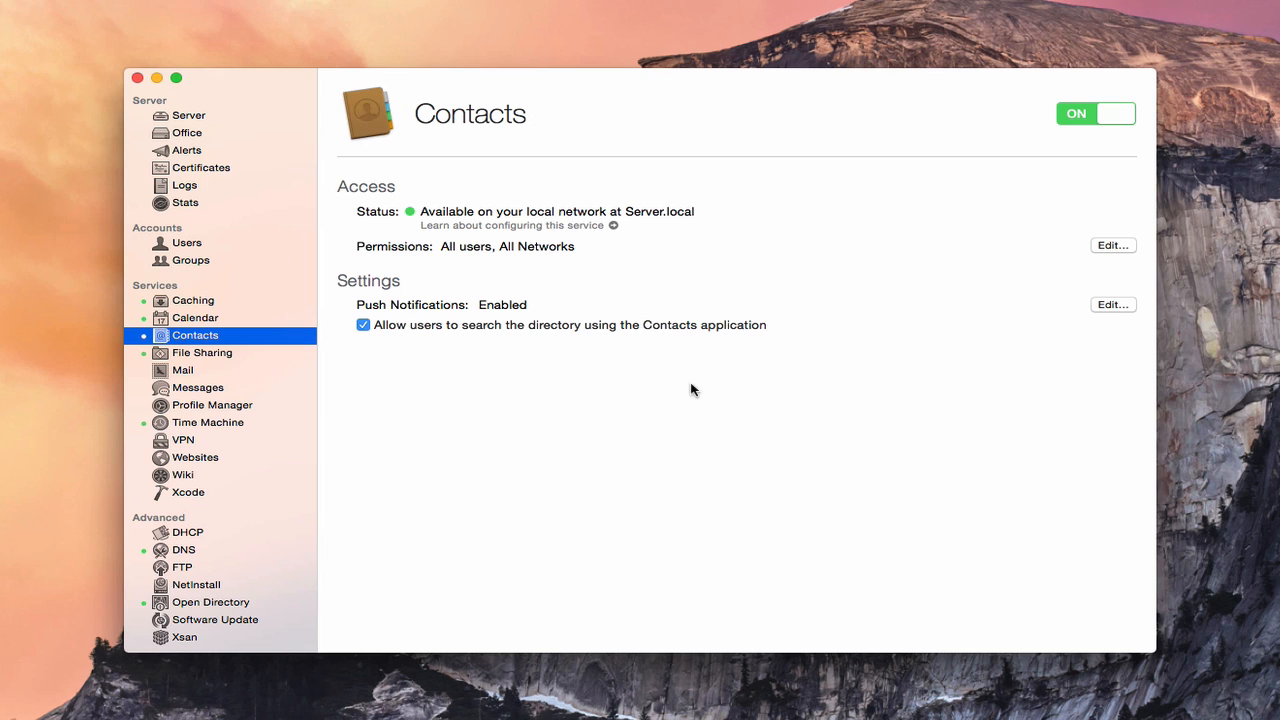
mouse_move(722, 218)
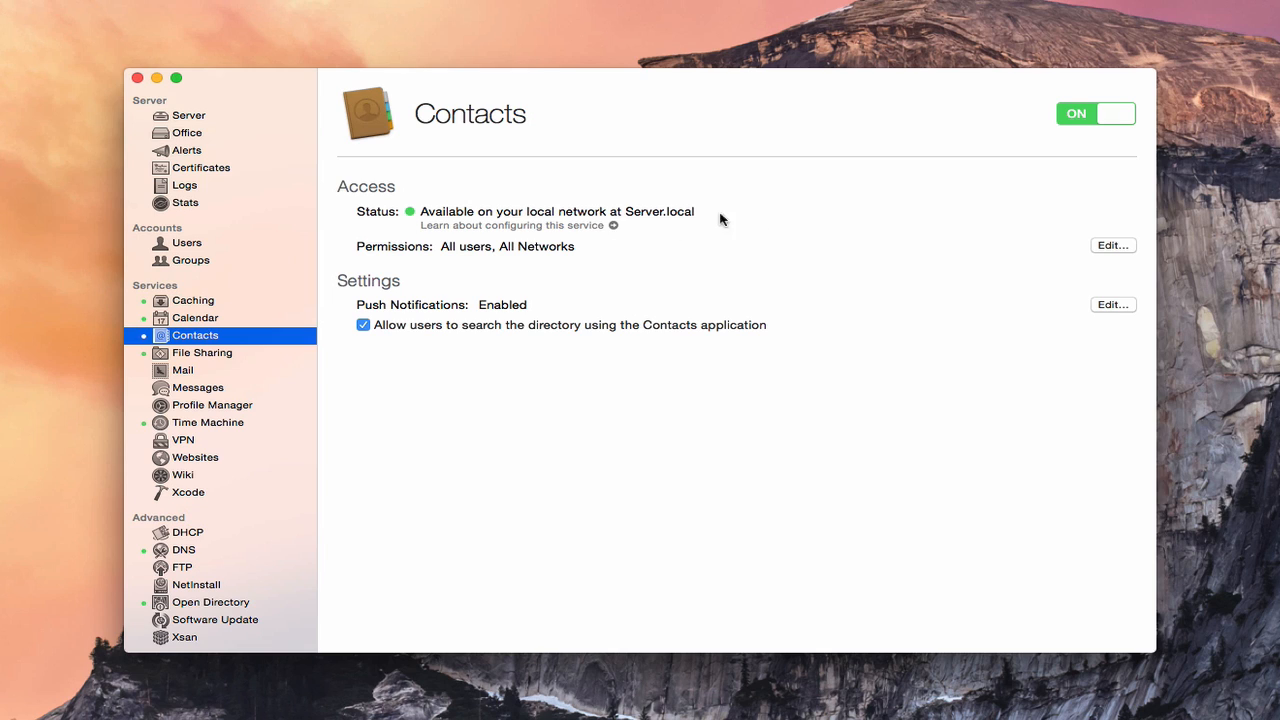
mouse_move(670, 224)
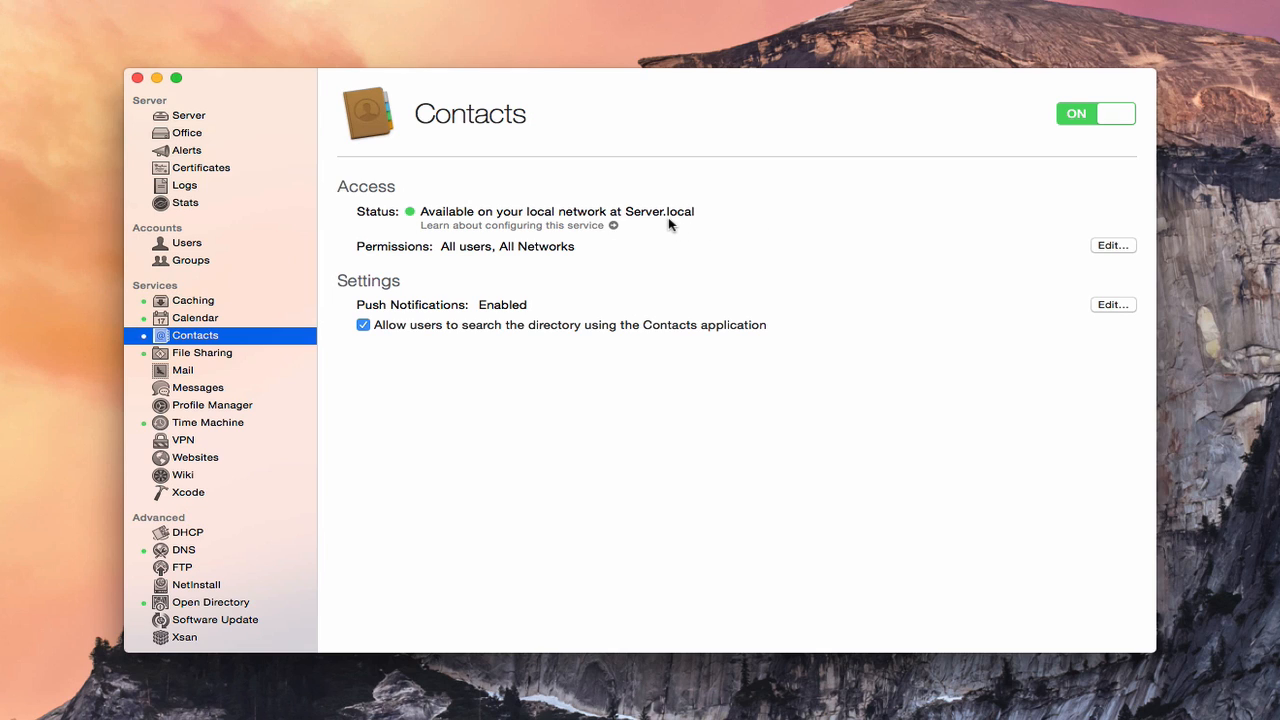
mouse_move(612, 262)
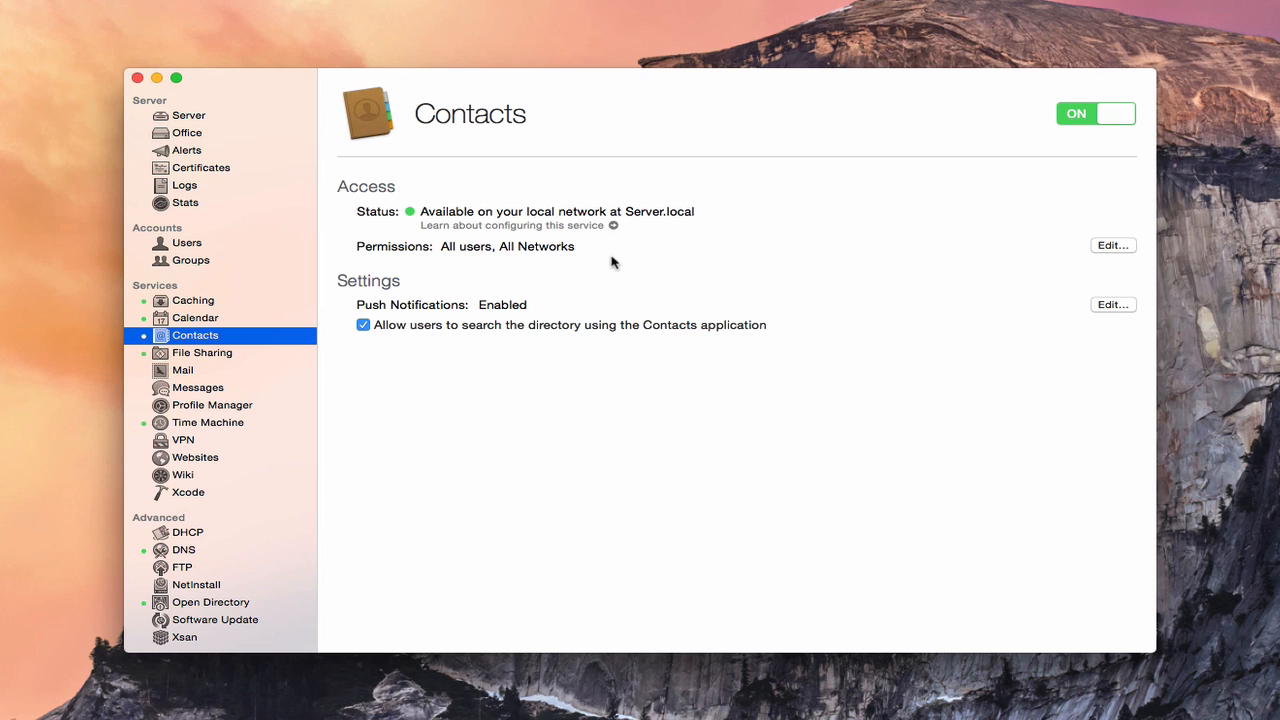
mouse_move(242, 242)
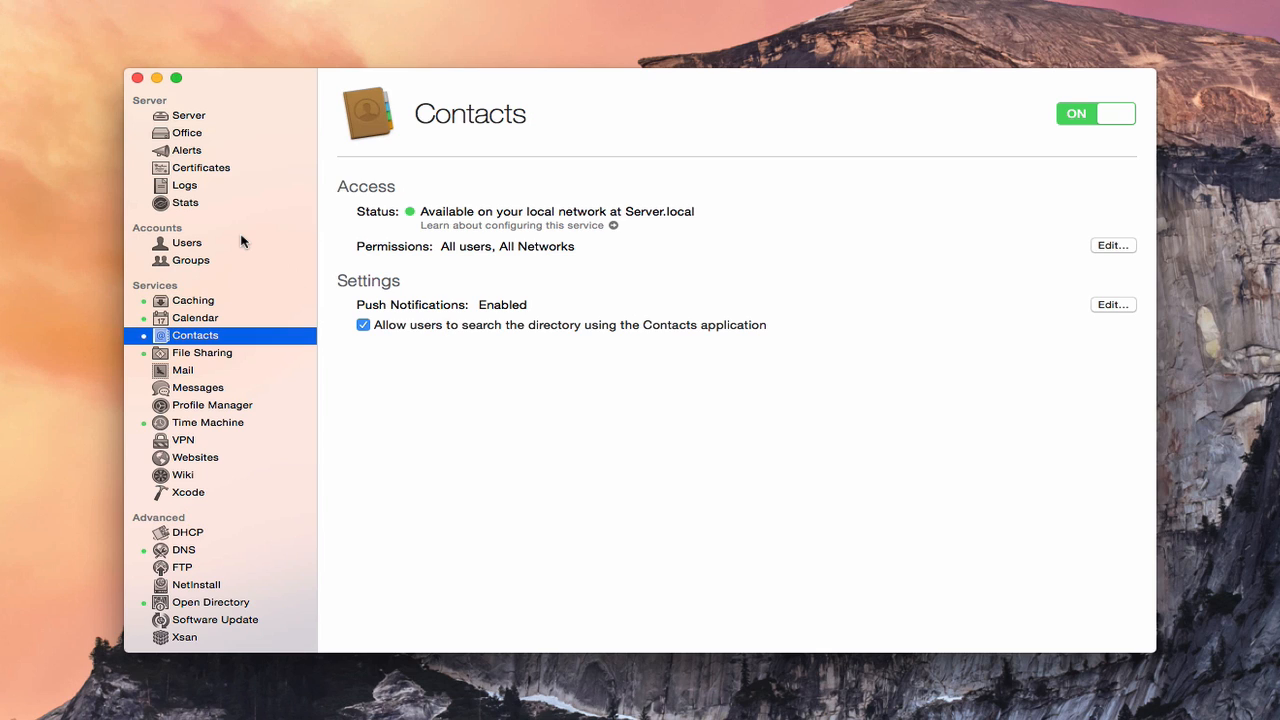
mouse_move(658, 216)
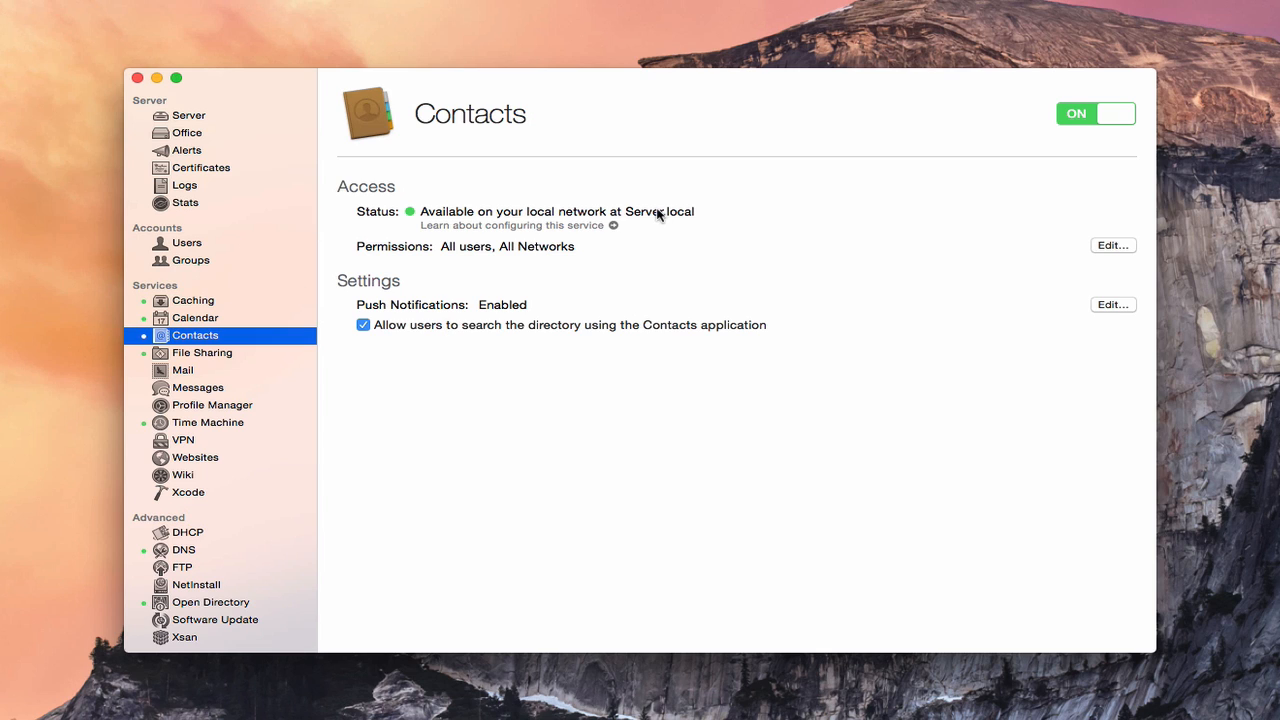
mouse_move(620, 432)
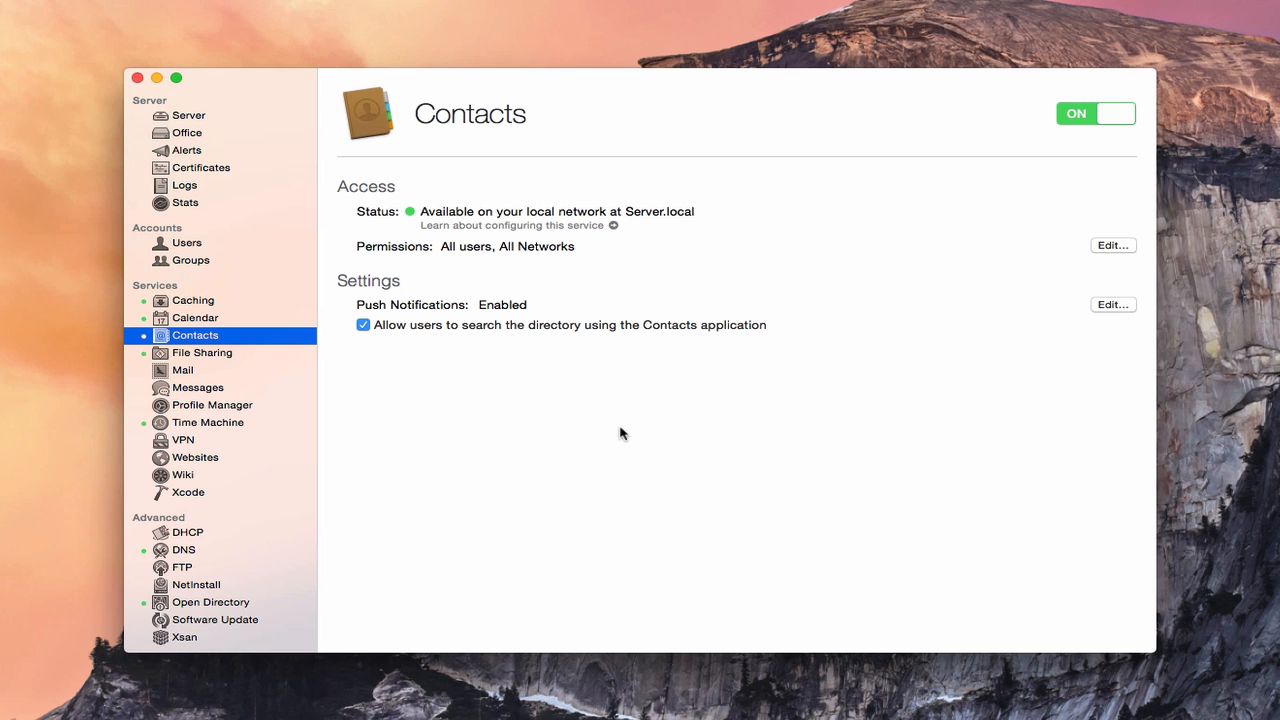
mouse_move(588, 430)
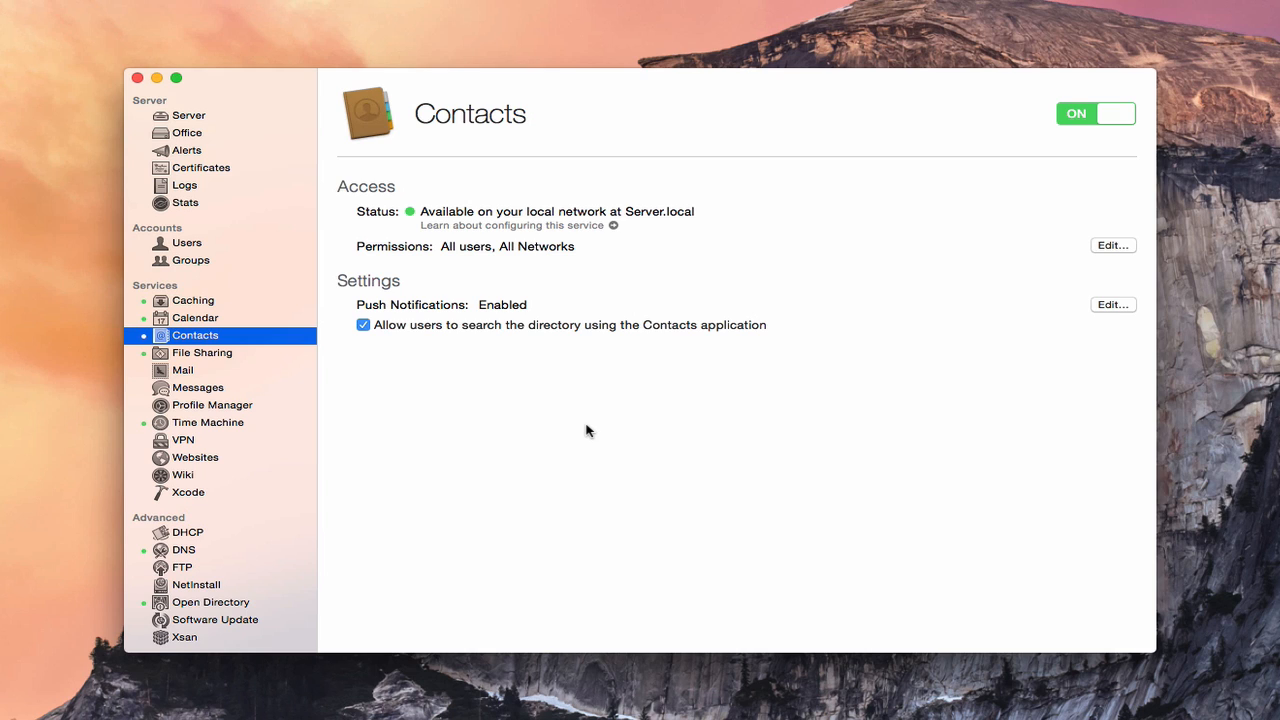
mouse_move(604, 492)
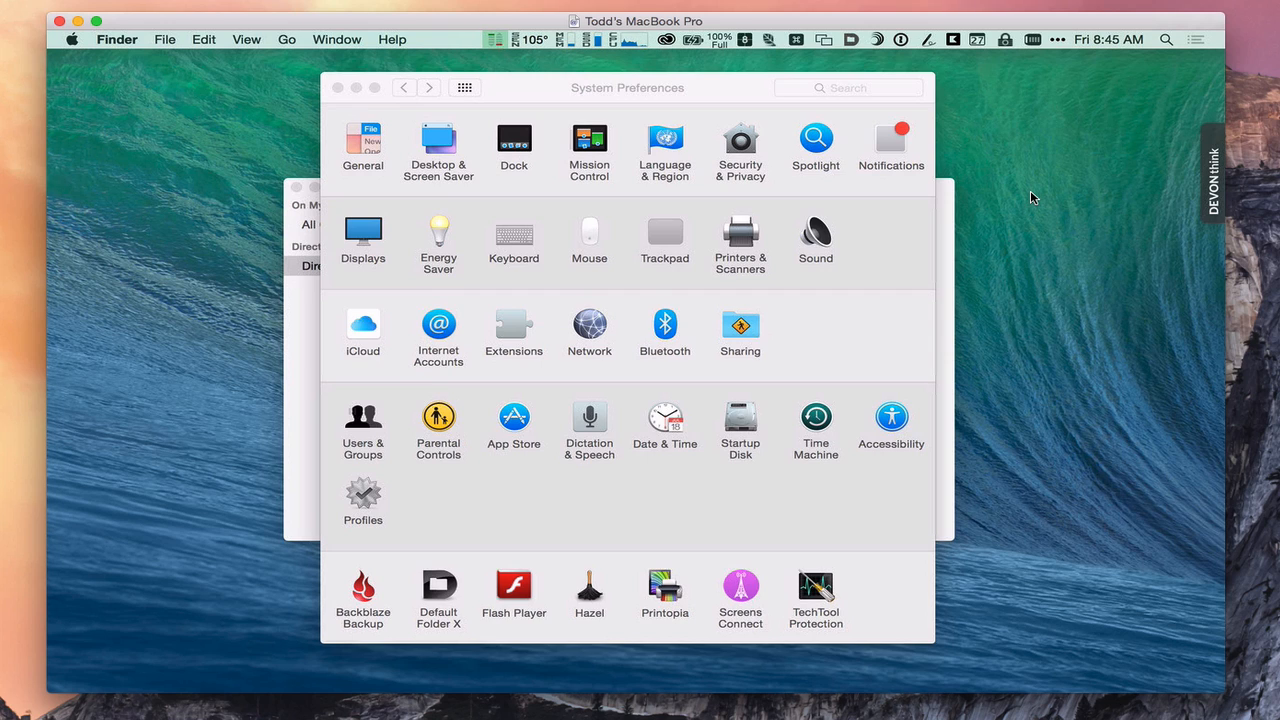
mouse_move(576, 108)
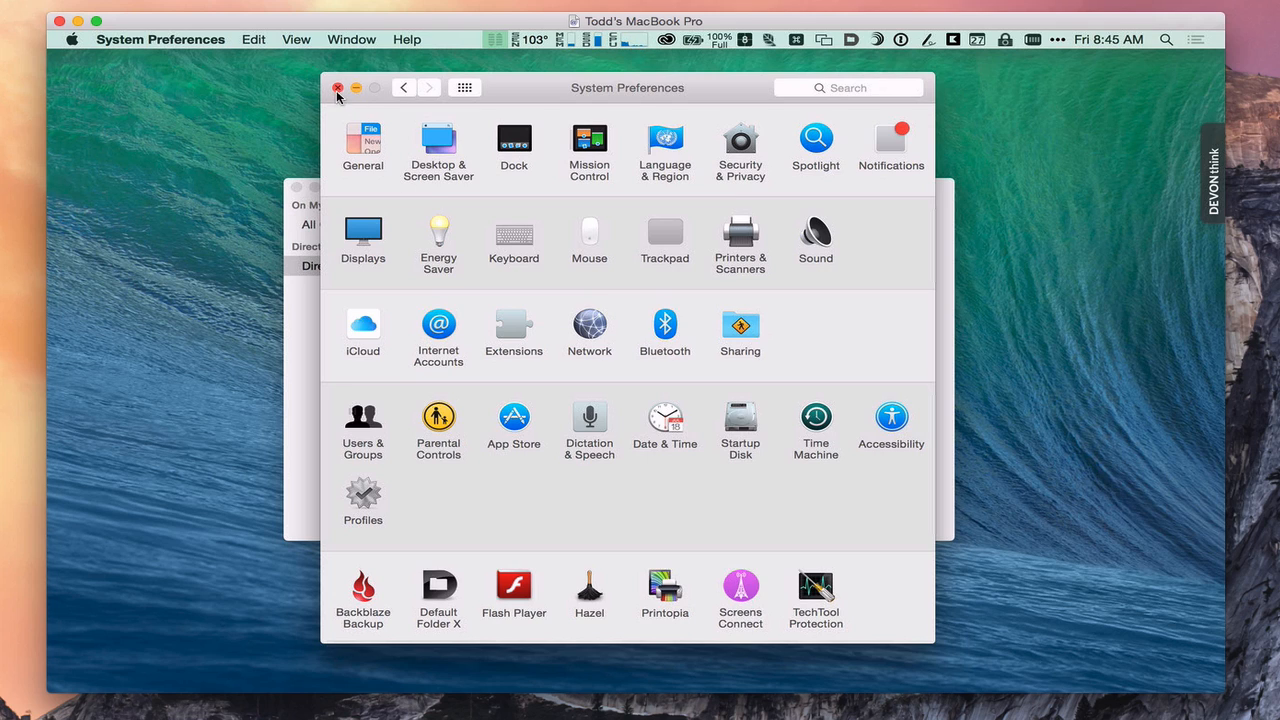
- Close the System Preferences window, revealing the Contacts app
left_click(340, 88)
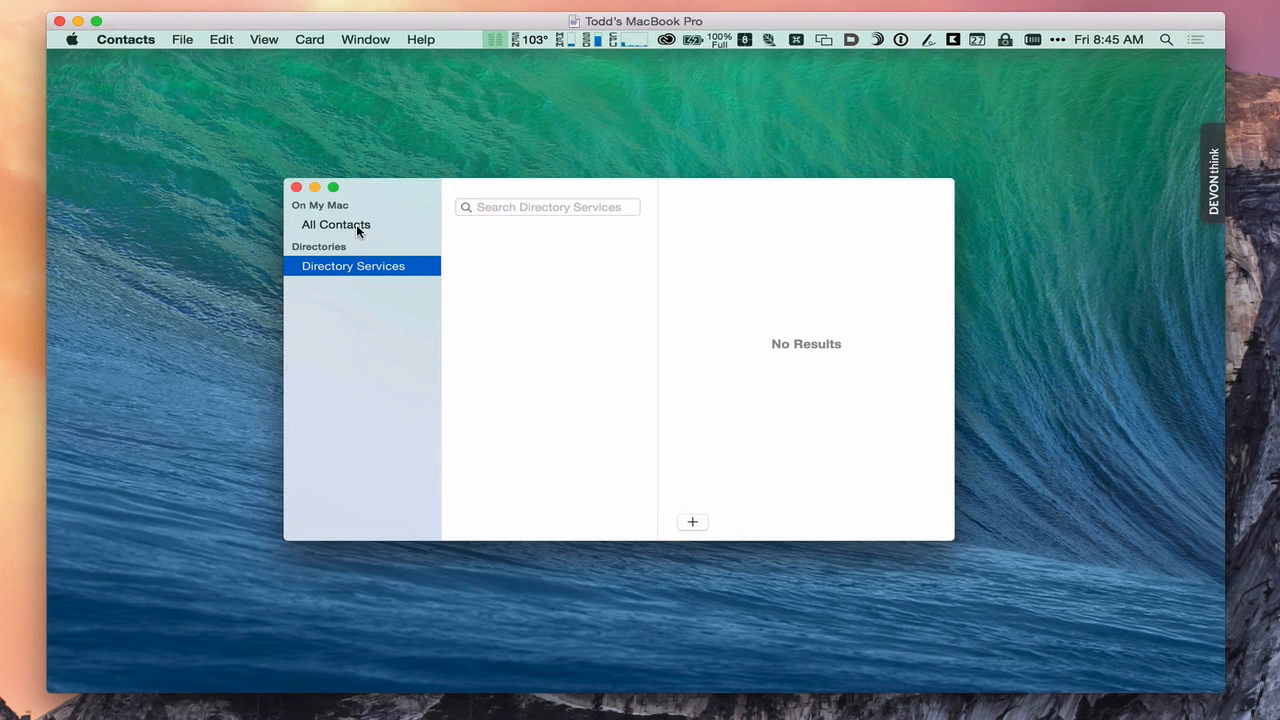
- Select the local All Contacts list and pull down the Contacts application menu
left_click(336, 224)
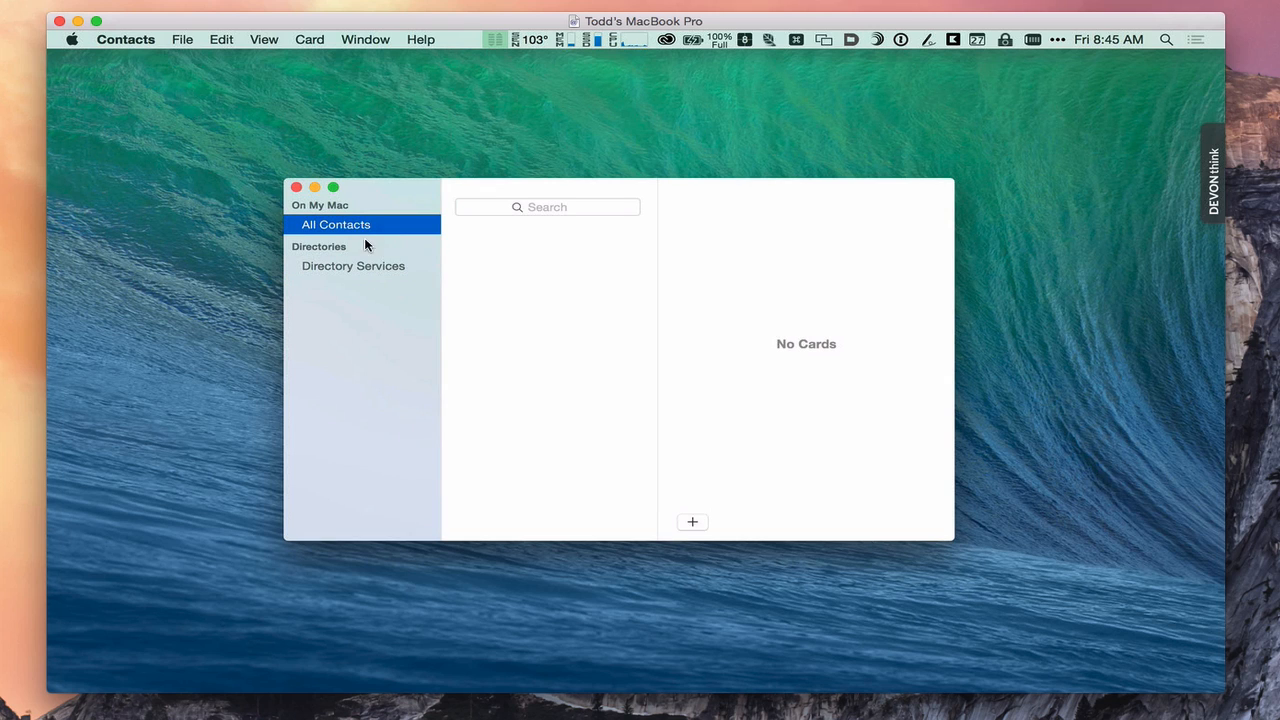
mouse_move(372, 274)
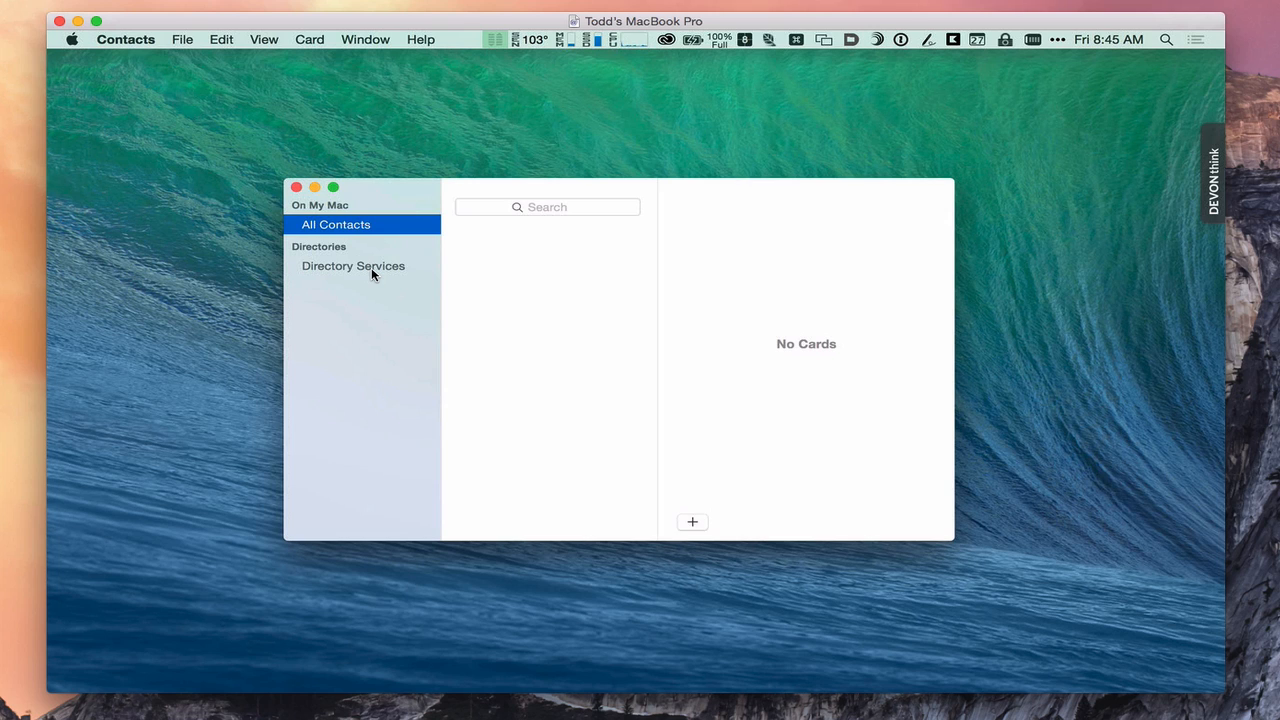
mouse_move(144, 96)
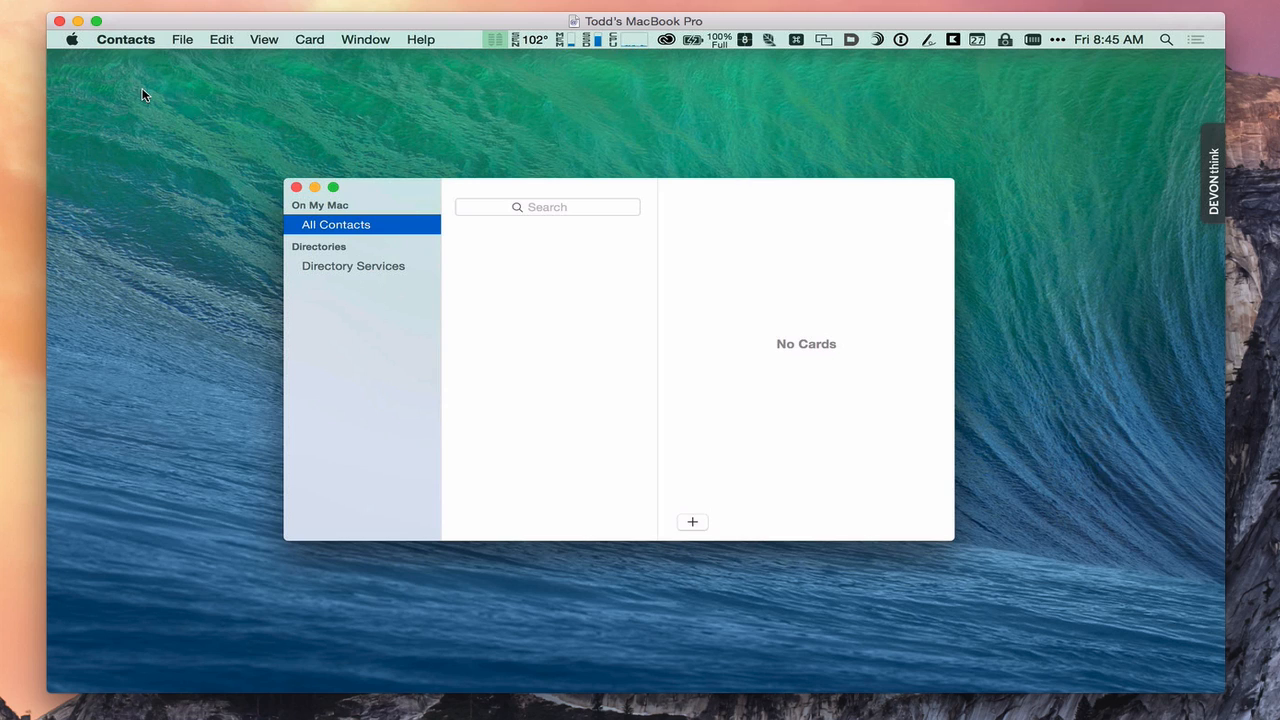
left_click(124, 40)
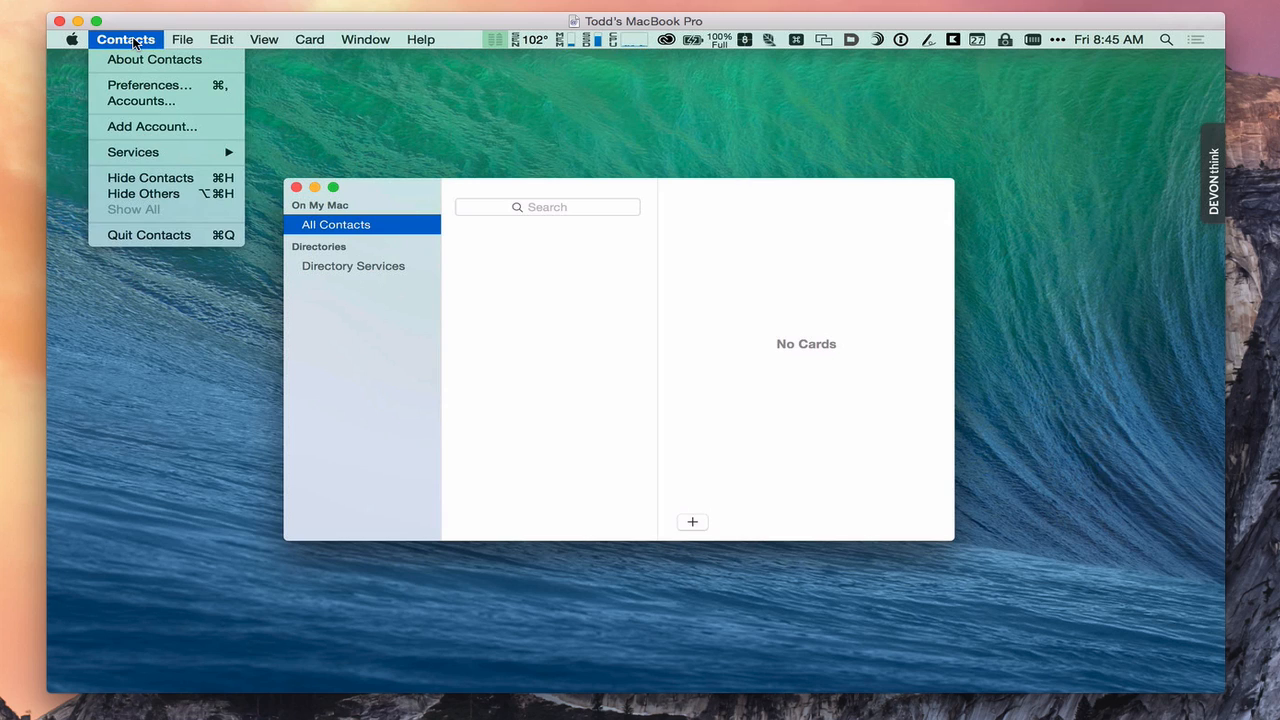
mouse_move(156, 60)
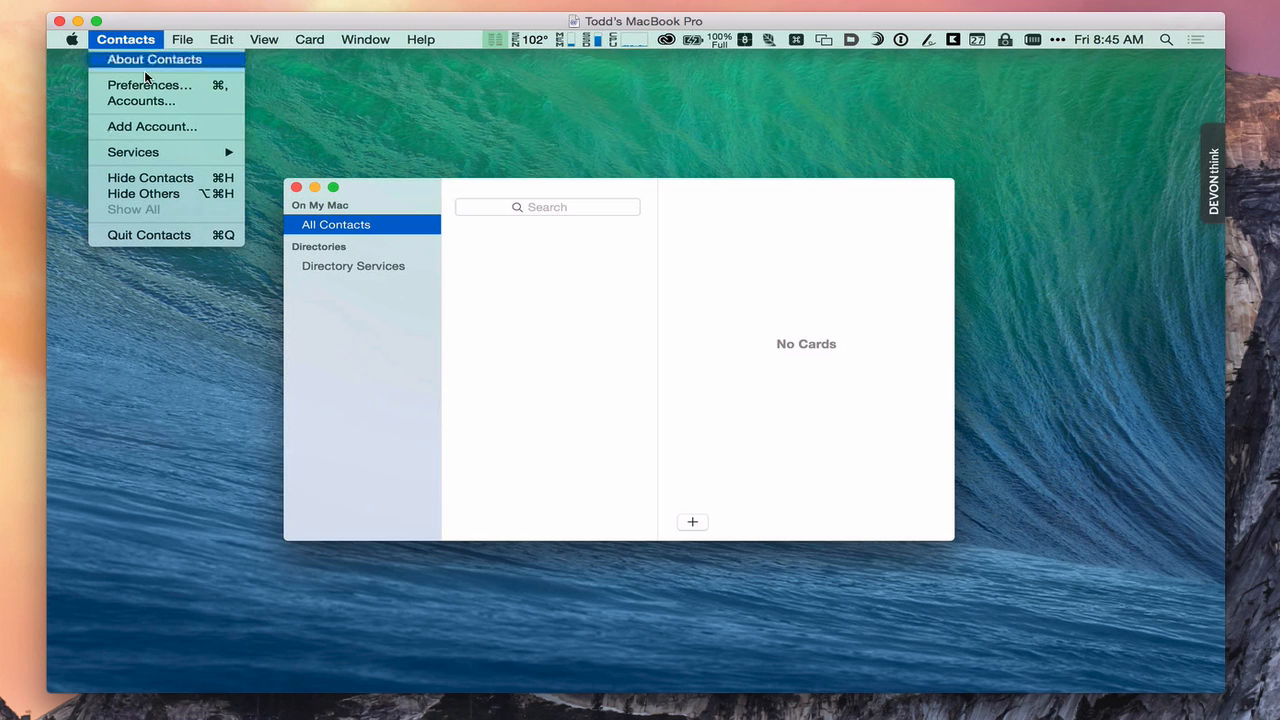
- Start Add Account with the Other contacts account type and continue to the CardDAV form
left_click(152, 126)
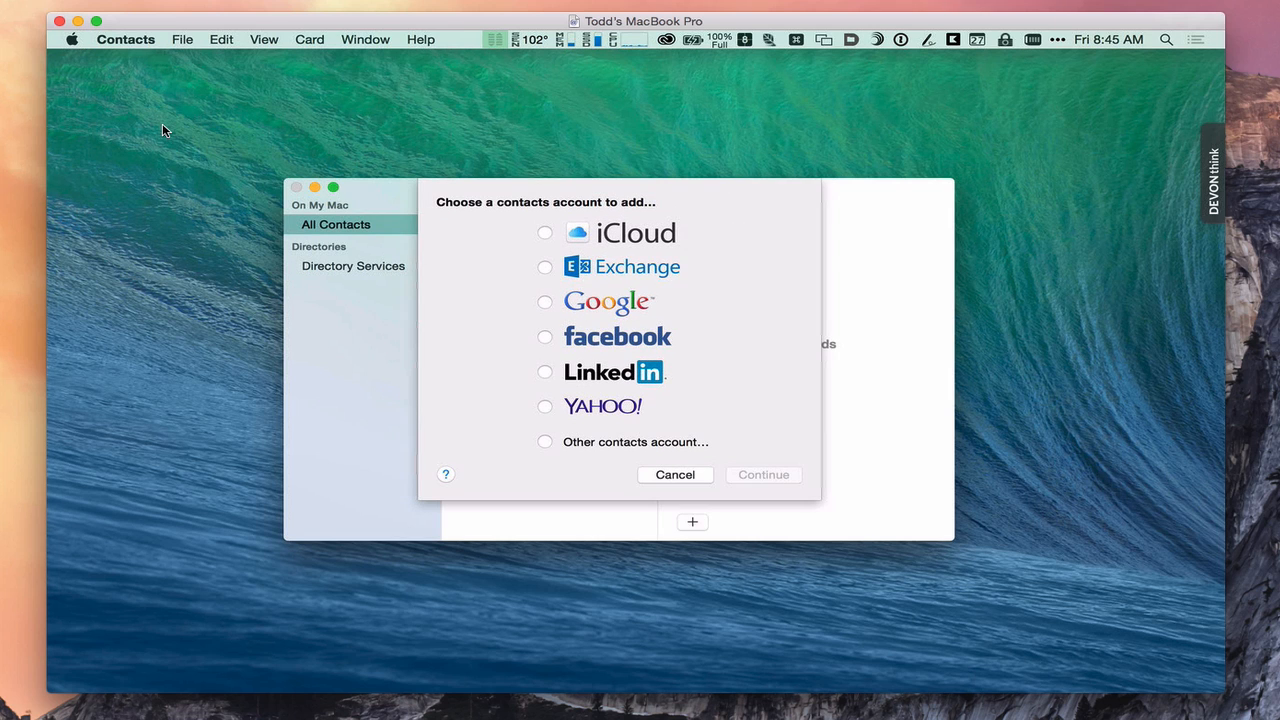
mouse_move(468, 206)
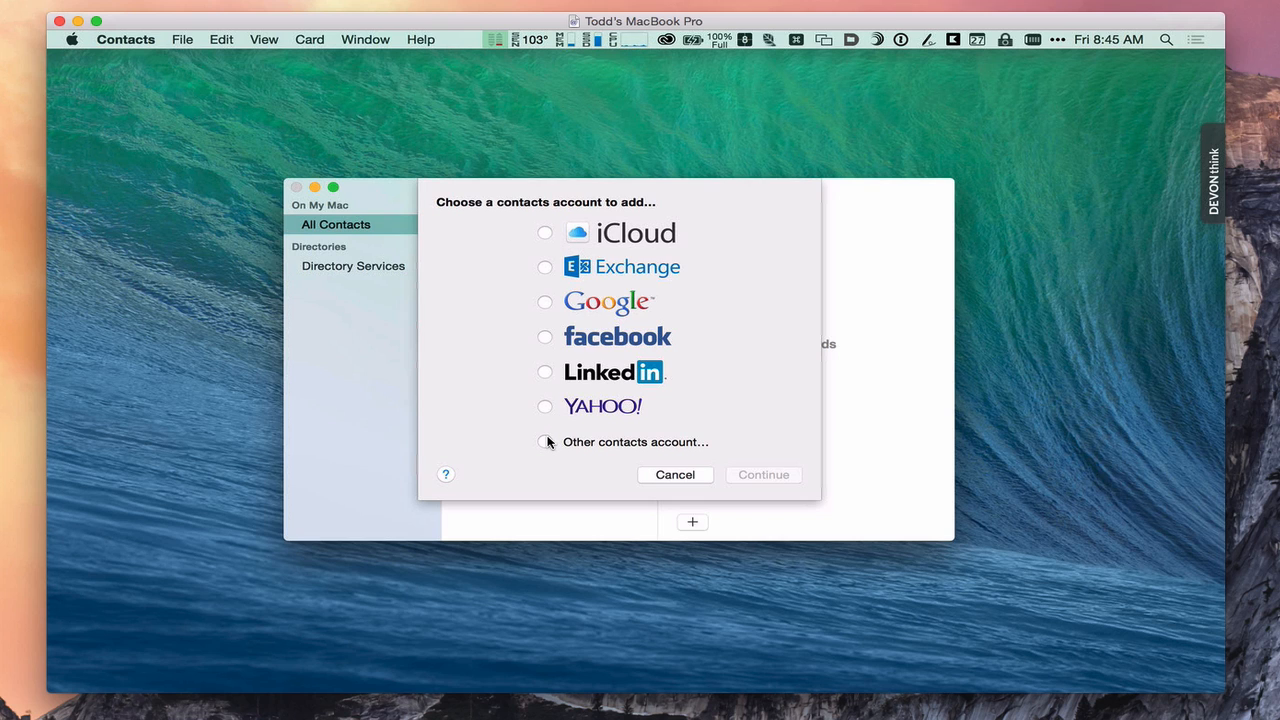
left_click(544, 442)
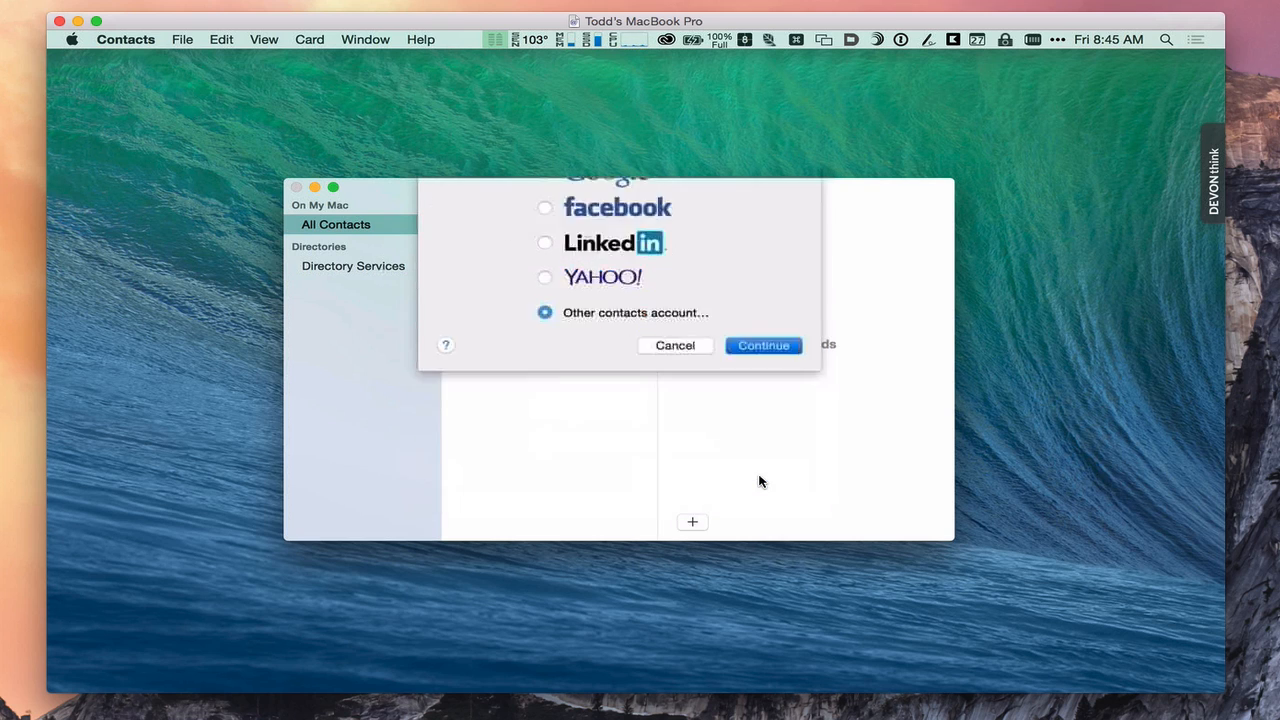
left_click(762, 344)
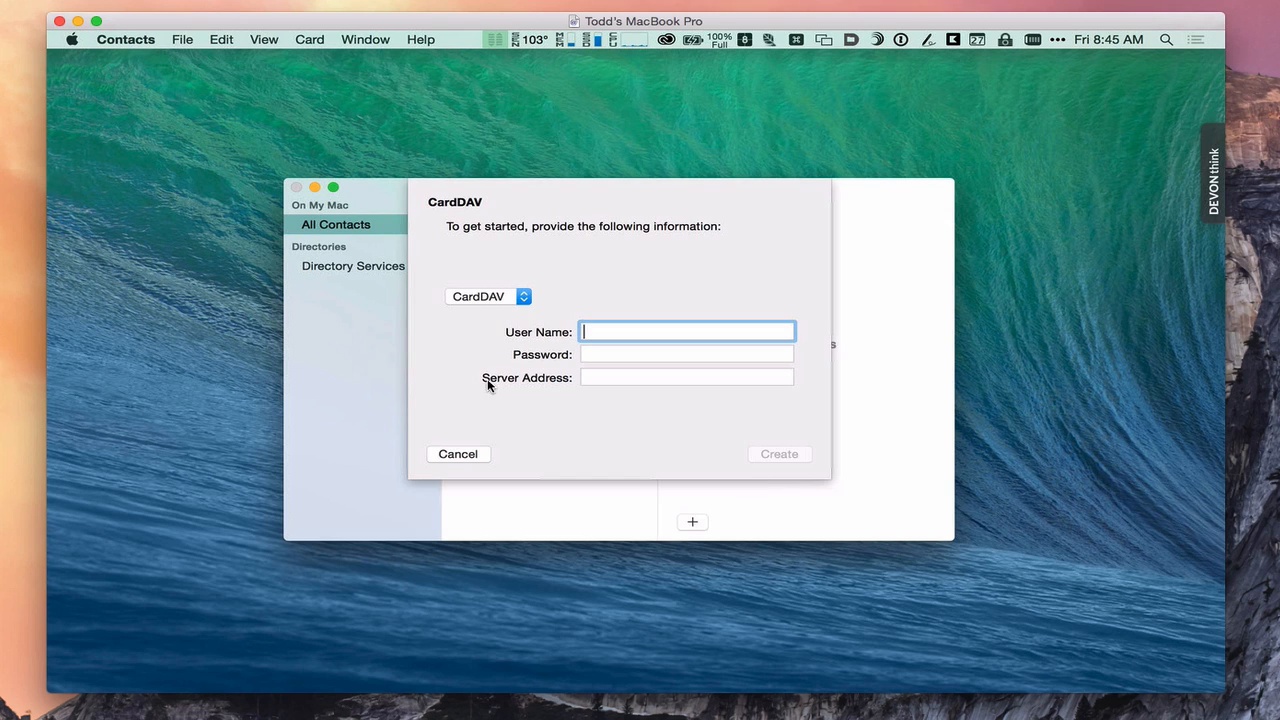
- Keep CardDAV as account type and enter the server address 'serv' with credentials
left_click(488, 296)
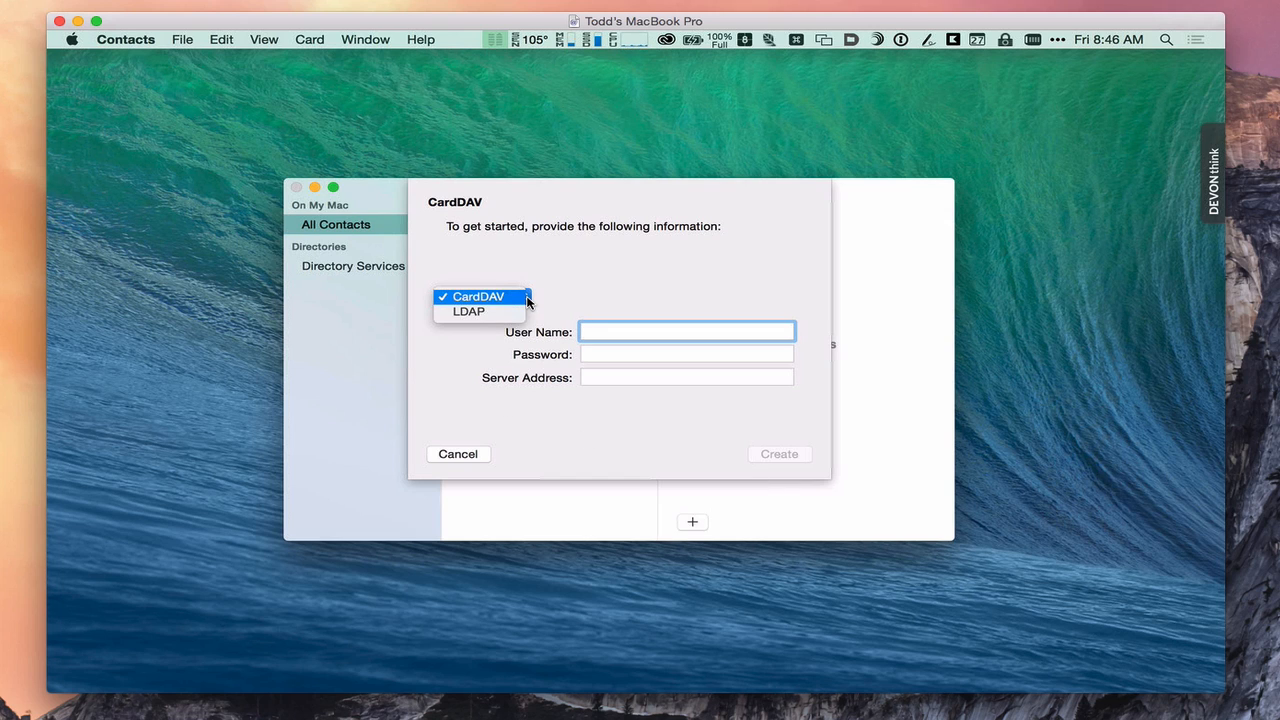
mouse_move(552, 304)
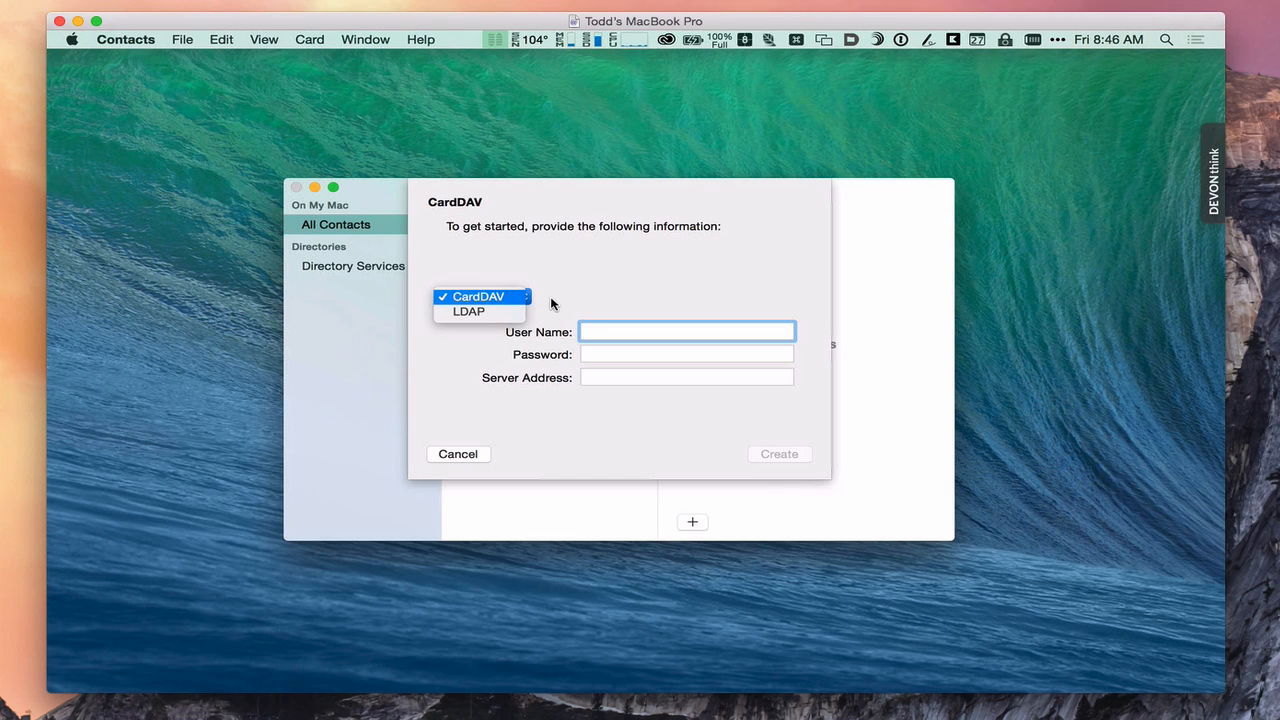
left_click(478, 296)
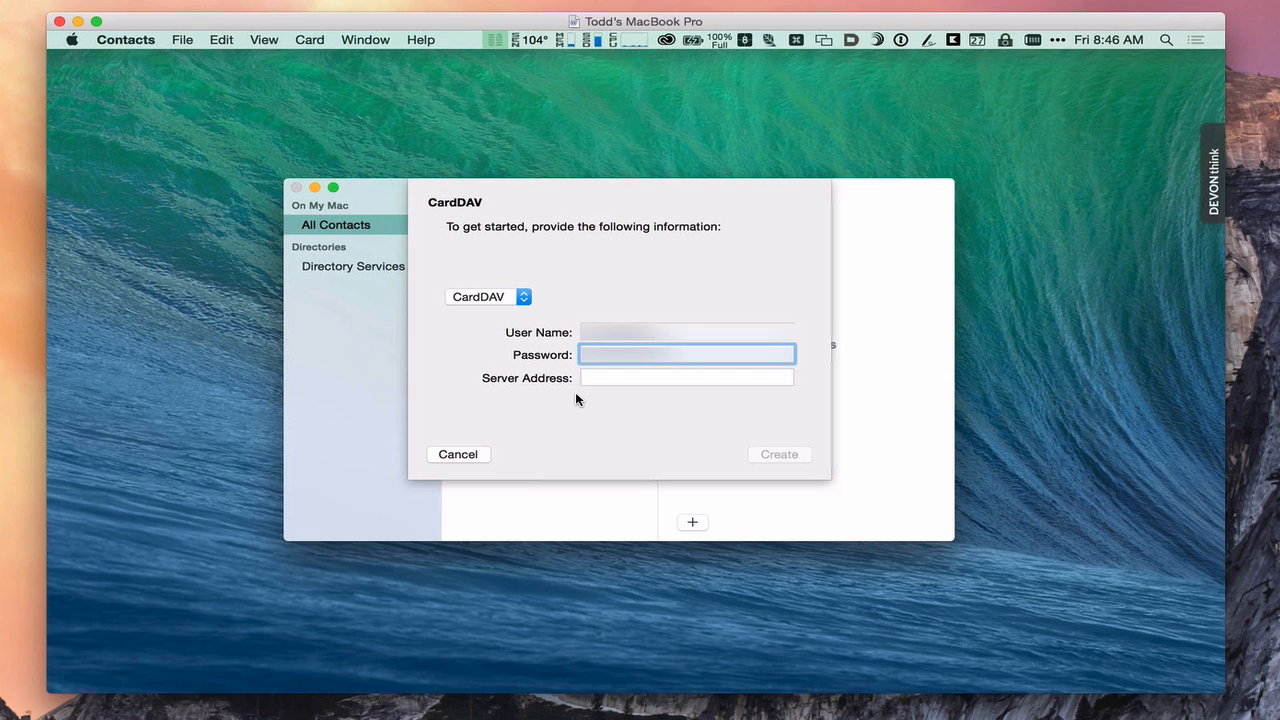
left_click(688, 376)
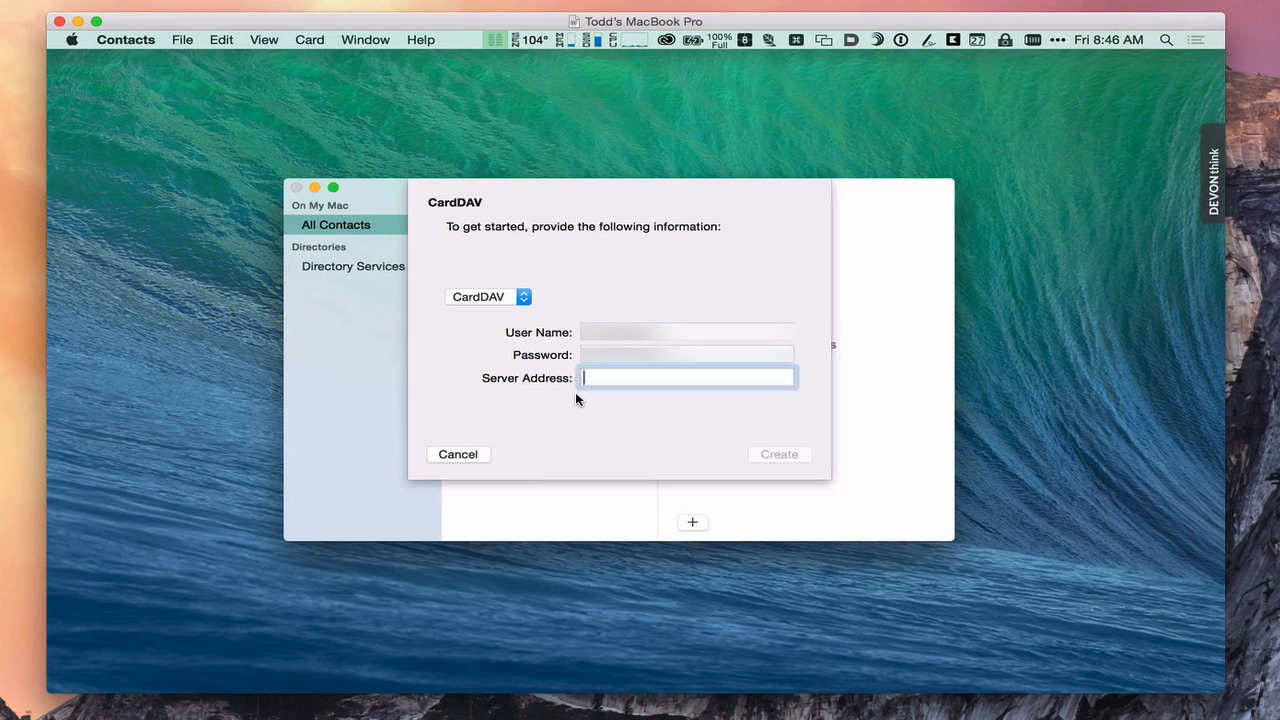
type("server.toddolthoff.com")
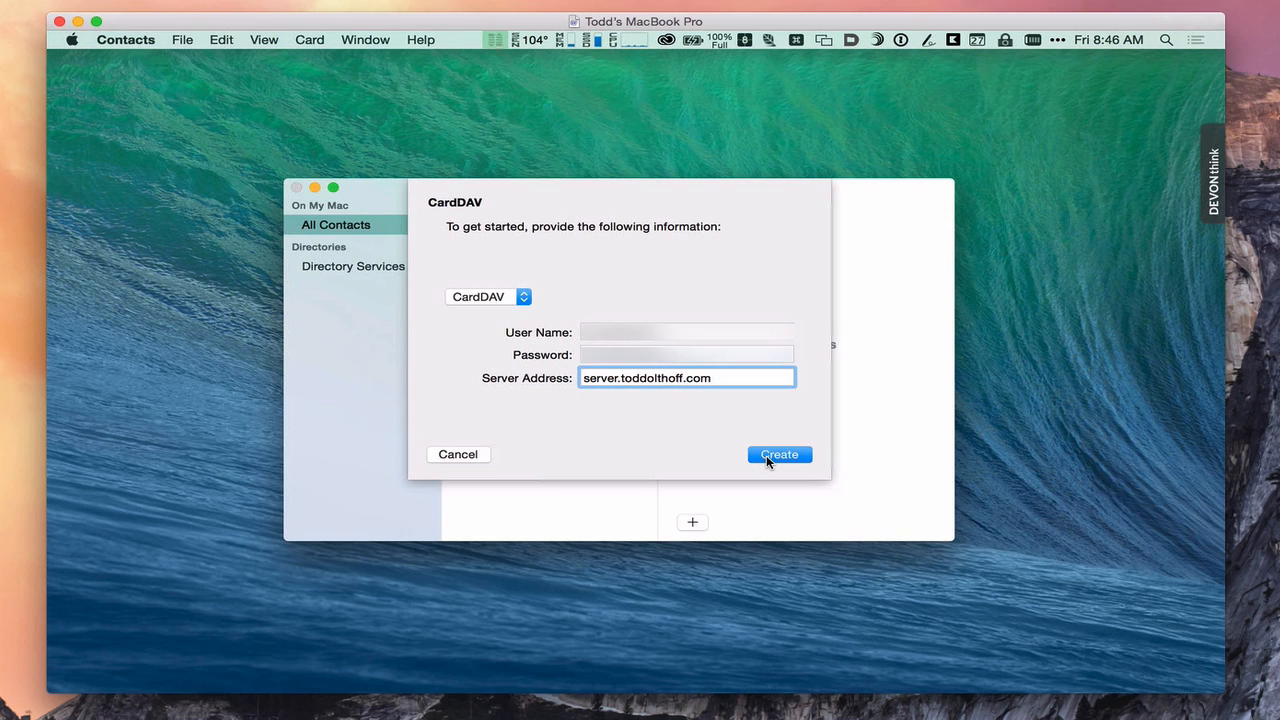
- Create the CardDAV account and confirm, letting the server connection verify
left_click(780, 454)
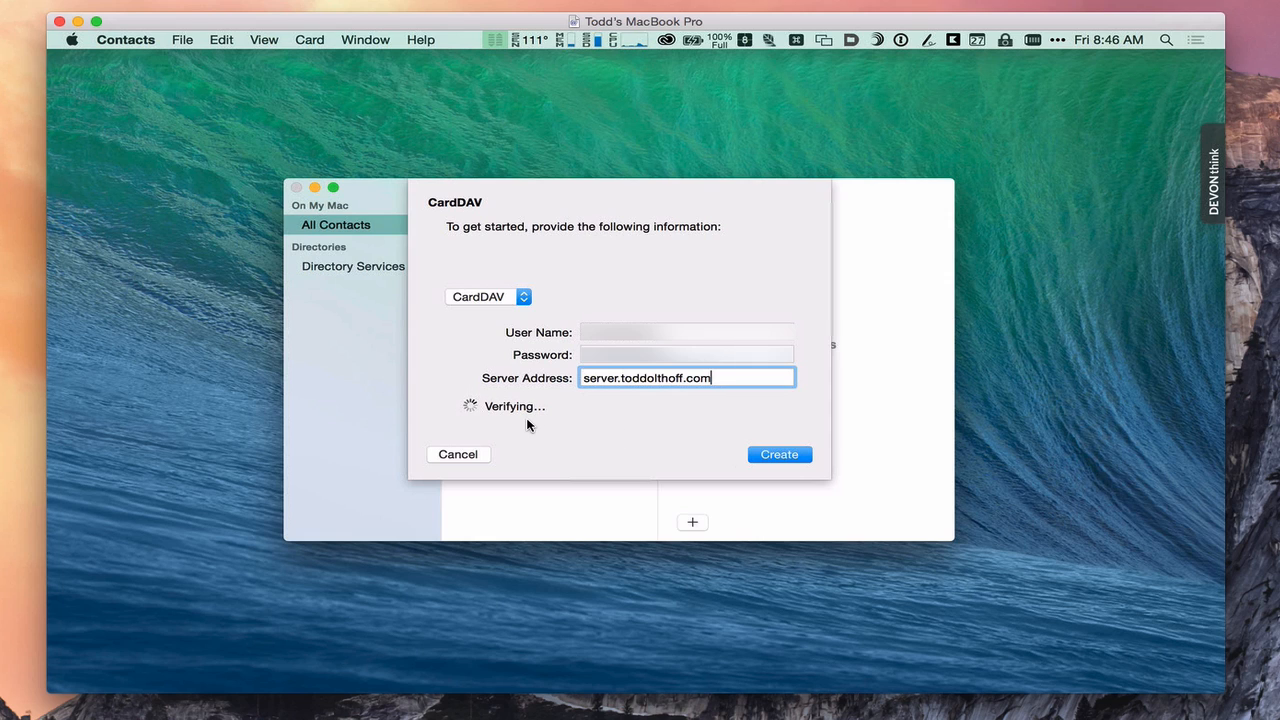
left_click(780, 454)
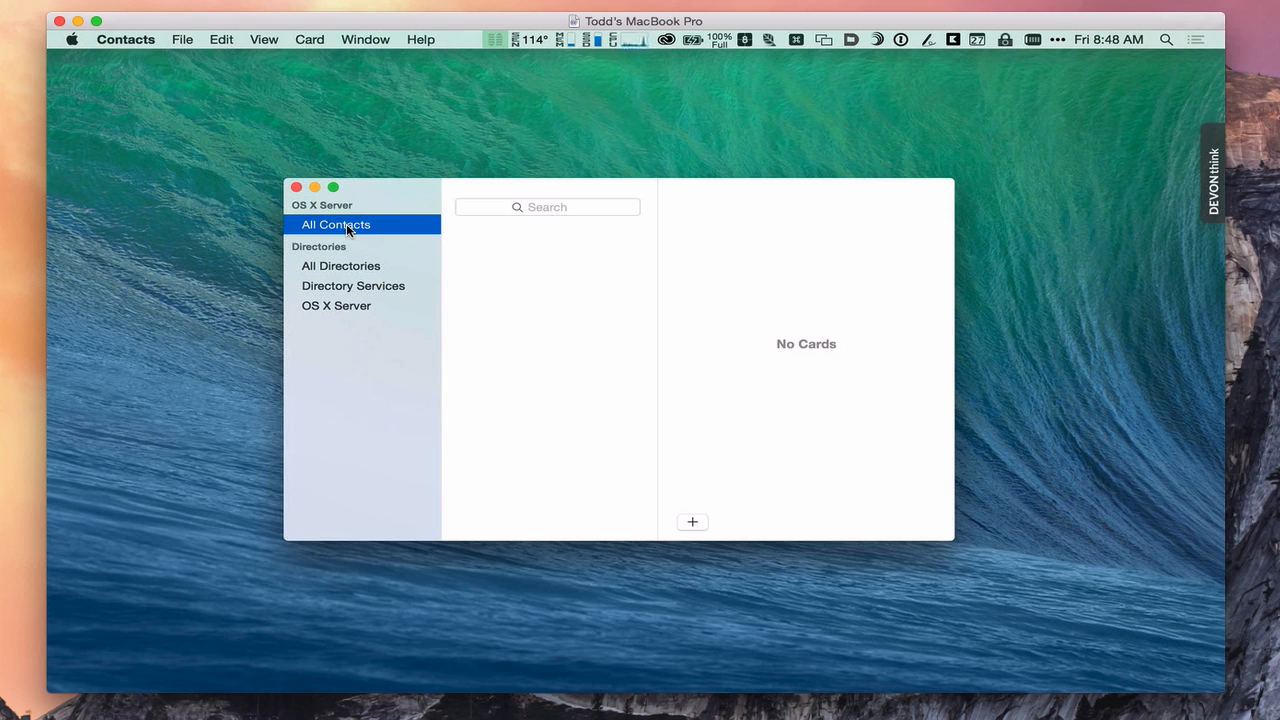
mouse_move(352, 240)
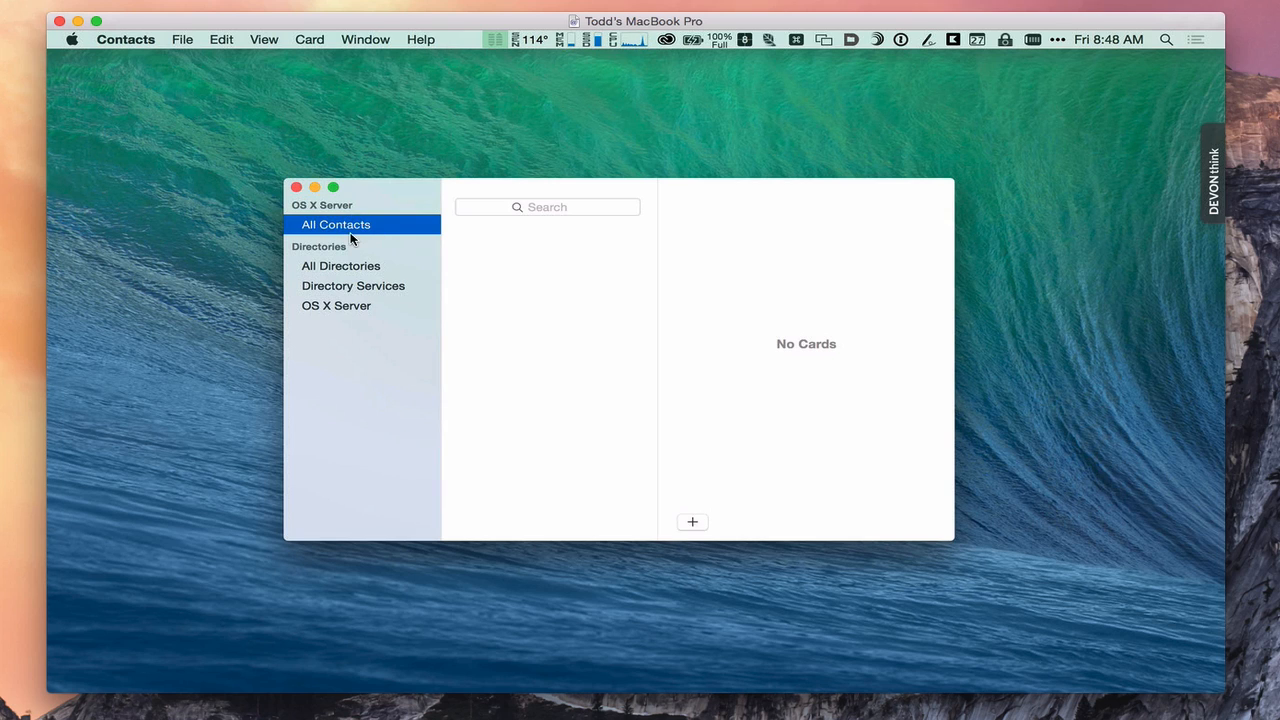
mouse_move(428, 236)
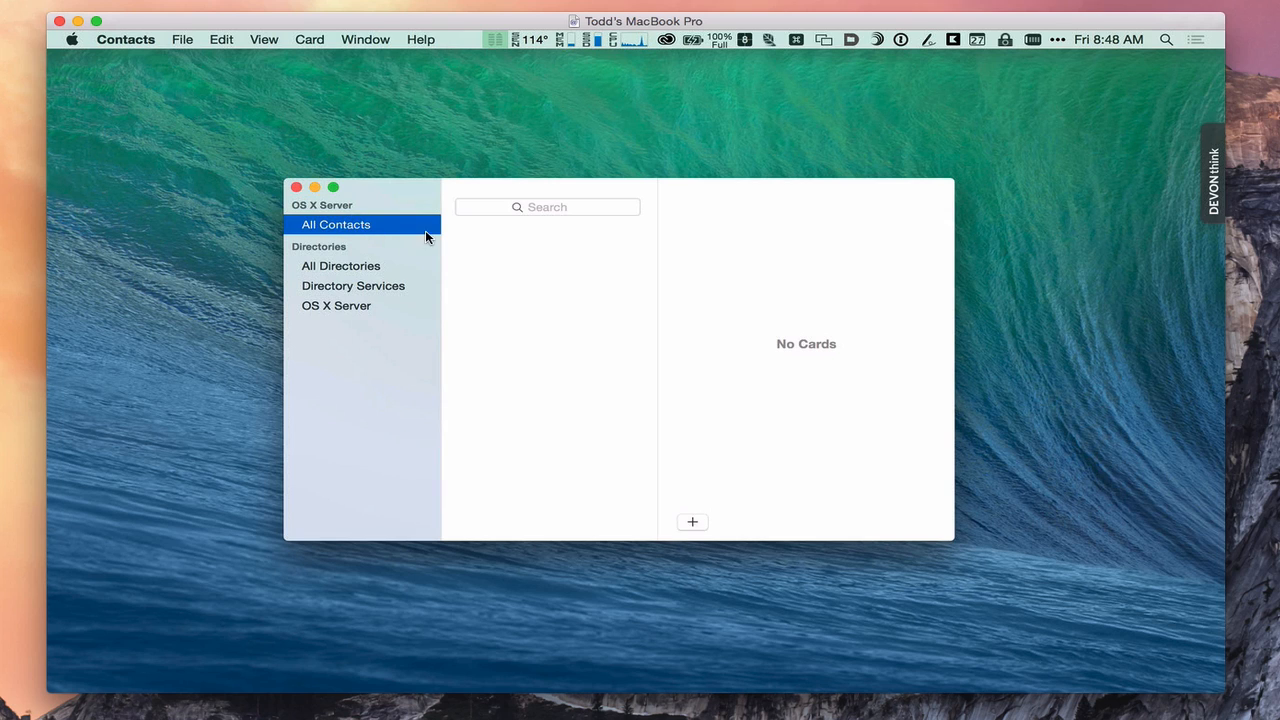
mouse_move(492, 264)
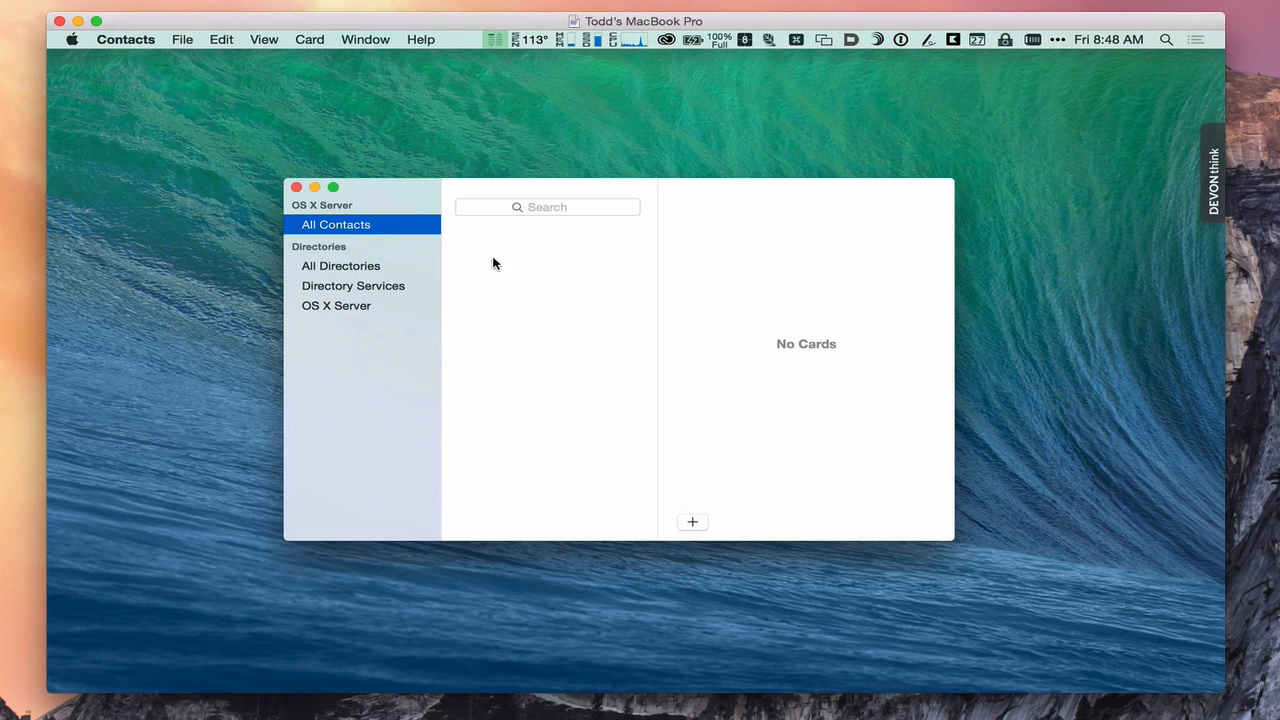
mouse_move(344, 276)
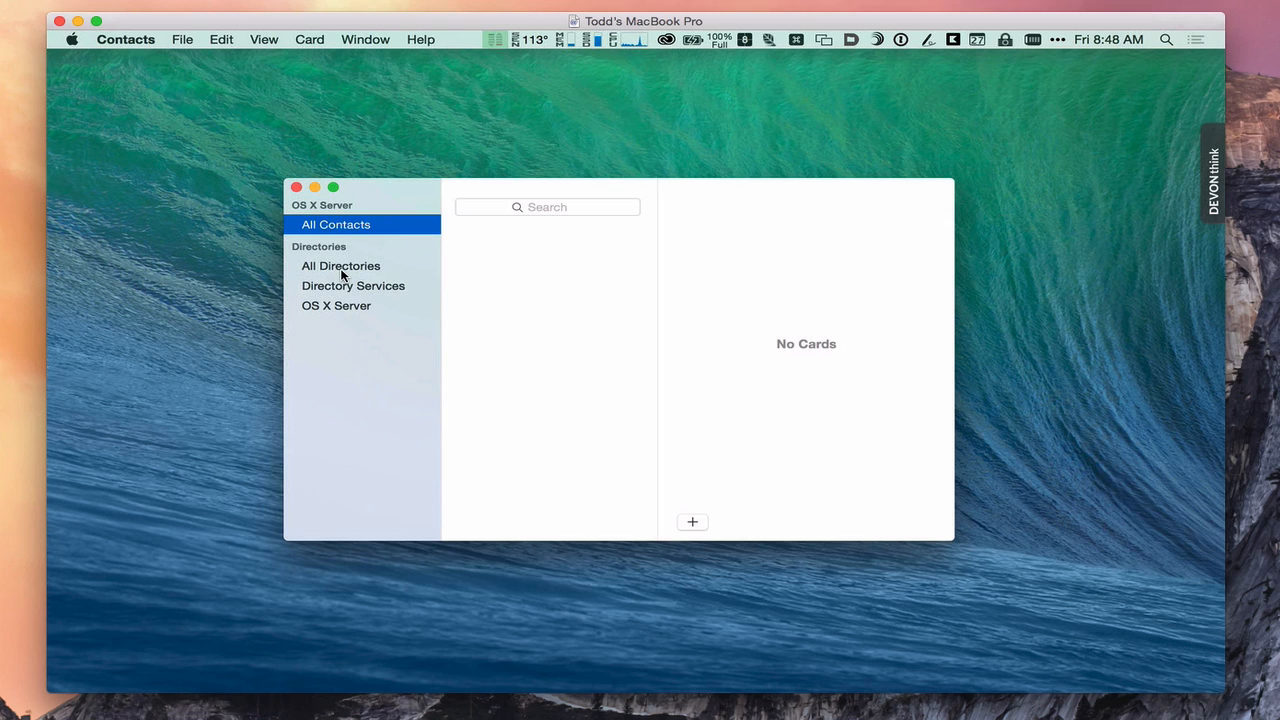
mouse_move(362, 292)
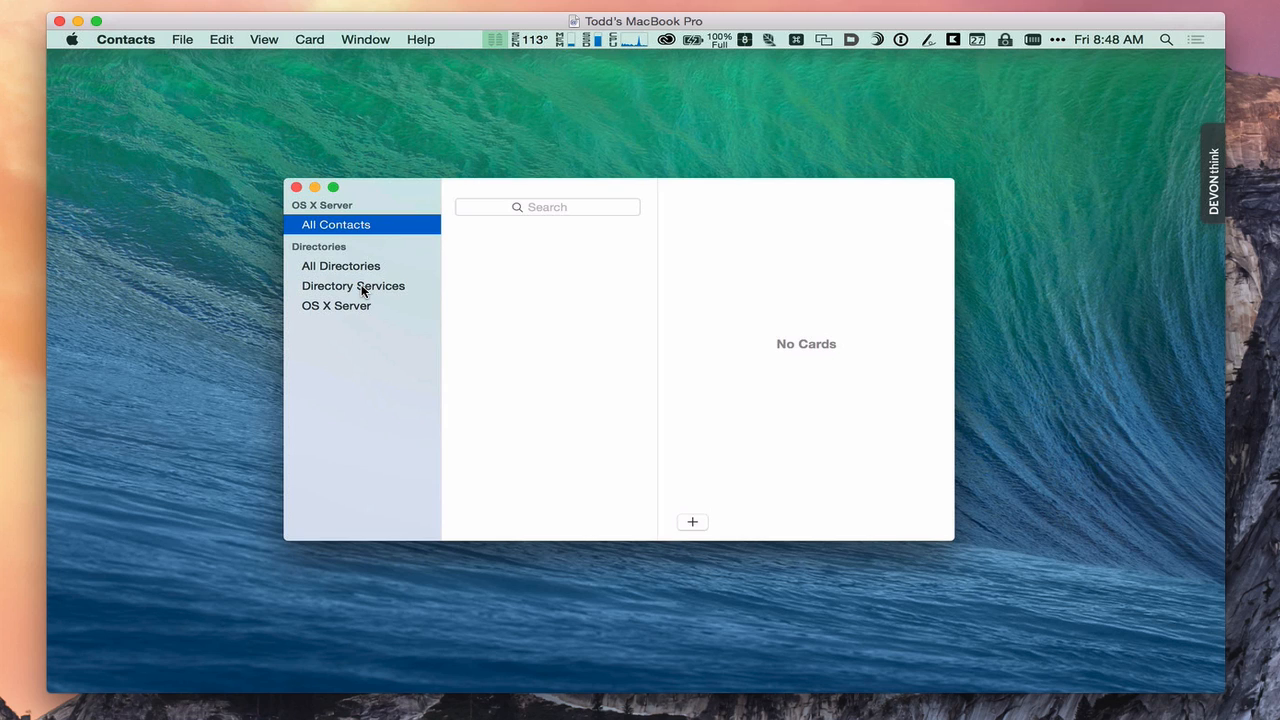
- Select the OS X Server directory under Directories in the sidebar
left_click(336, 304)
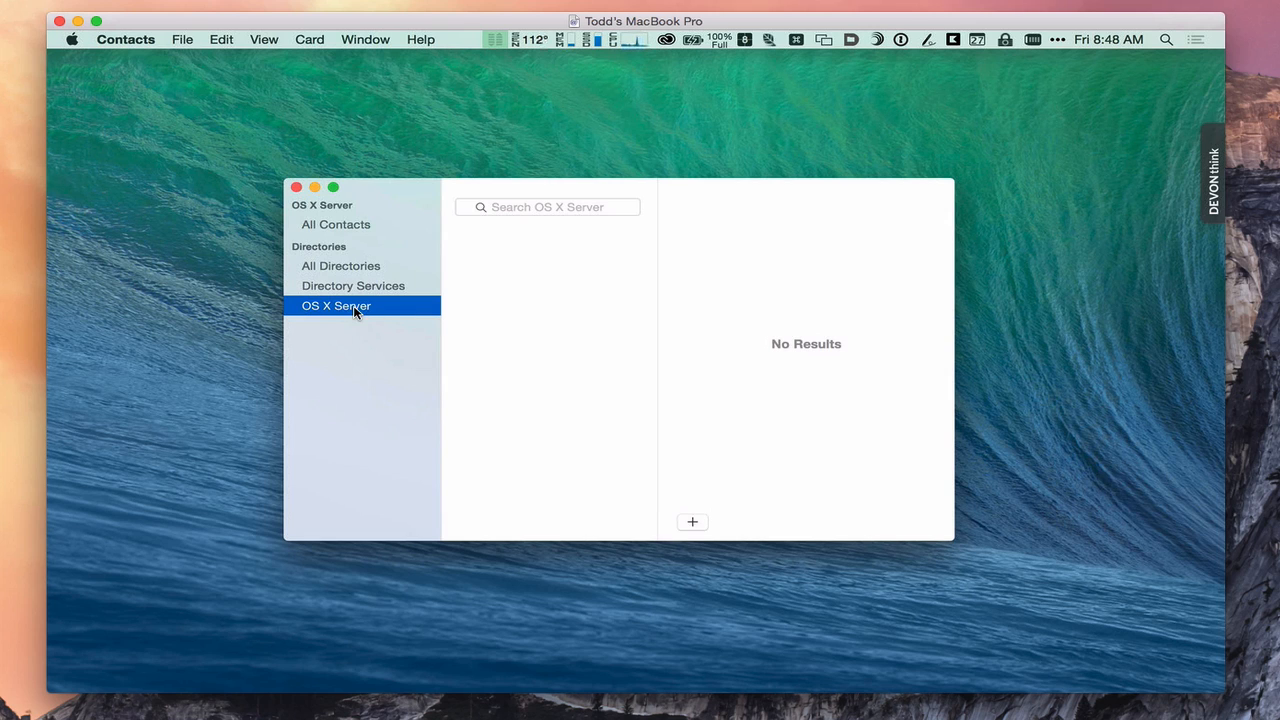
mouse_move(504, 234)
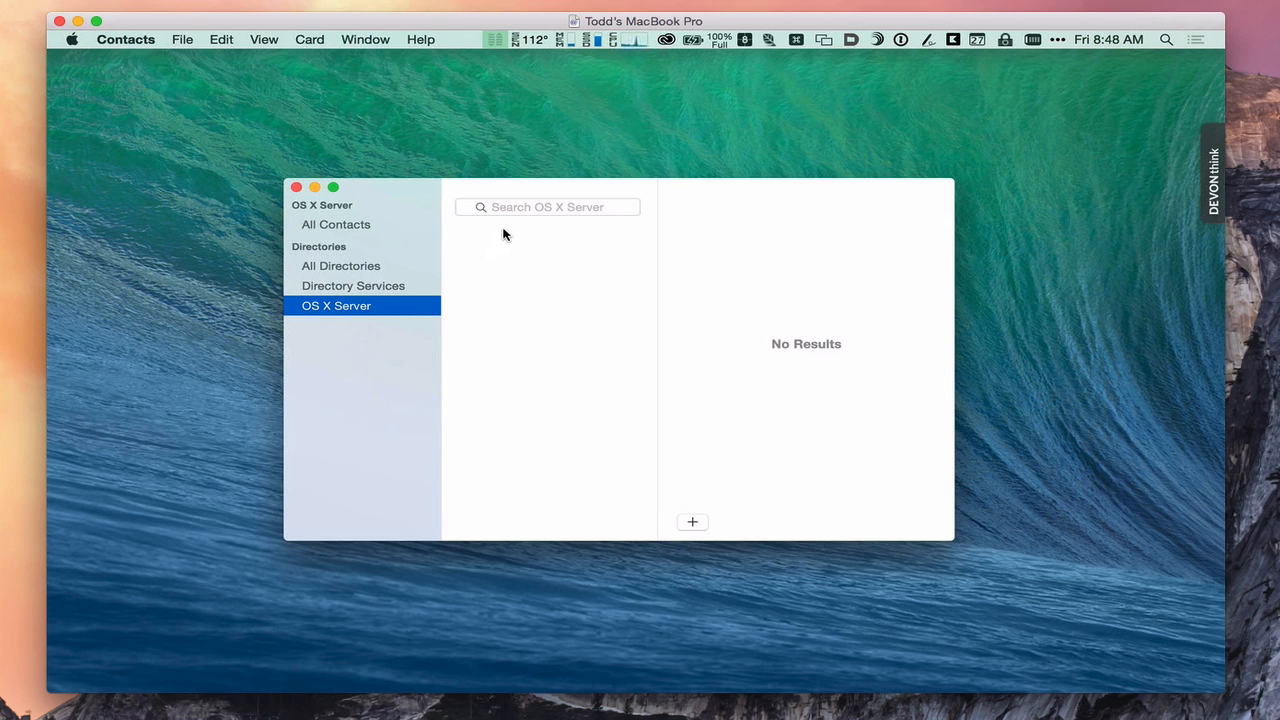
- Search the OS X Server directory for 'Cheryl' to show her work contact card
left_click(548, 206)
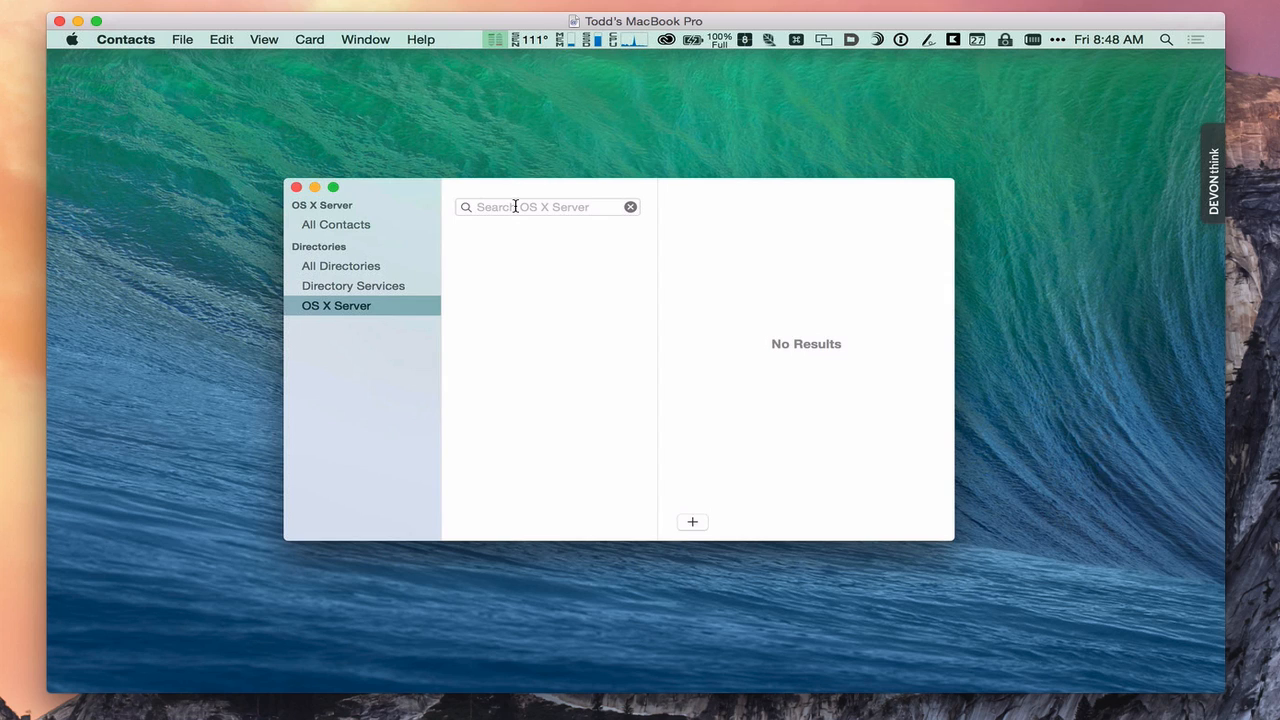
type("Cheryl")
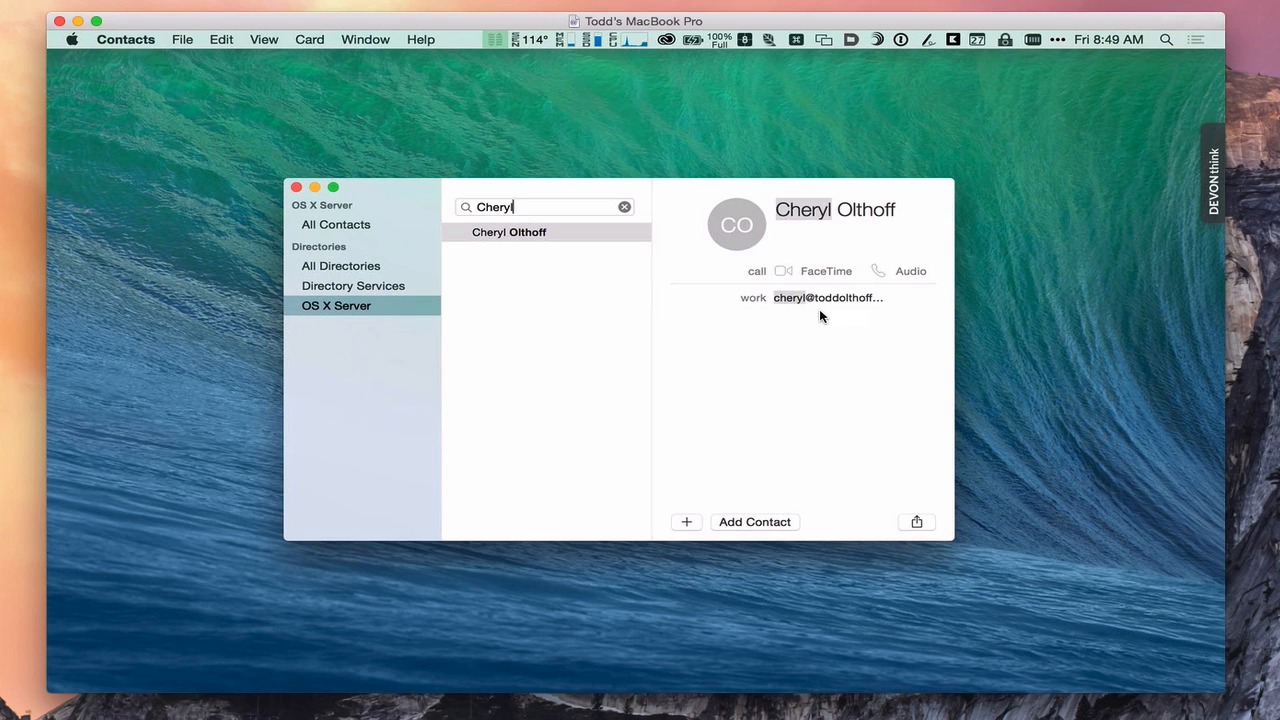
mouse_move(454, 318)
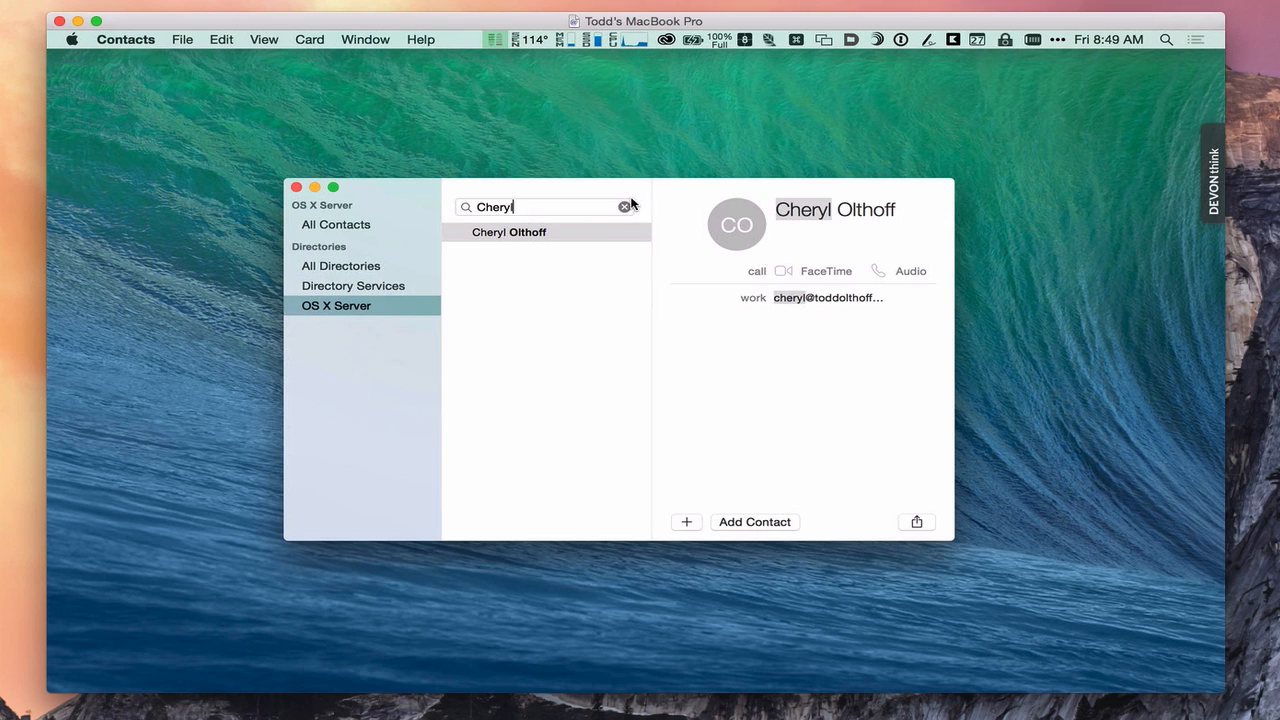
- Clear the search and browse Directory Services, All Directories and All Contacts sources
left_click(624, 206)
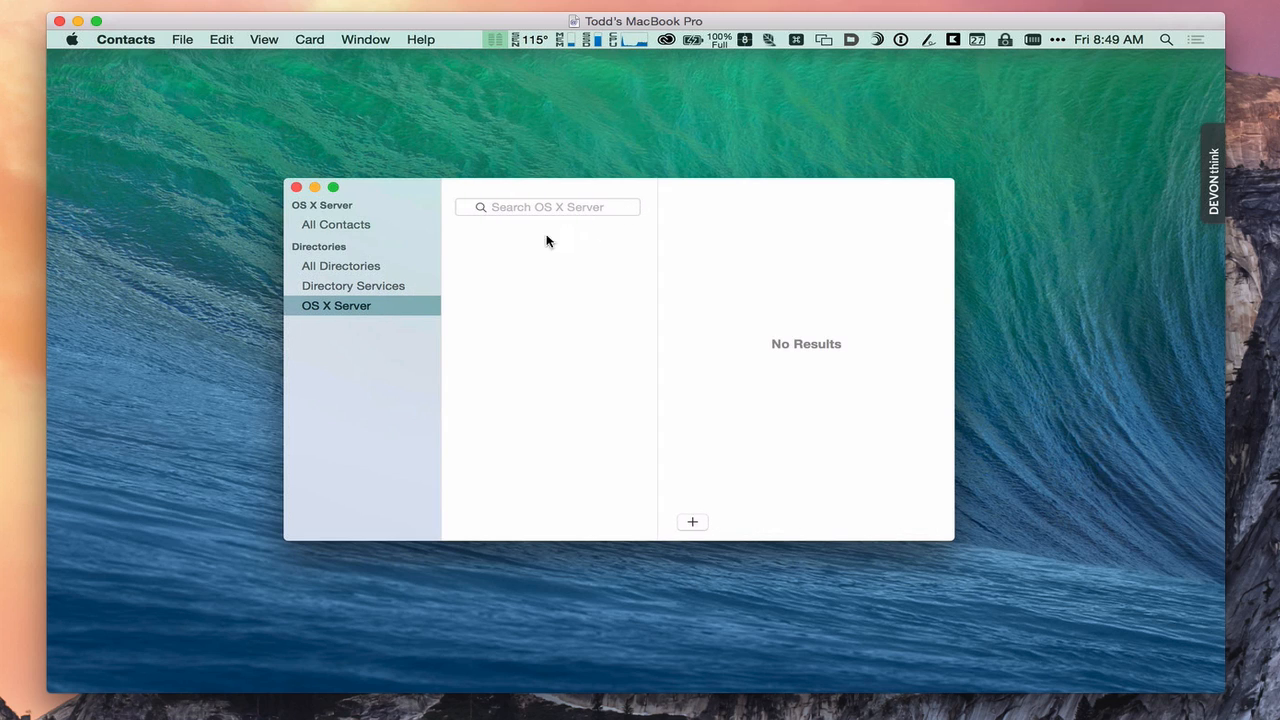
mouse_move(518, 332)
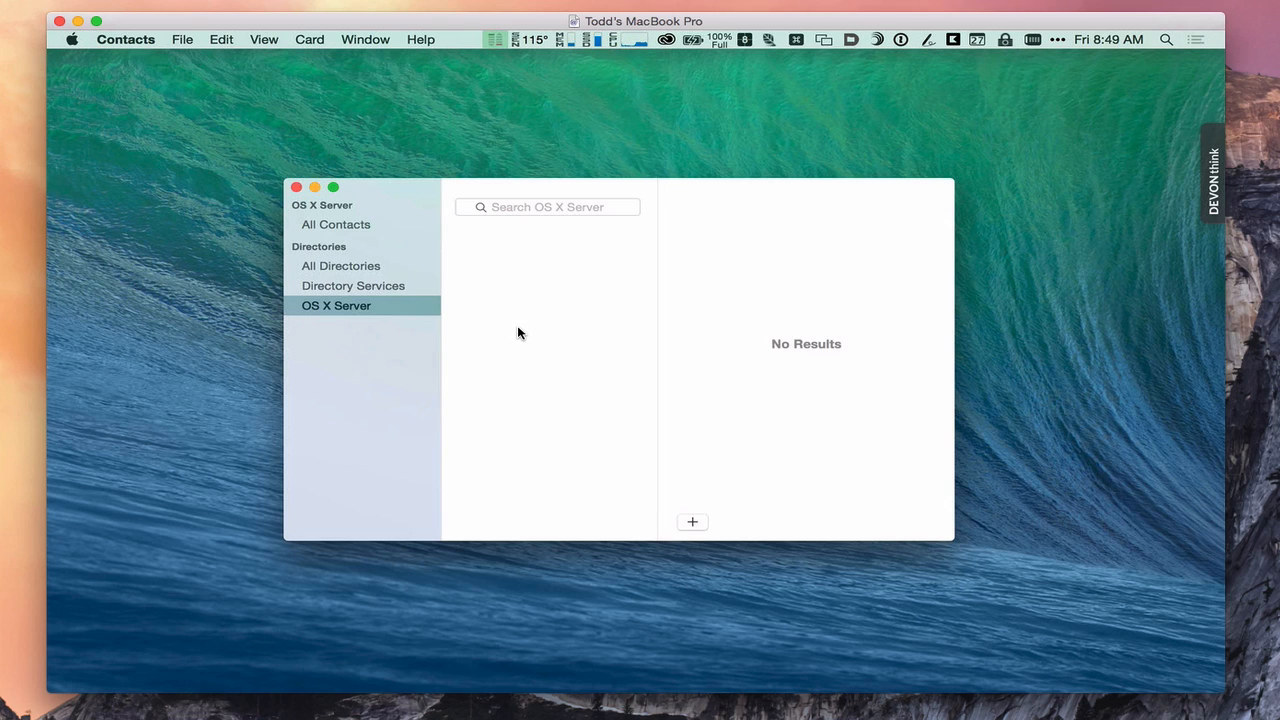
left_click(352, 284)
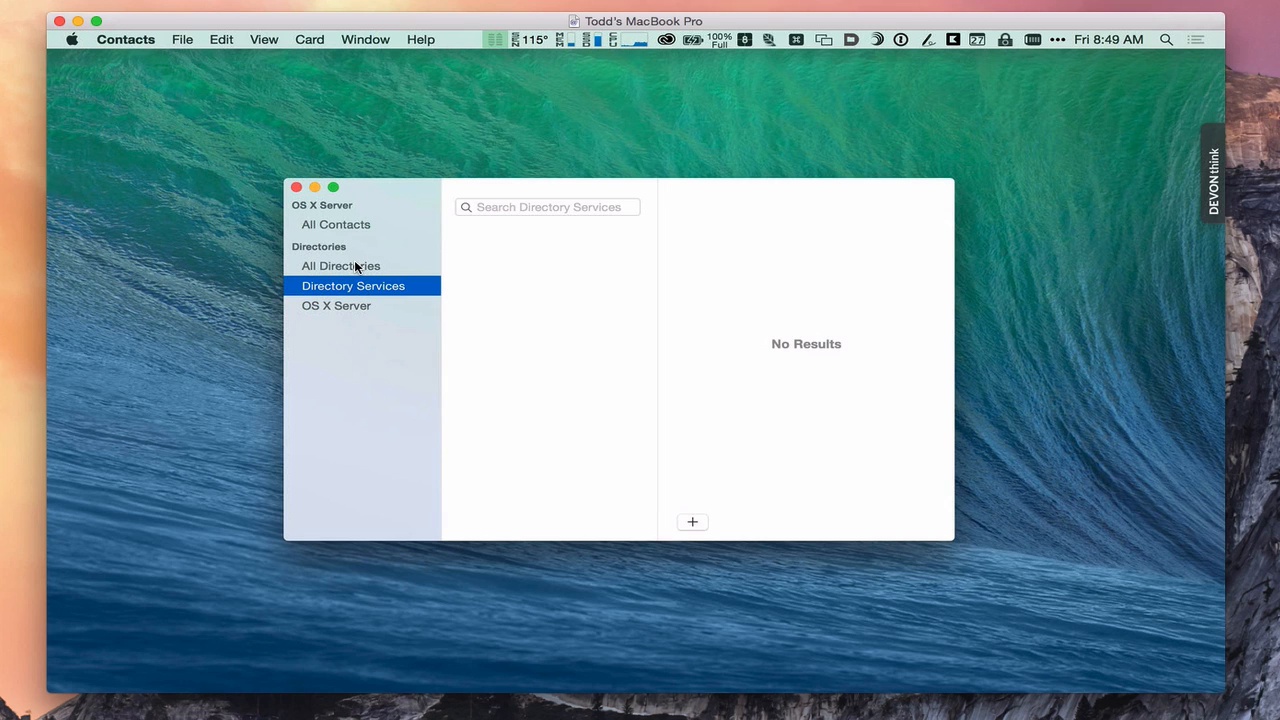
left_click(340, 264)
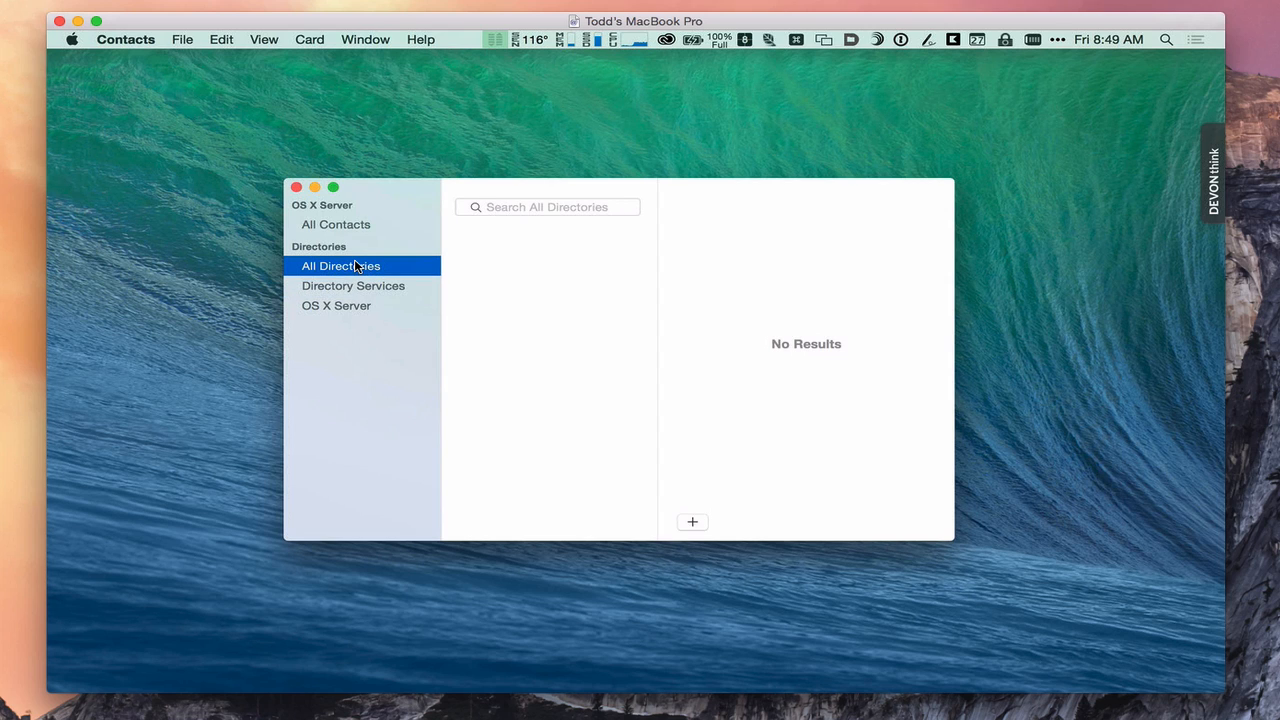
mouse_move(376, 236)
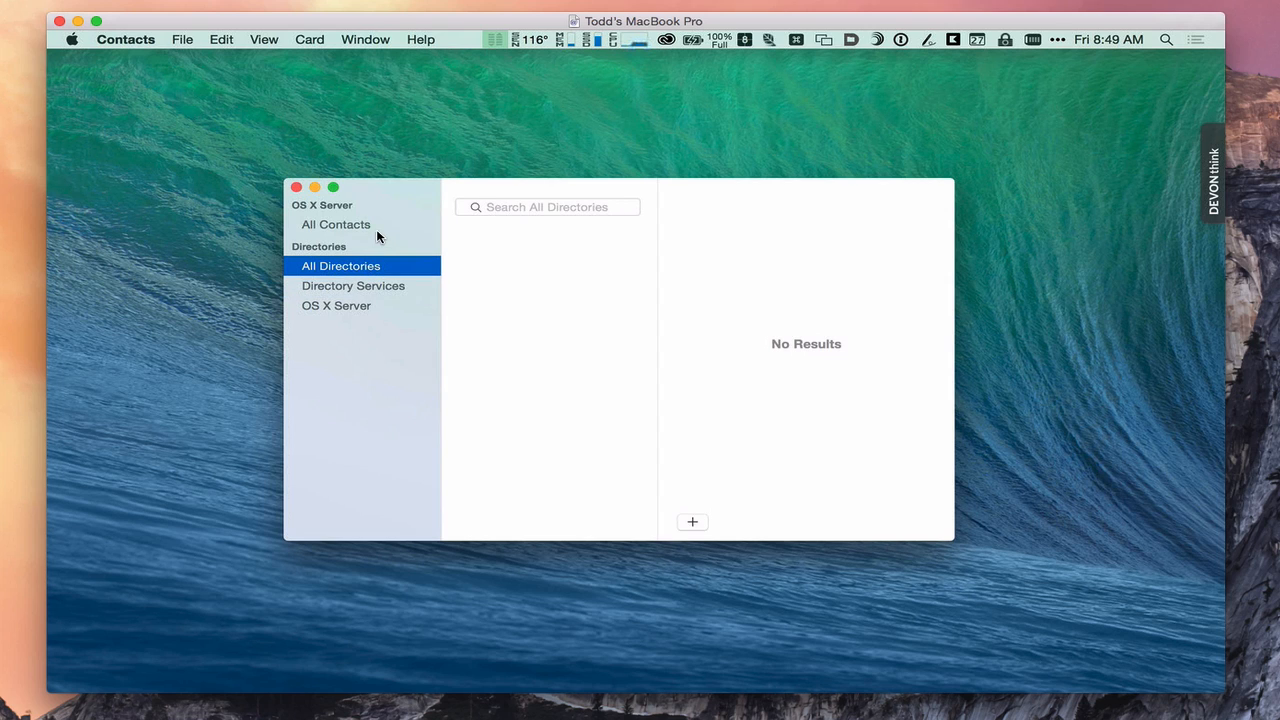
mouse_move(364, 230)
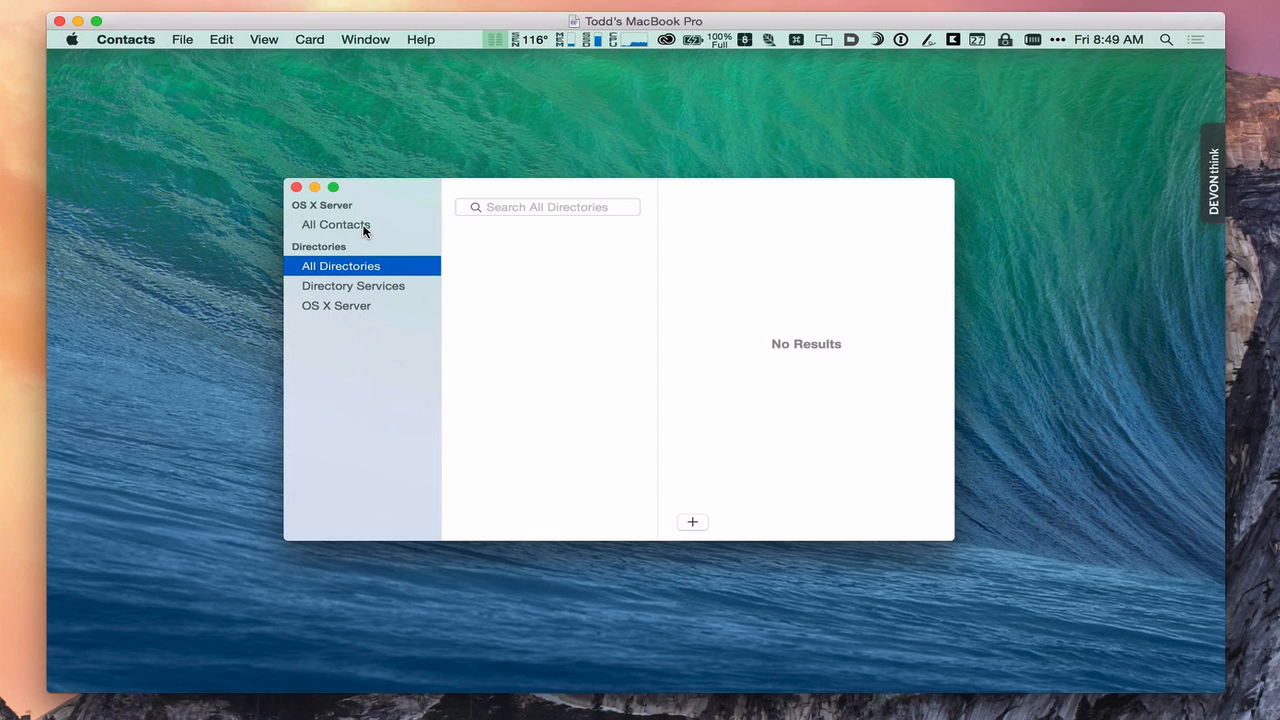
left_click(336, 224)
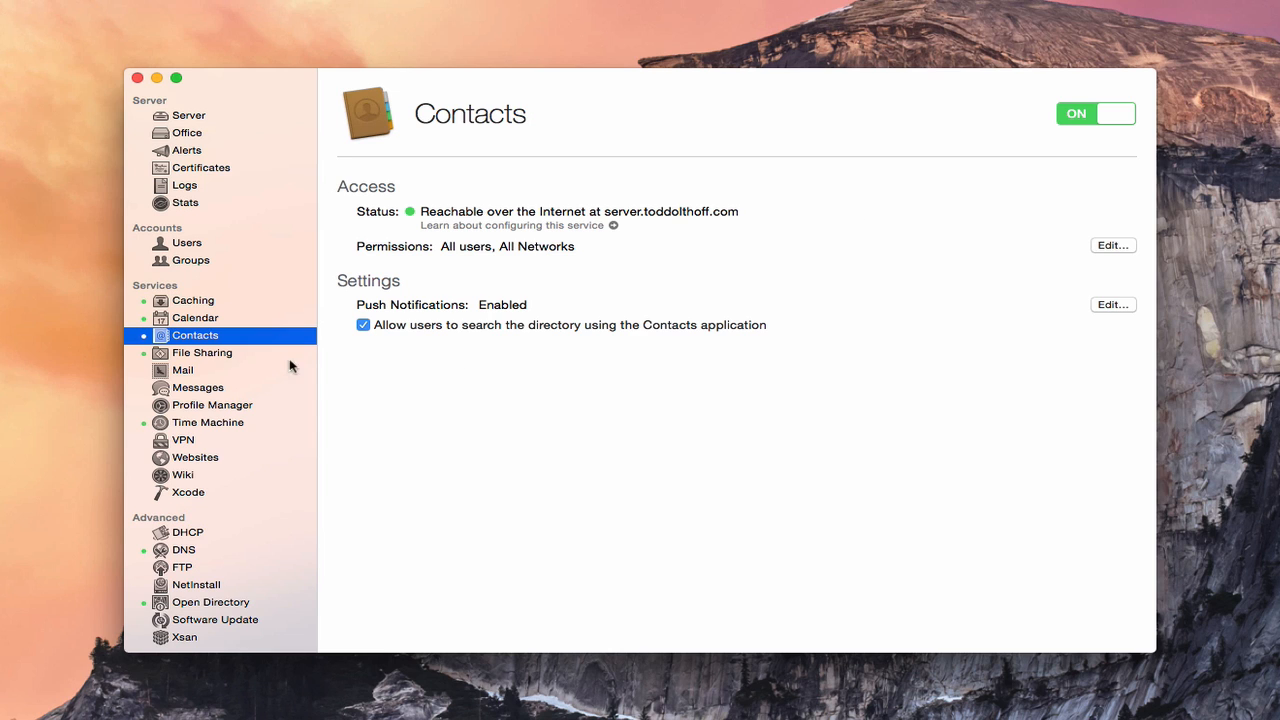
- Show the user accounts list and begin a blank New User form
left_click(188, 244)
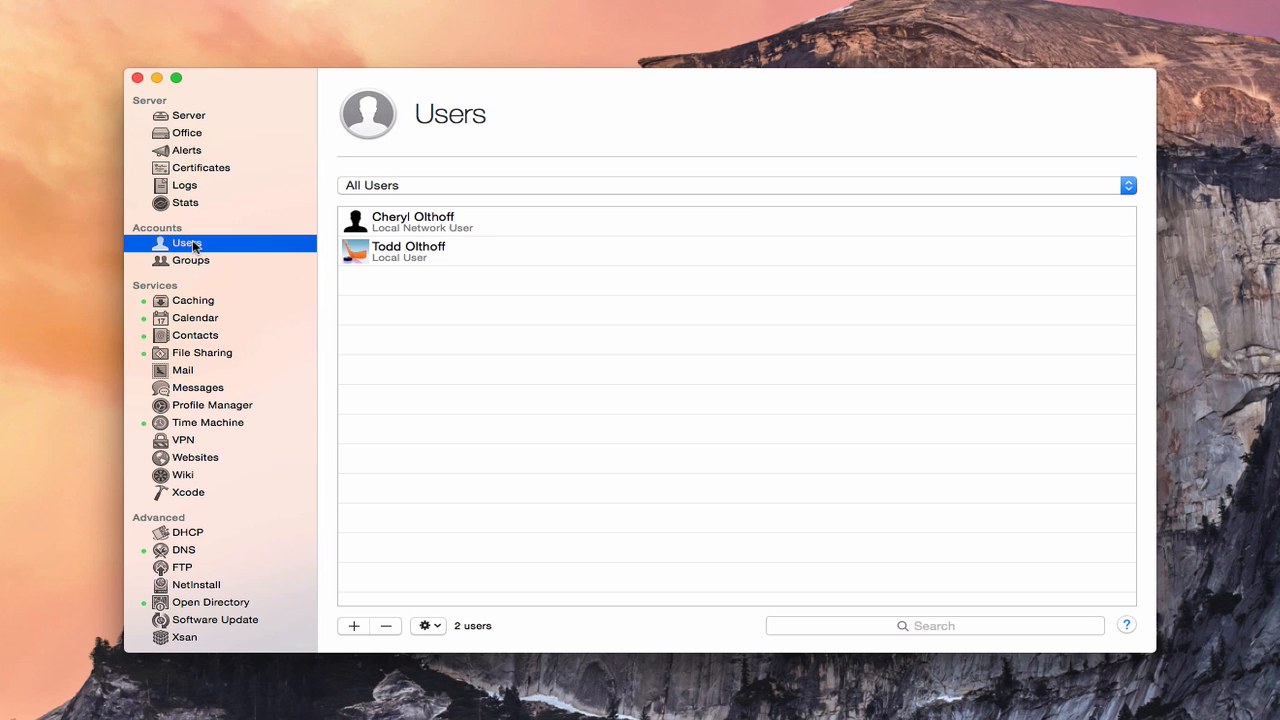
left_click(352, 624)
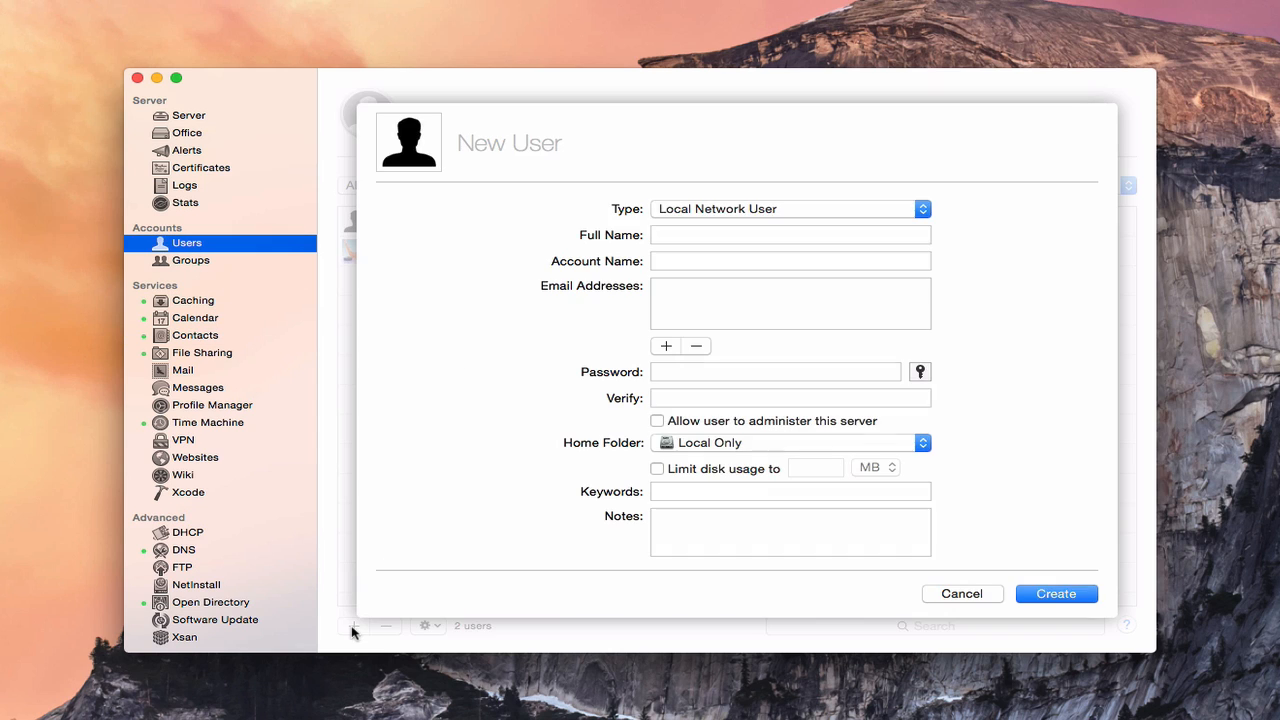
left_click(788, 234)
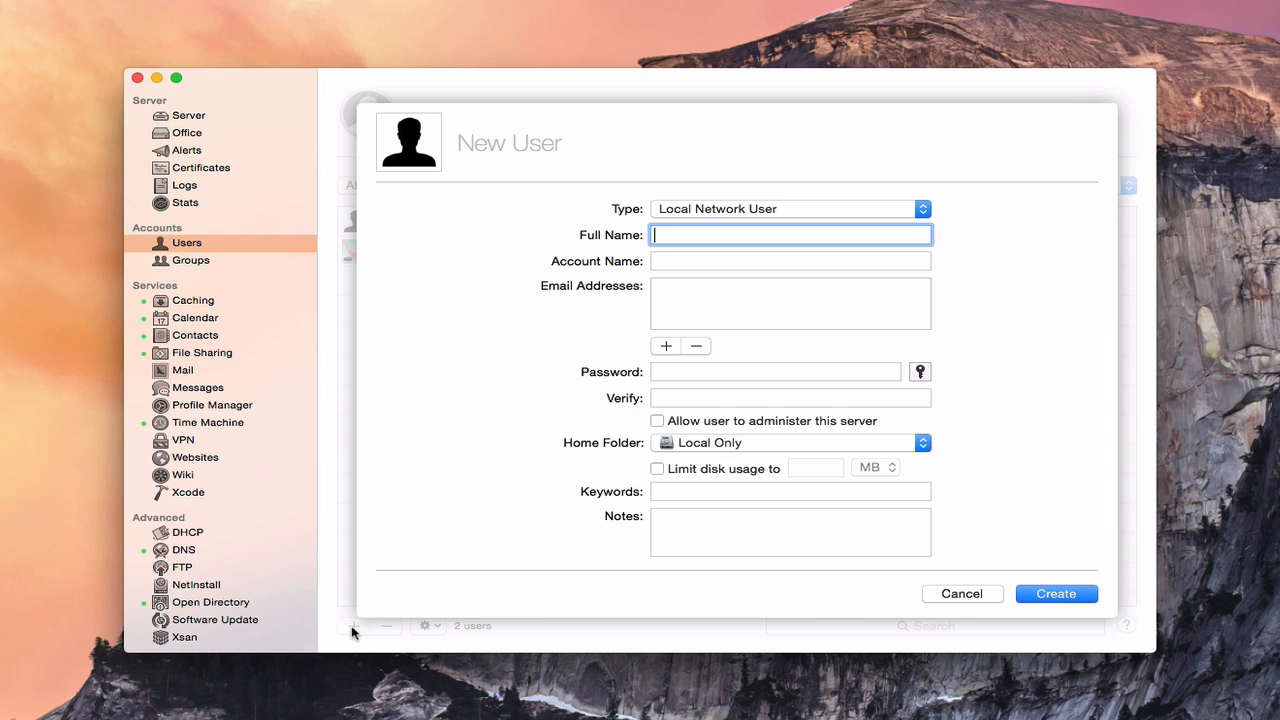
type("Shared Contacts")
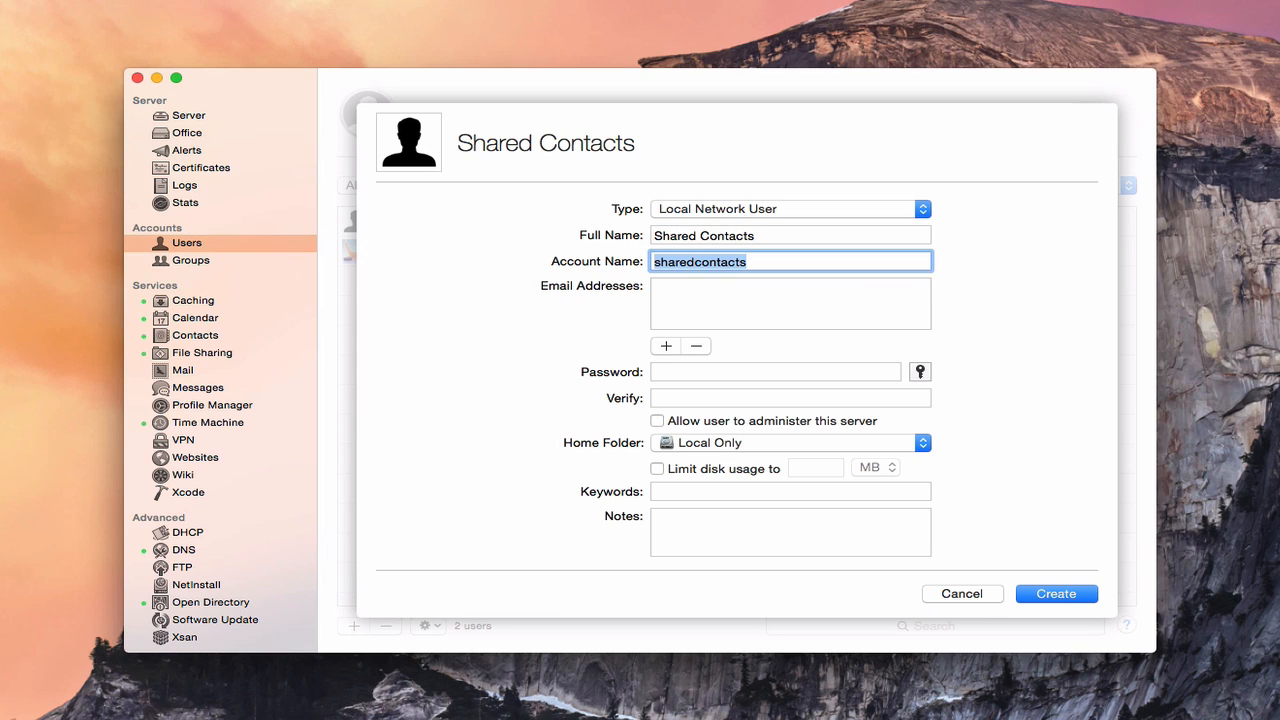
left_click(776, 370)
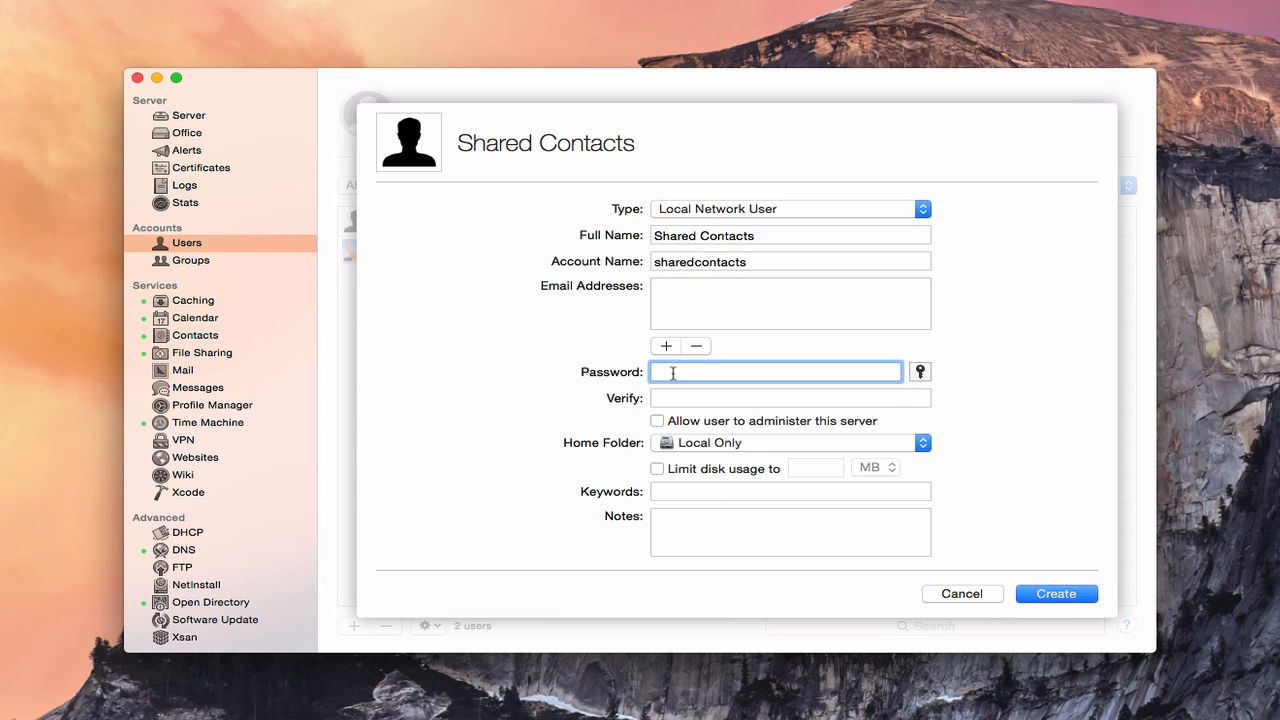
type("password")
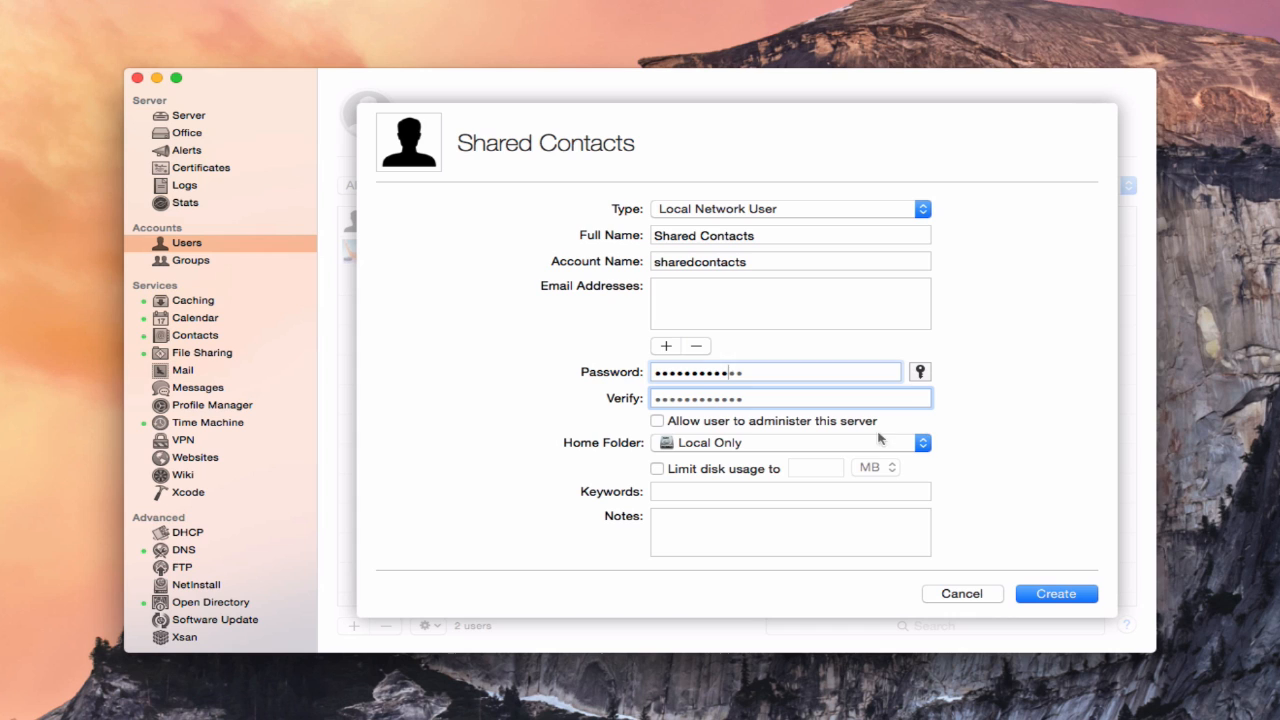
- Set Home Folder to None - Services Only and create the Shared Contacts user
left_click(790, 442)
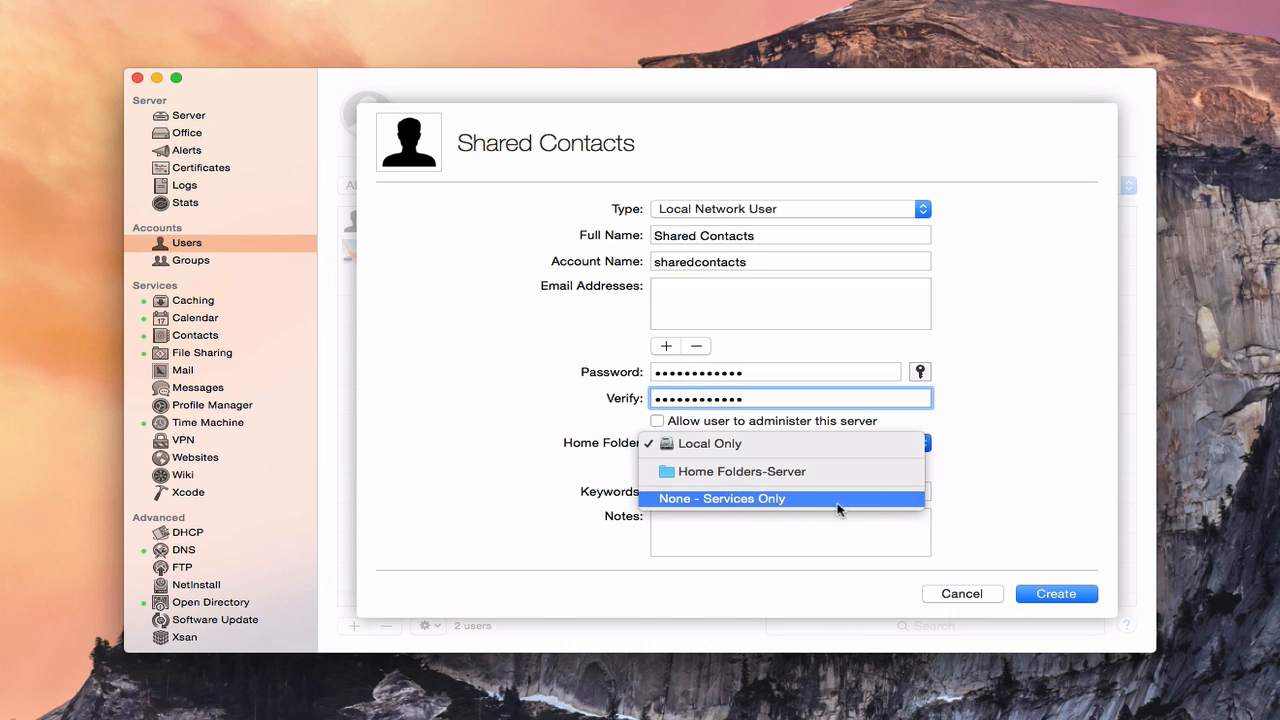
left_click(722, 498)
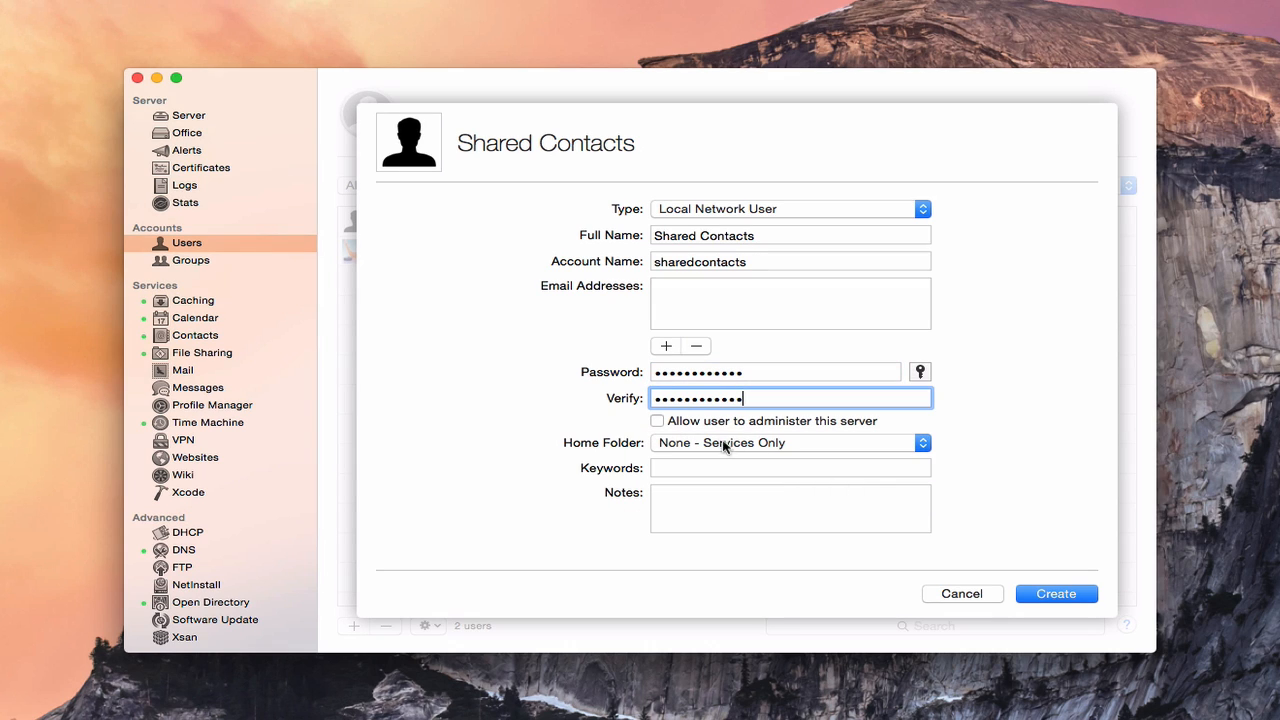
mouse_move(772, 448)
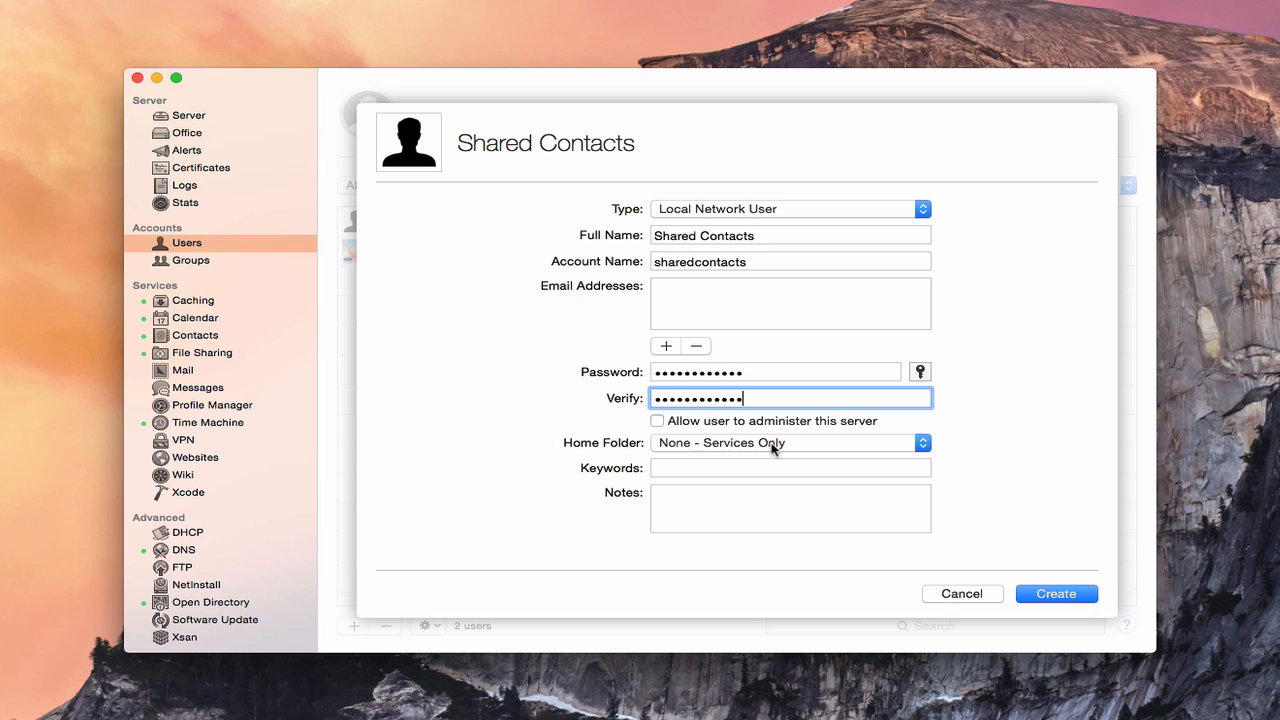
left_click(1056, 592)
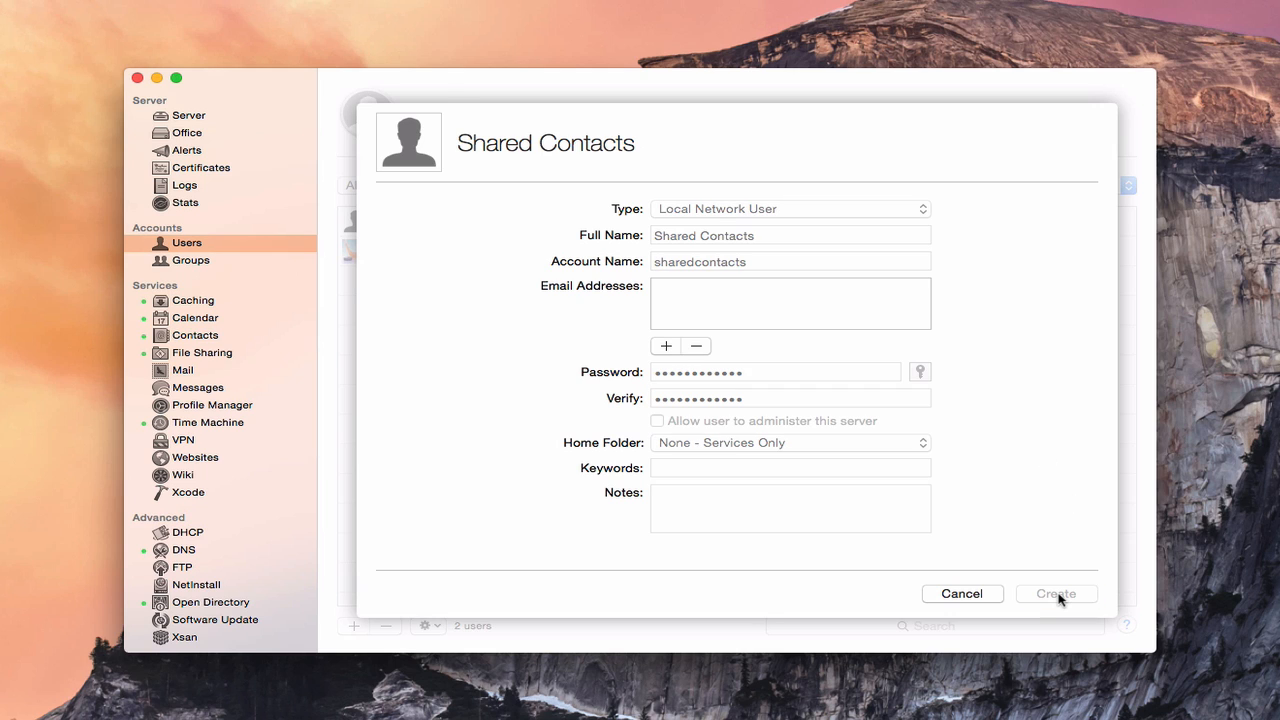
left_click(1056, 592)
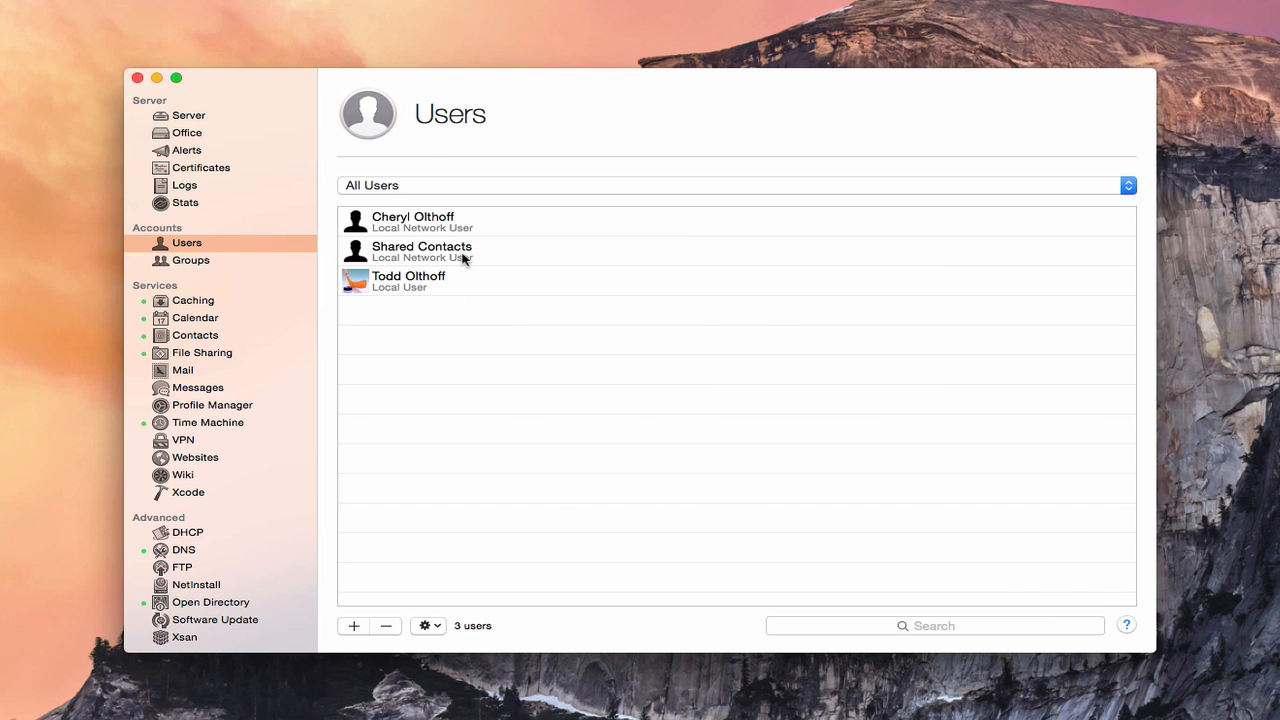
mouse_move(448, 258)
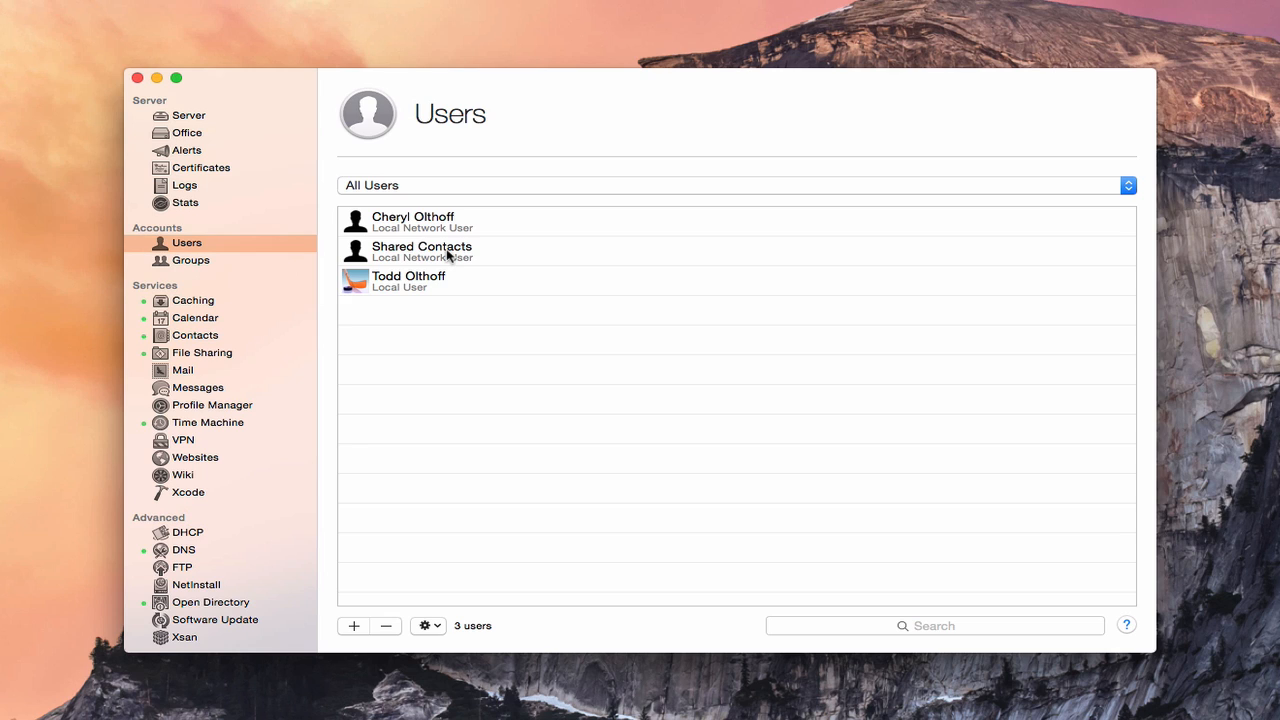
mouse_move(484, 258)
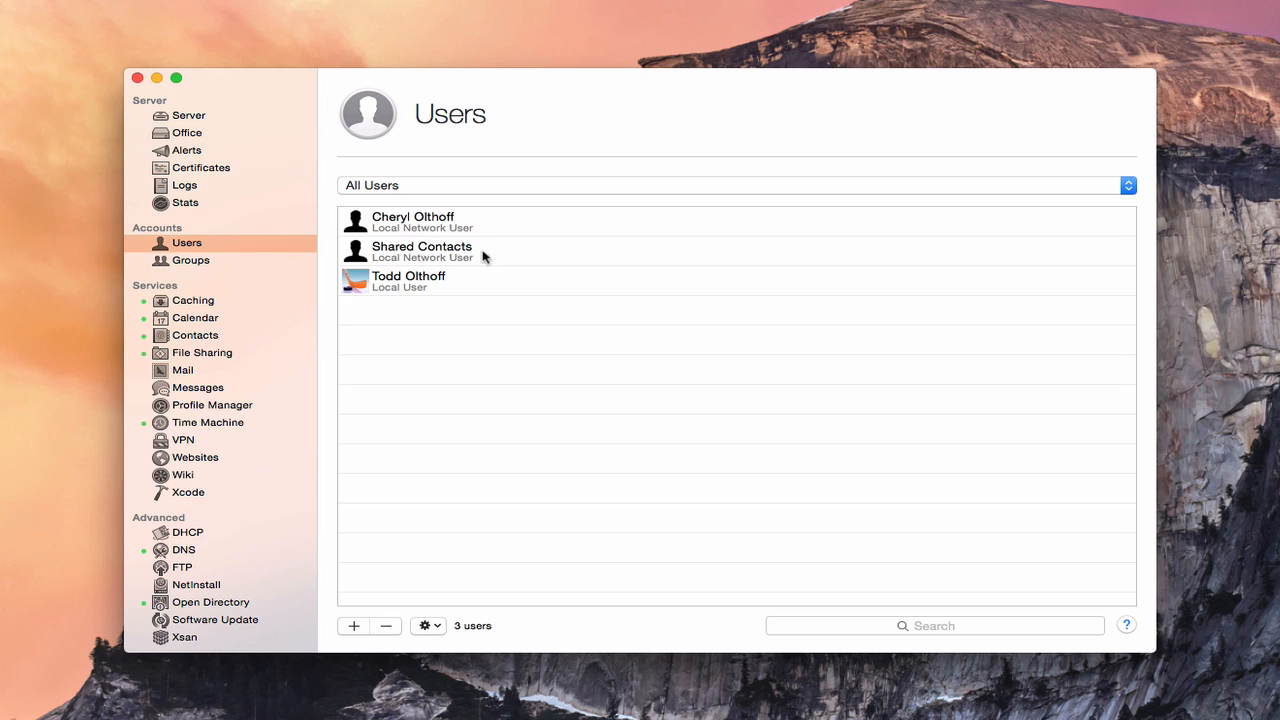
mouse_move(440, 264)
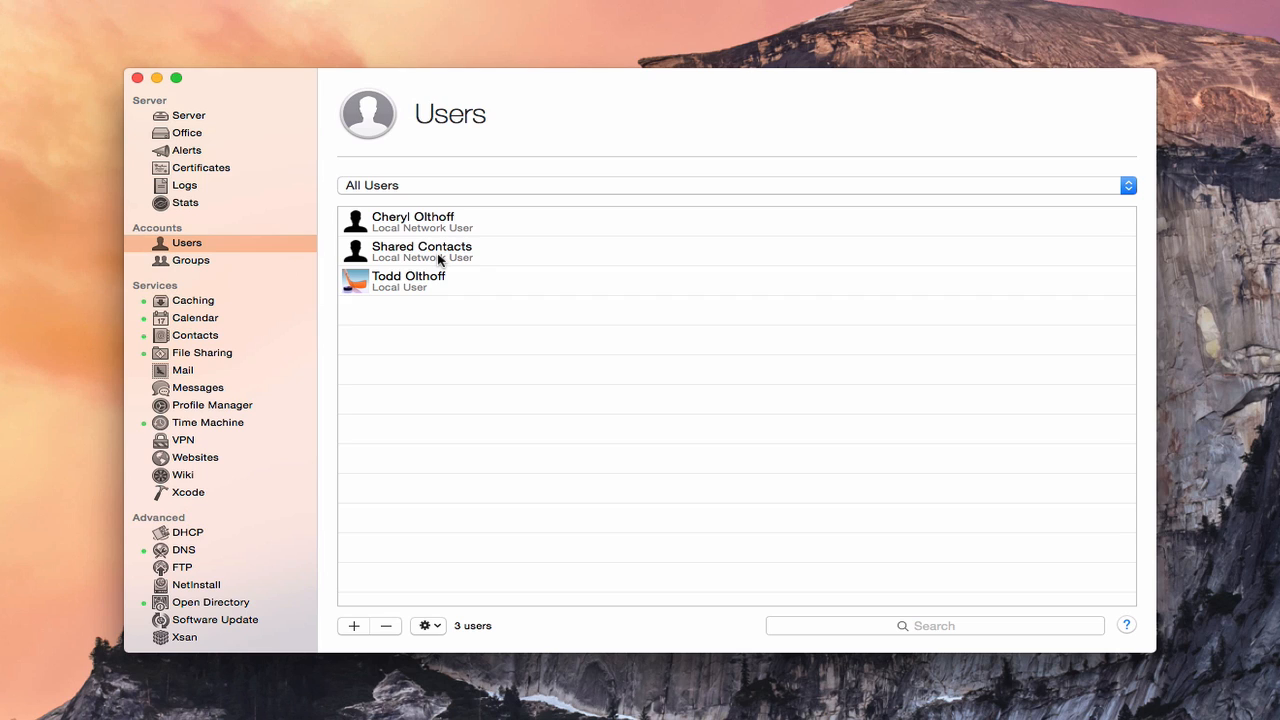
mouse_move(464, 264)
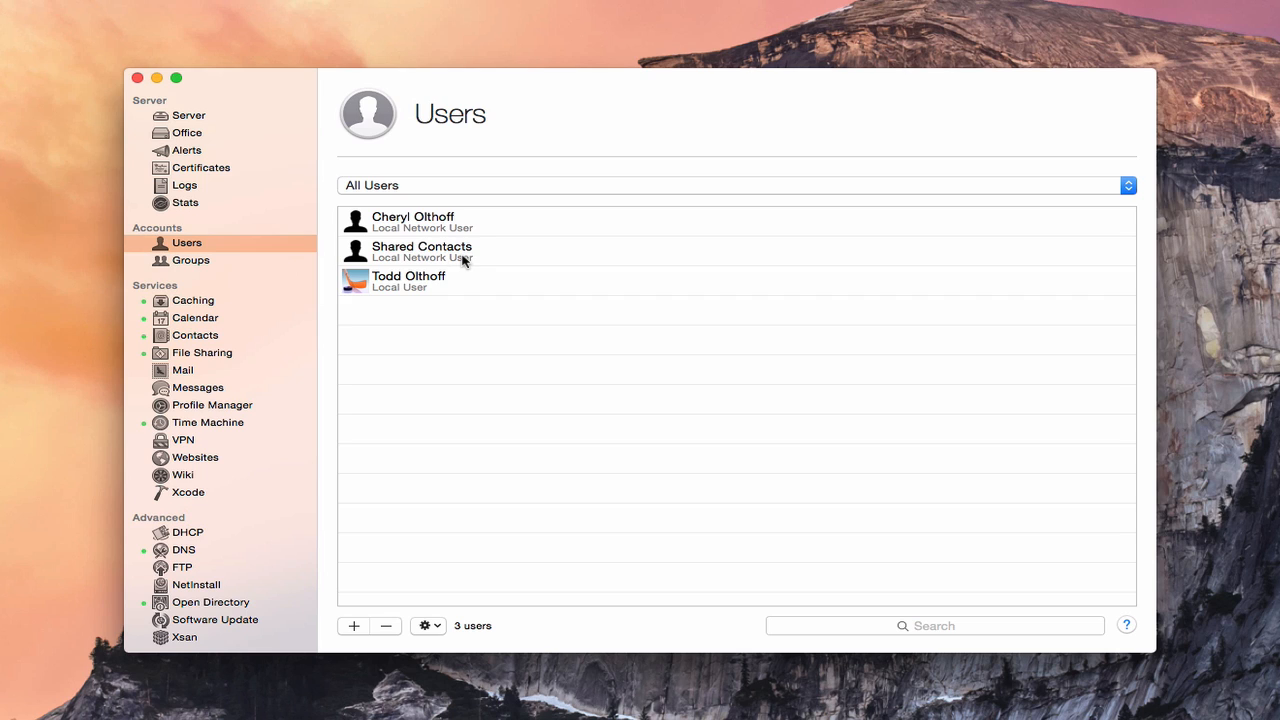
mouse_move(432, 278)
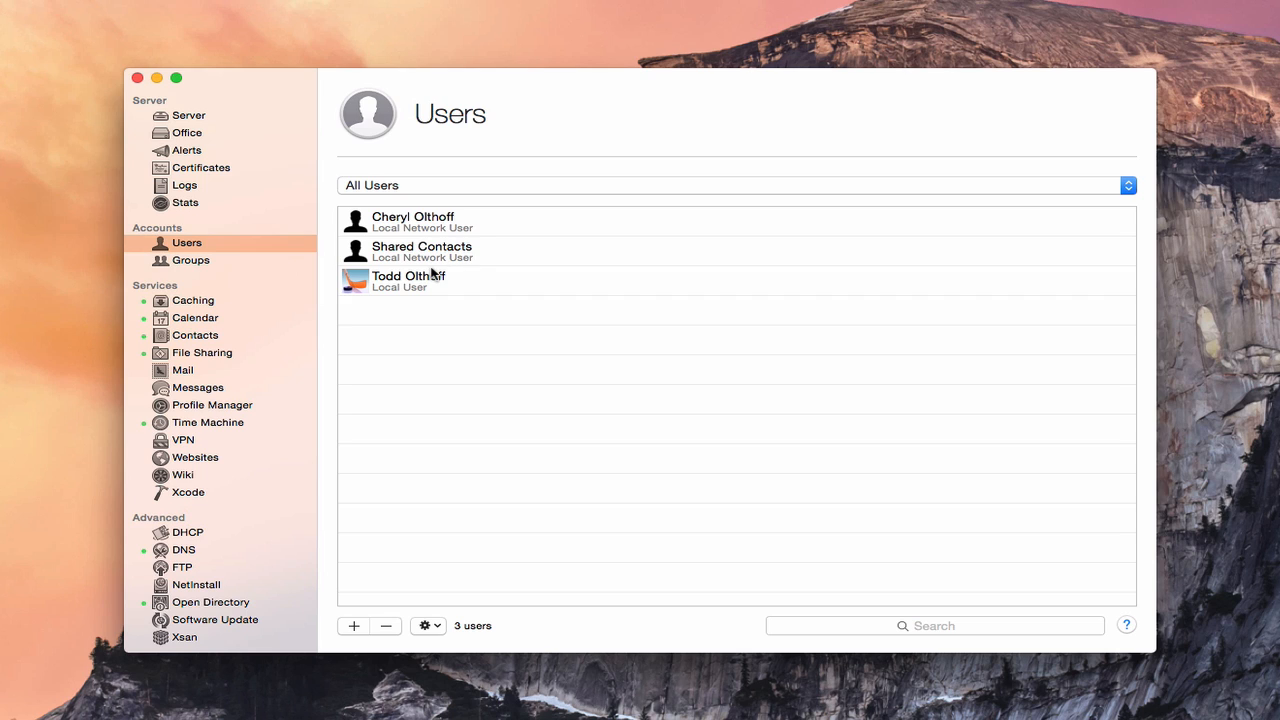
- Return to the Contacts service, still on with directory searching allowed
left_click(196, 336)
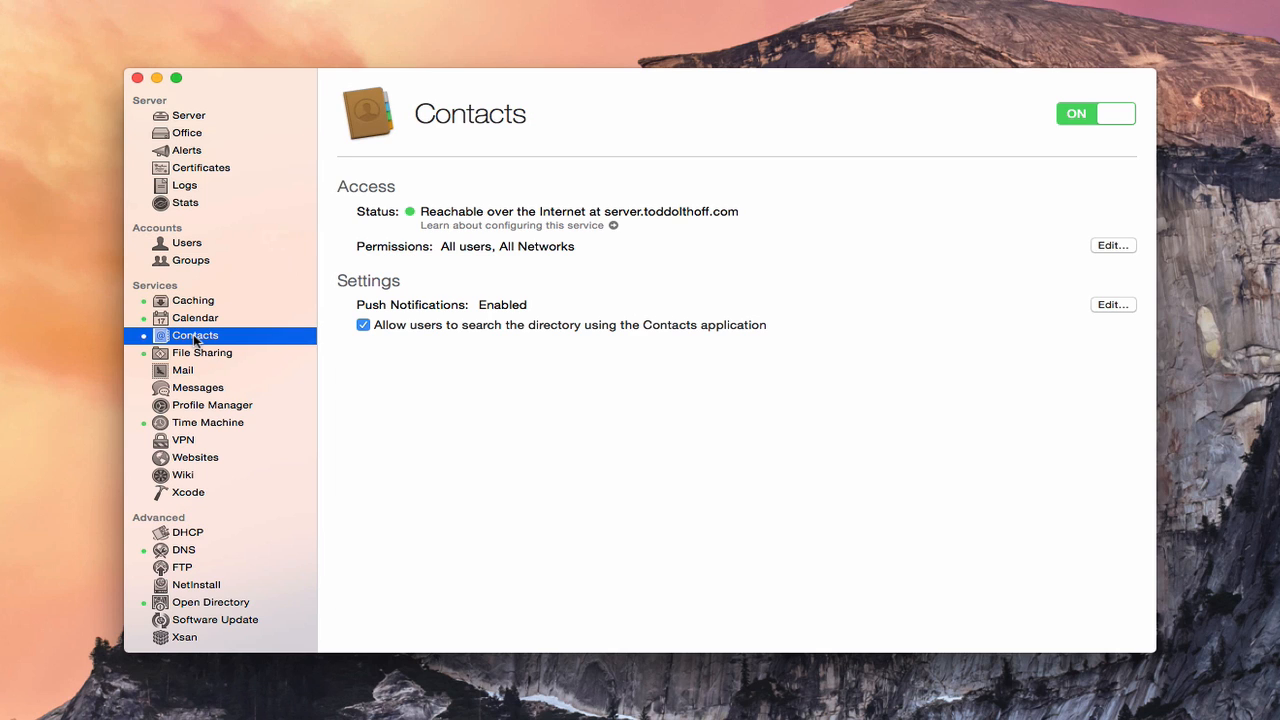
mouse_move(540, 376)
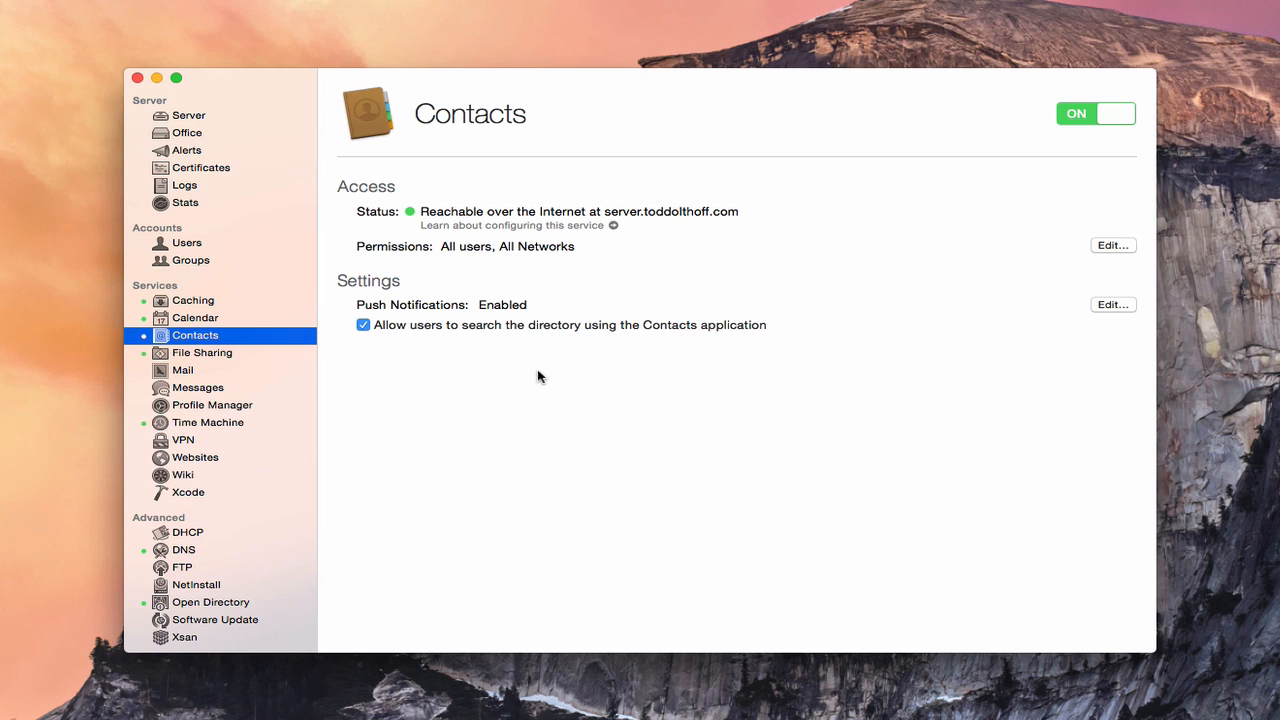
mouse_move(232, 336)
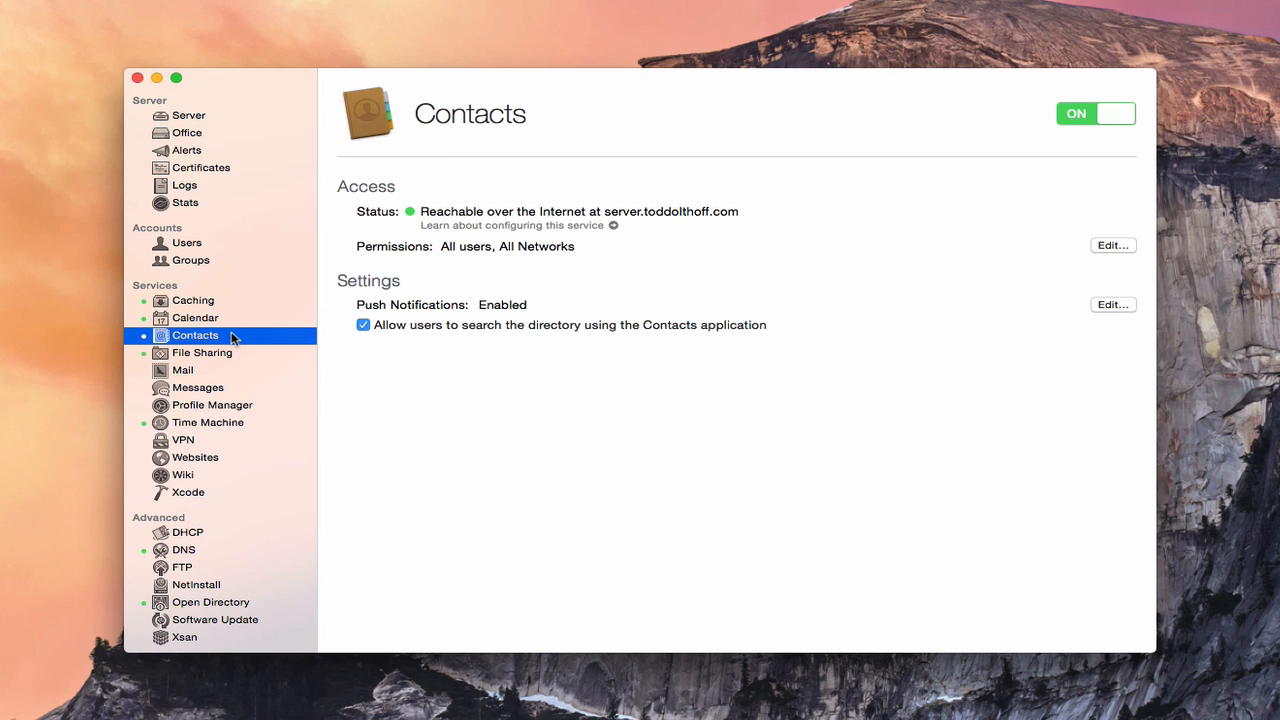
mouse_move(228, 332)
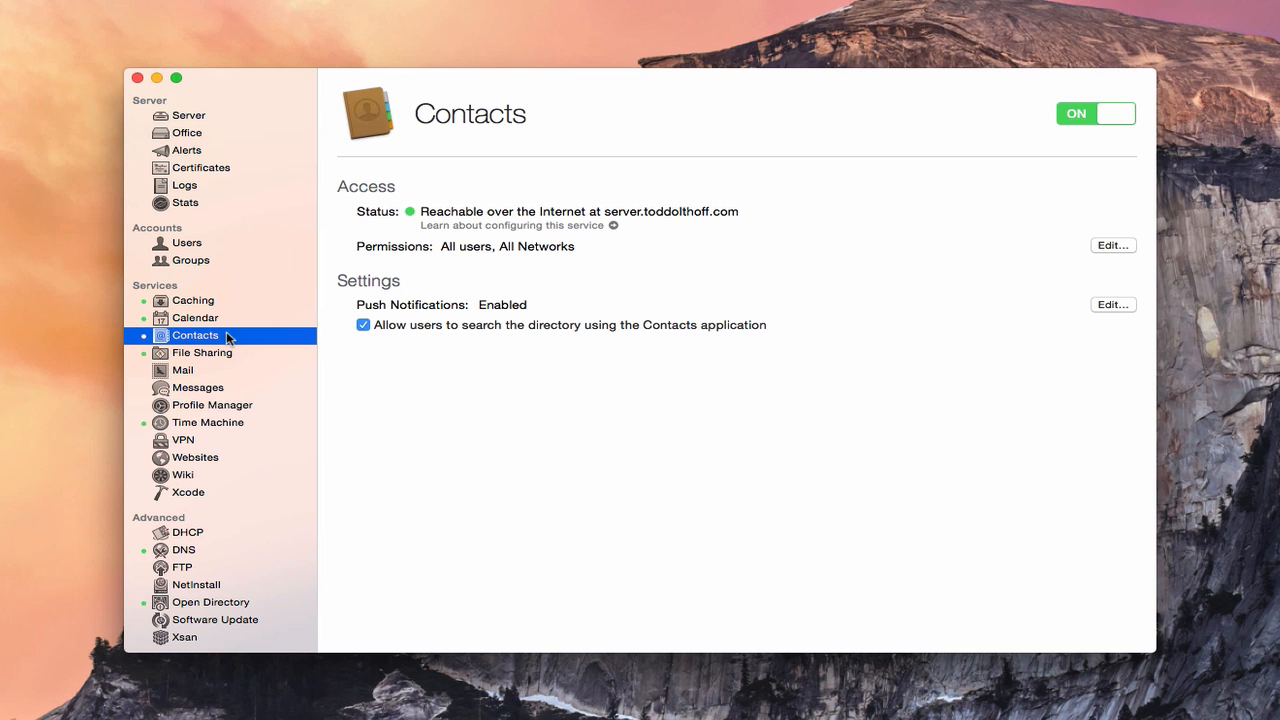
mouse_move(200, 336)
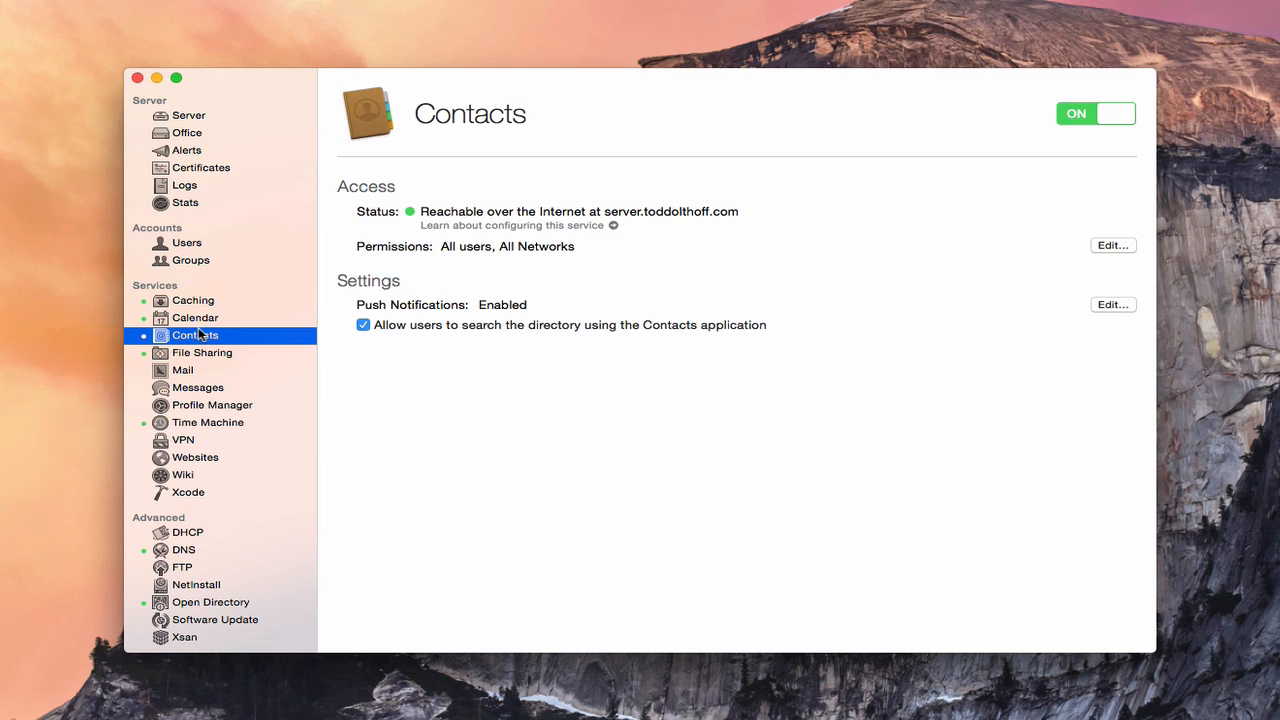
mouse_move(512, 258)
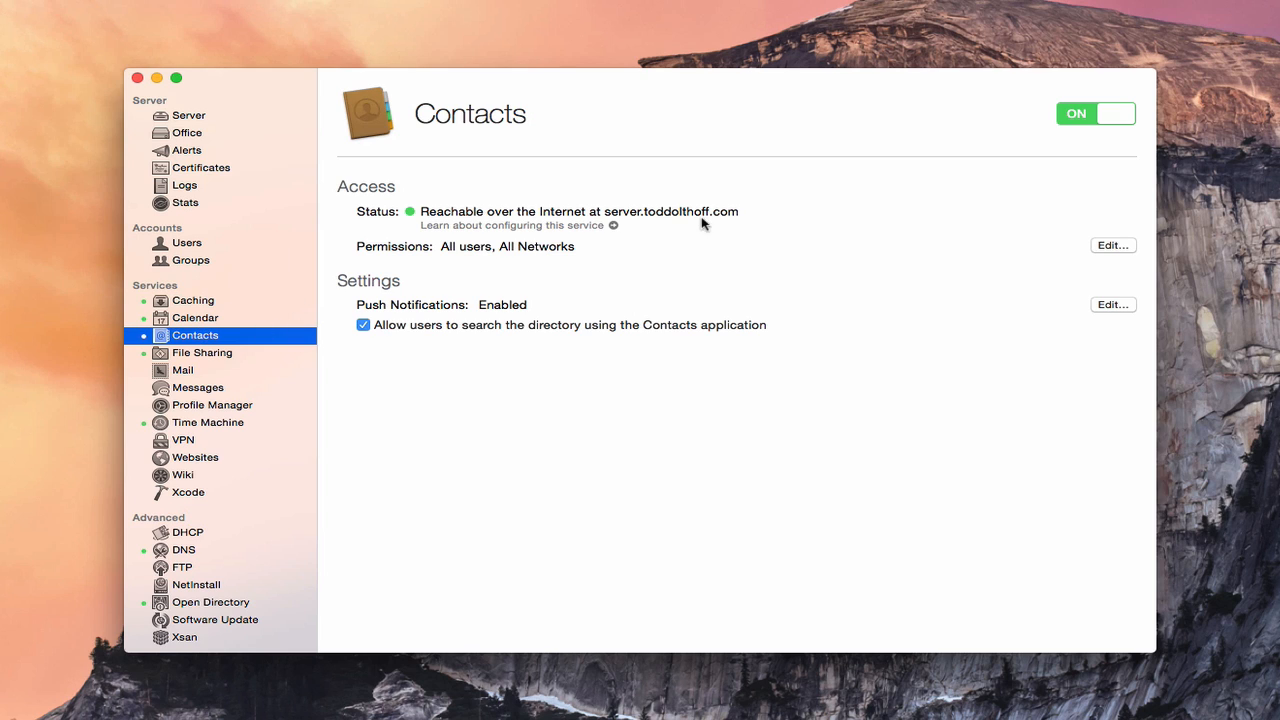
mouse_move(662, 228)
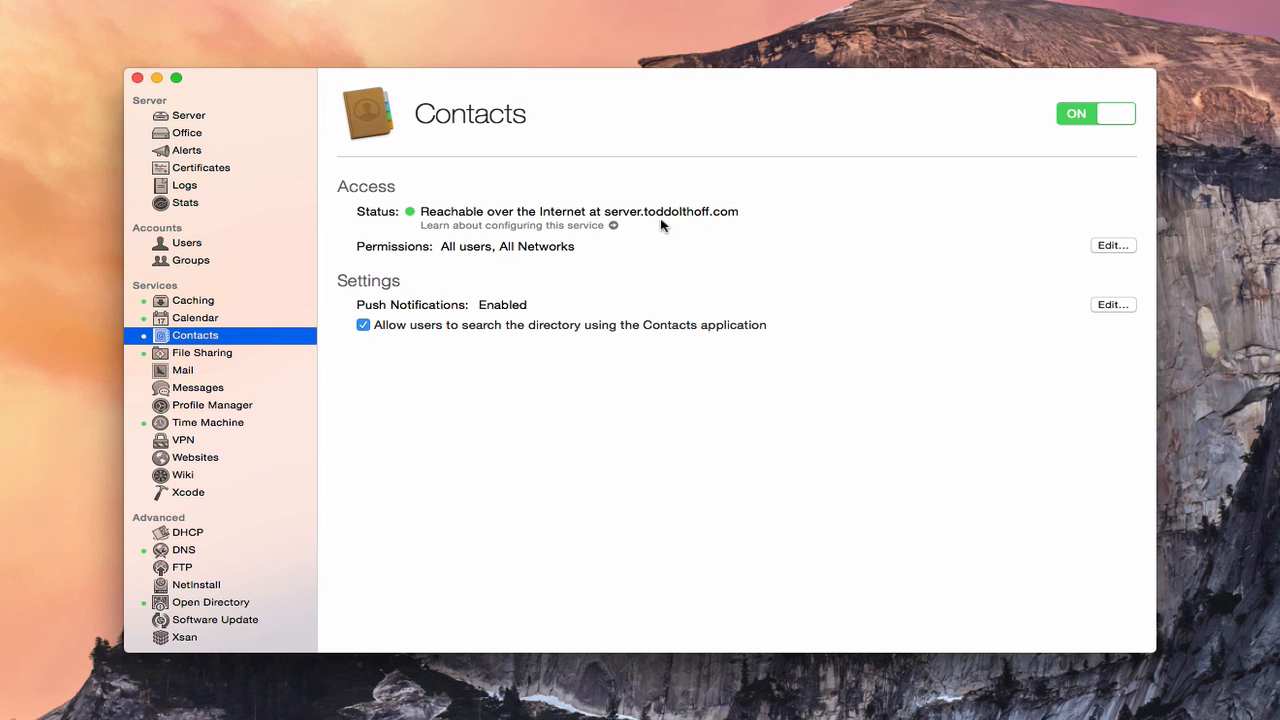